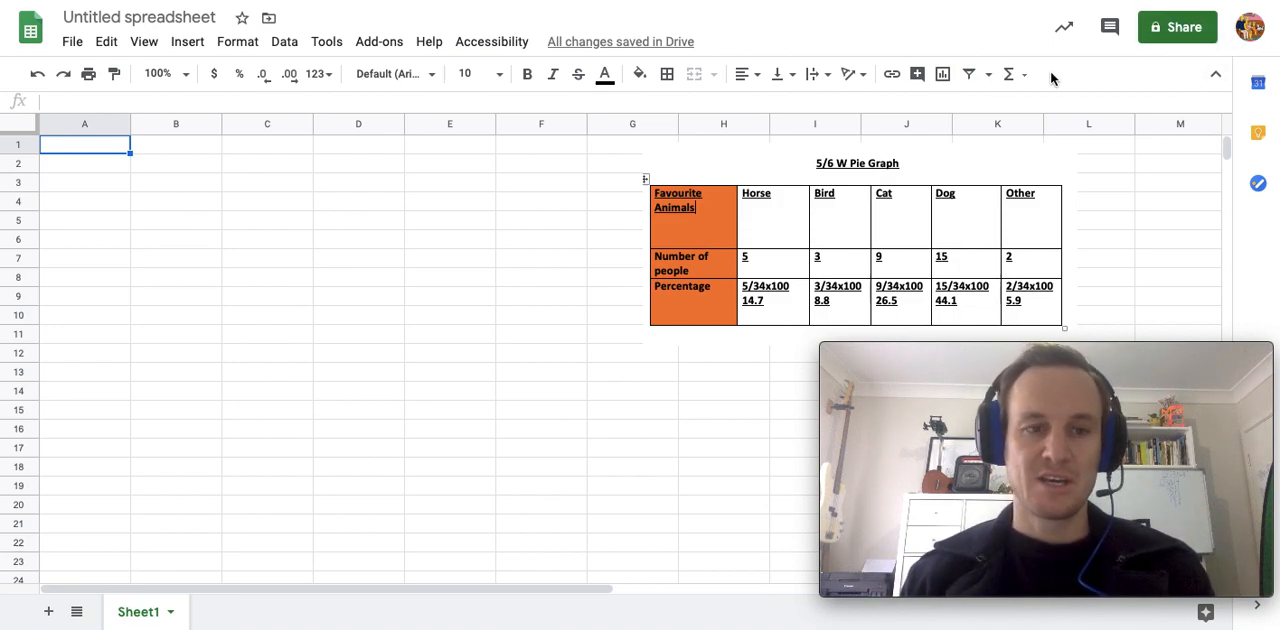
mouse_move(30, 27)
type("5/6W's Fa")
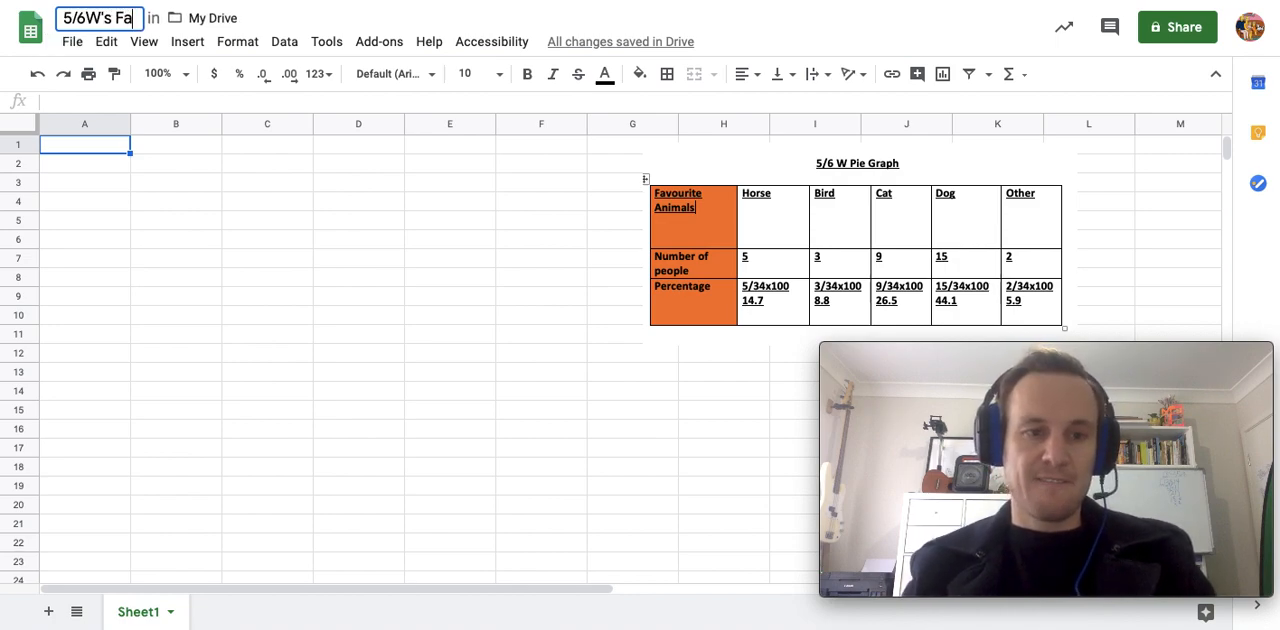
- Complete the spreadsheet title so it reads '5/6W's Favourite Animals'
type("vourite A")
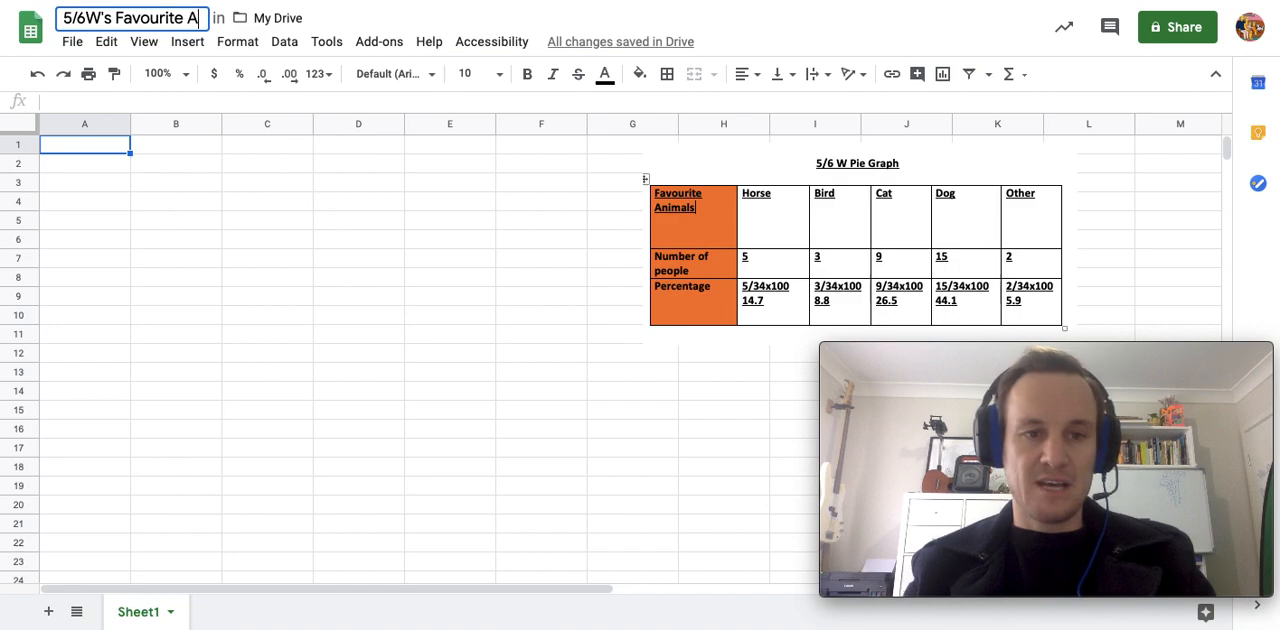
type("nimals")
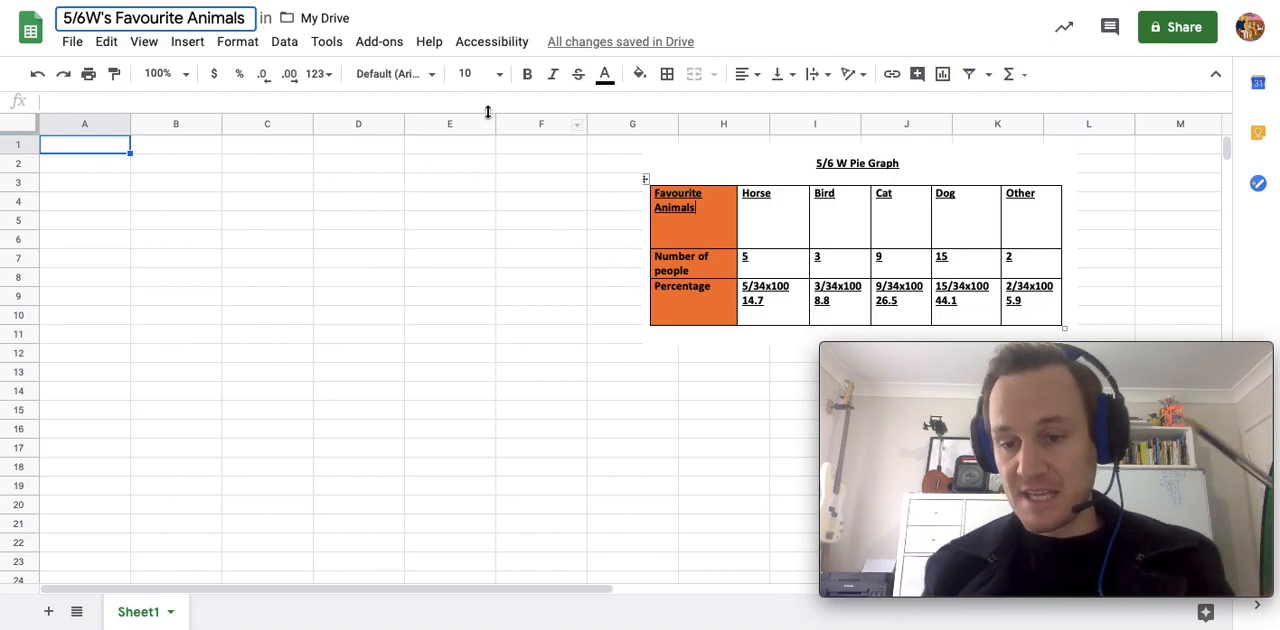
mouse_move(1173, 231)
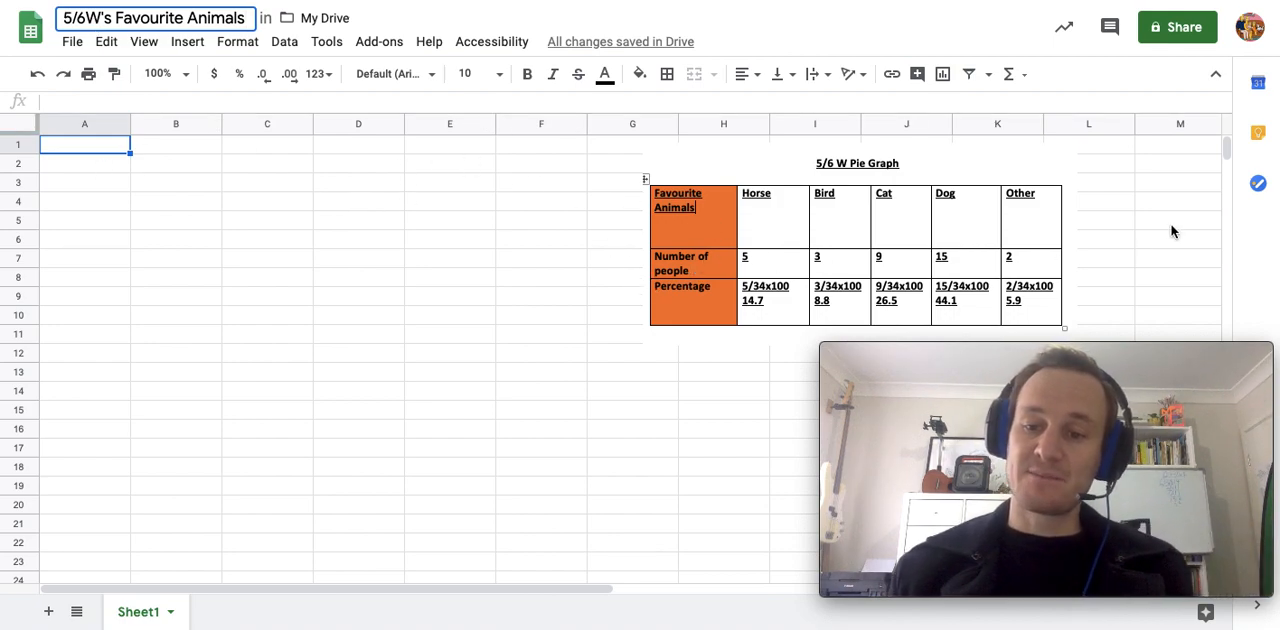
mouse_move(651, 308)
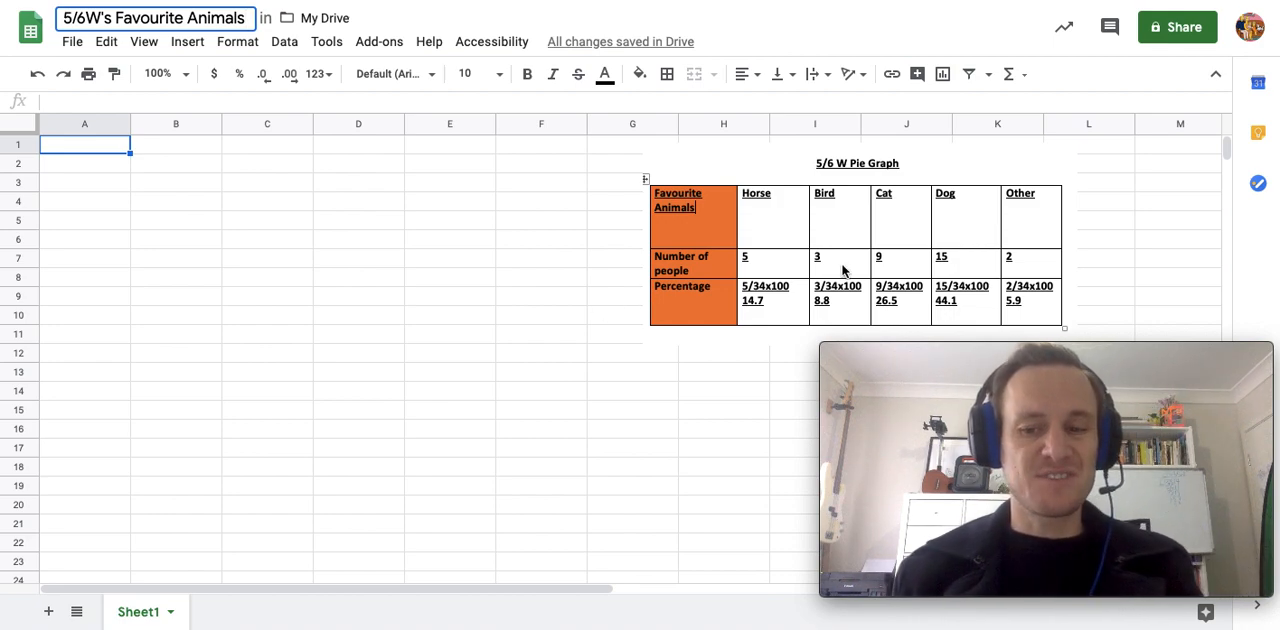
mouse_move(750, 265)
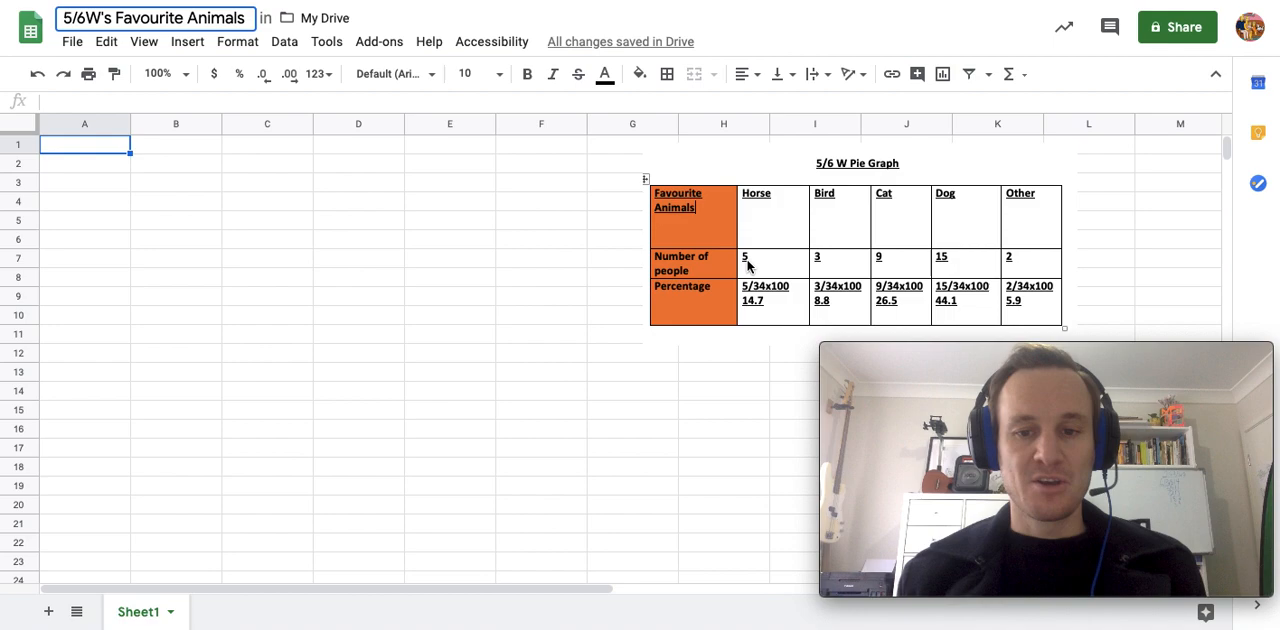
mouse_move(760, 263)
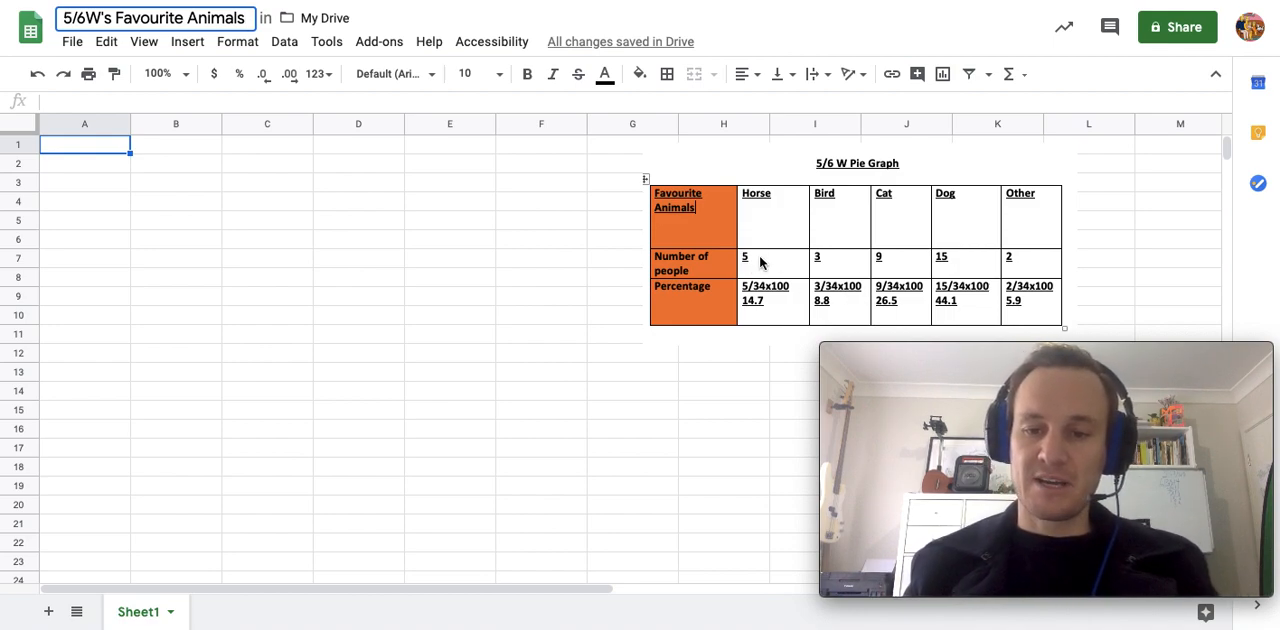
mouse_move(931, 265)
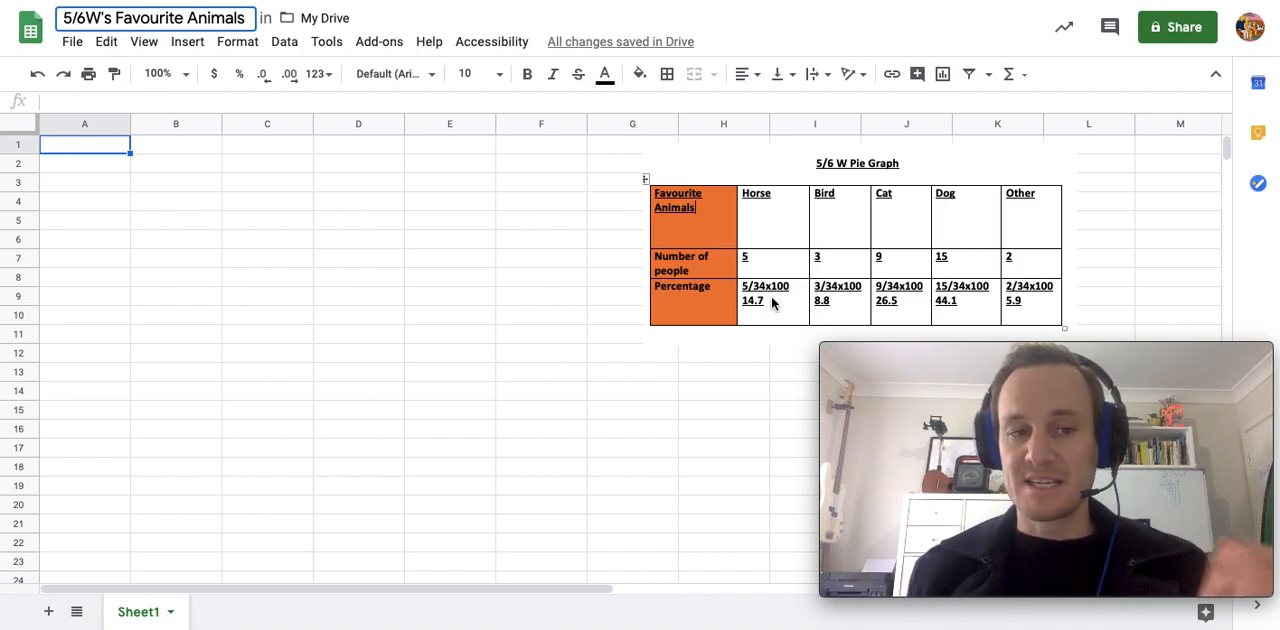
mouse_move(634, 204)
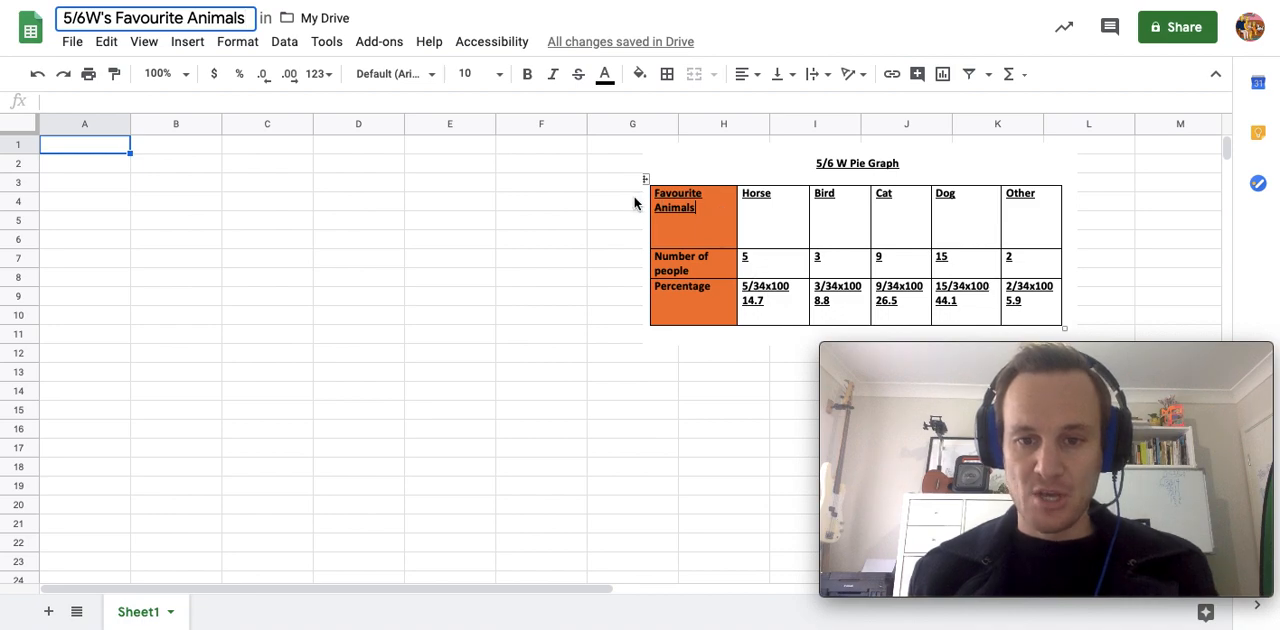
mouse_move(407, 325)
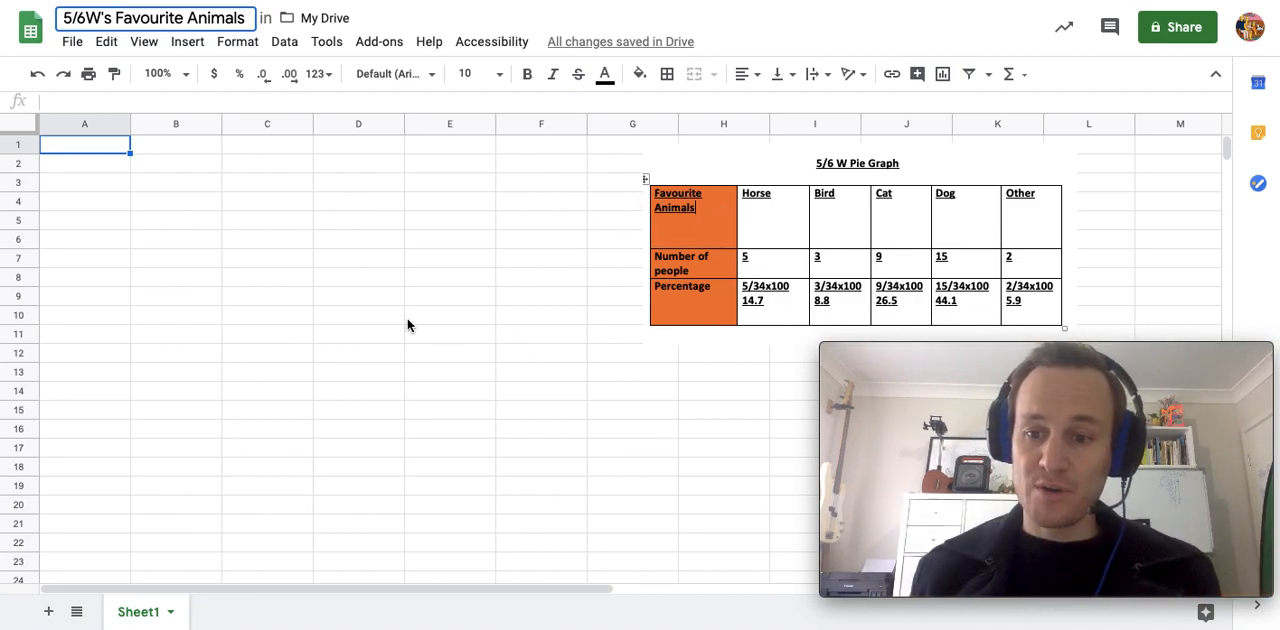
mouse_move(313, 316)
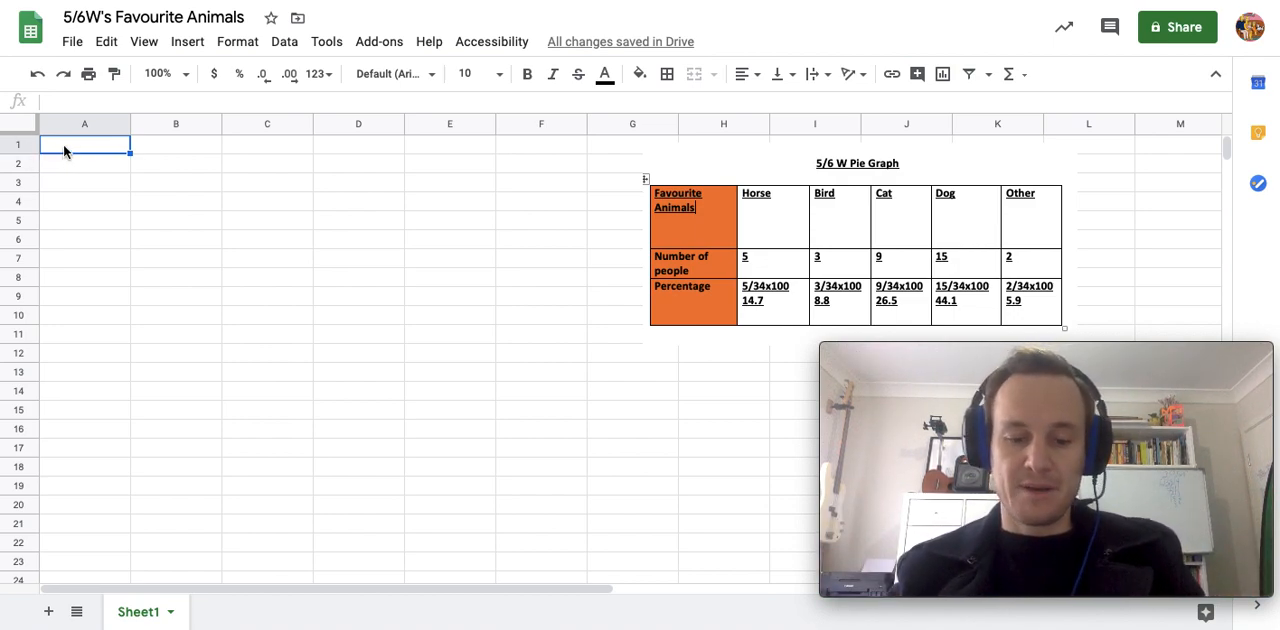
- Enter the headings 'Favourite Animals' in A1 and 'Number of People' in B1
type("Favr")
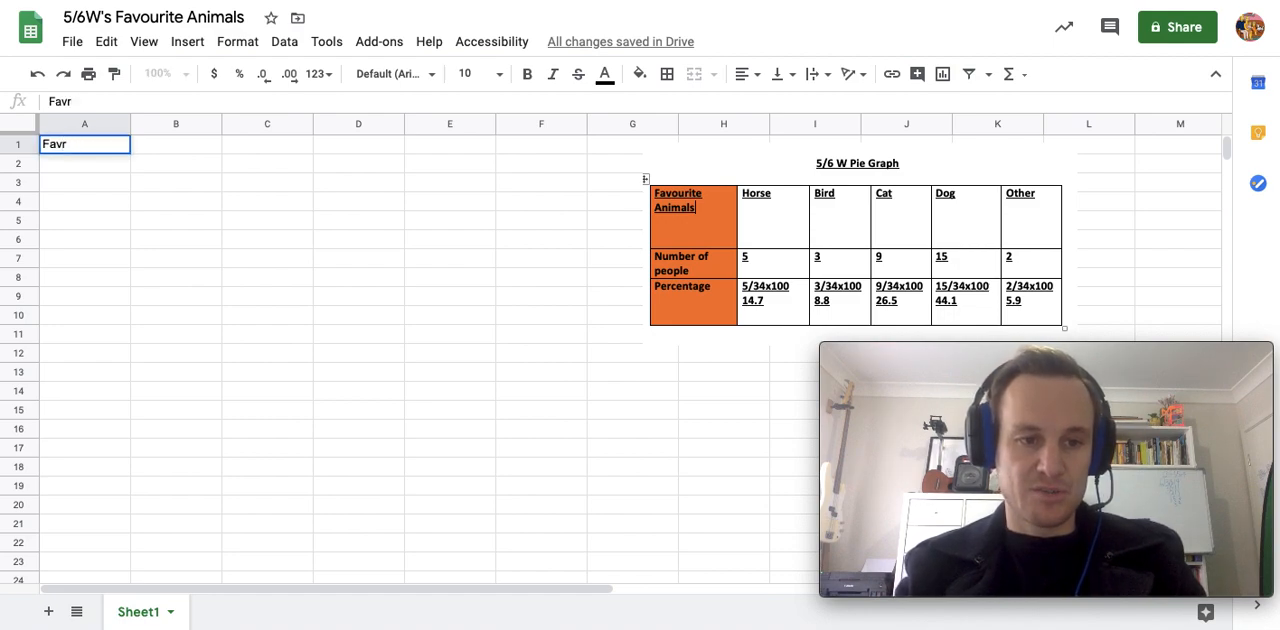
type("Favourite Animals")
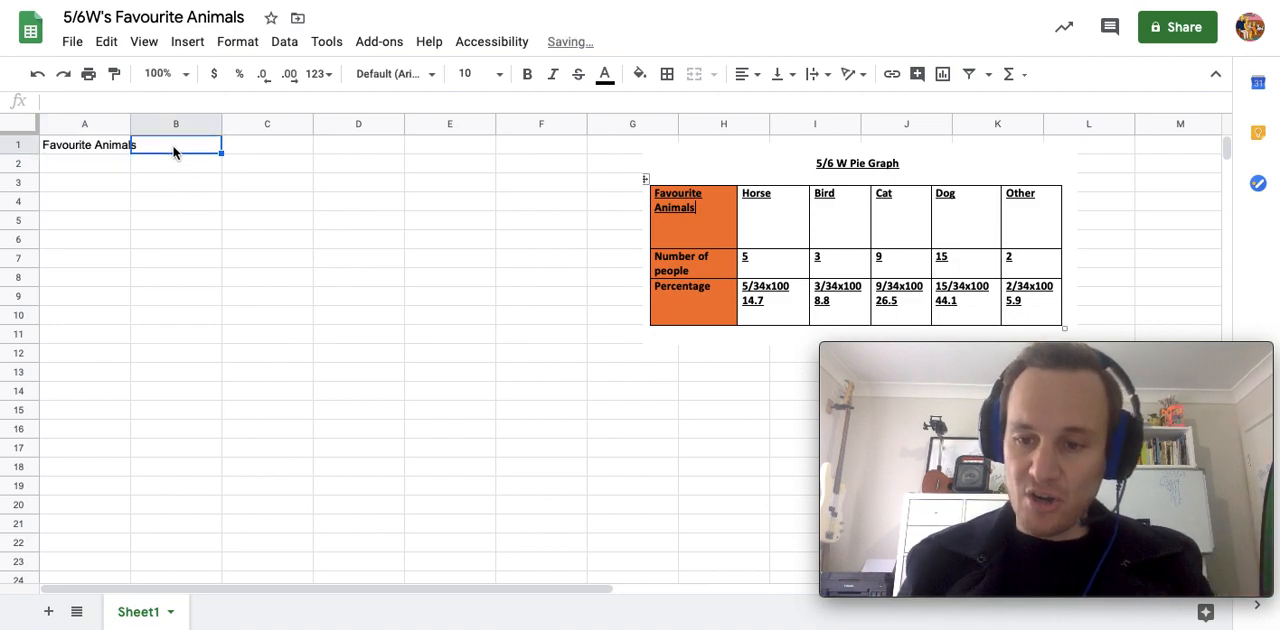
type("Number")
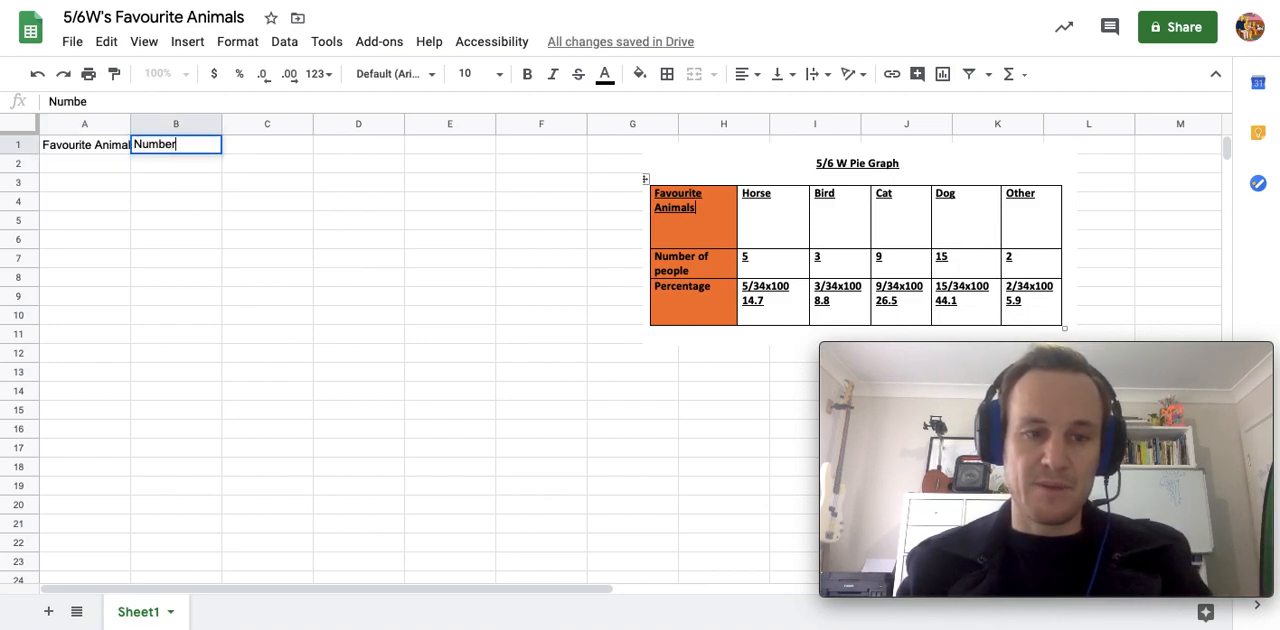
type("of")
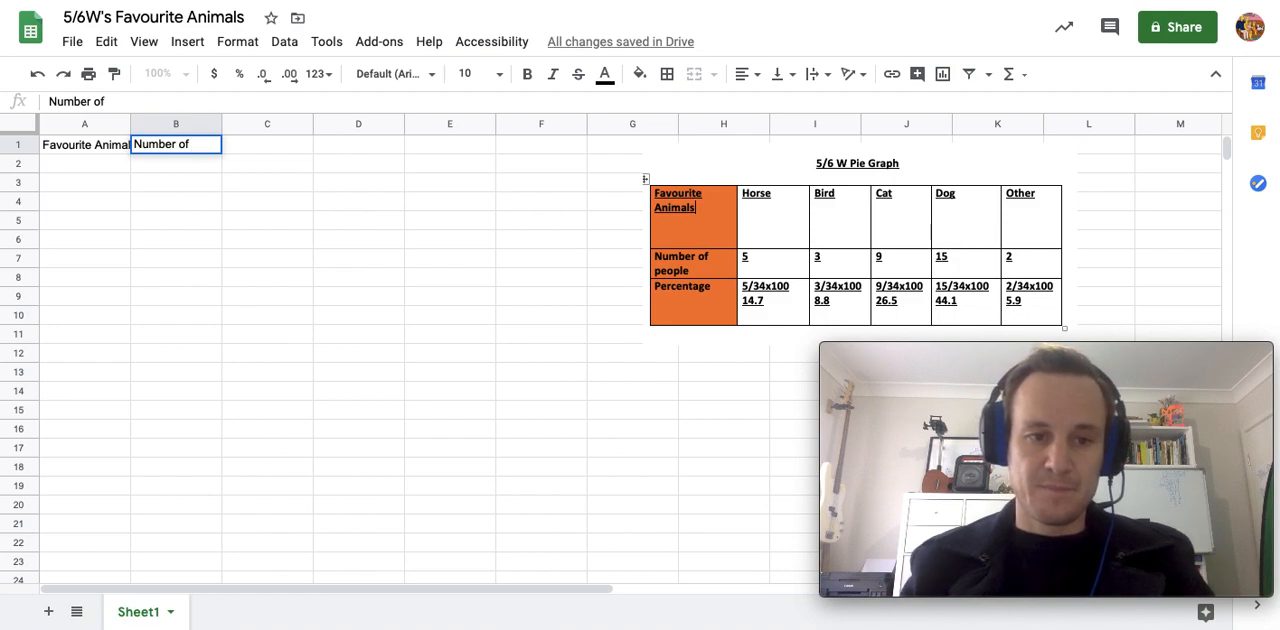
type("People")
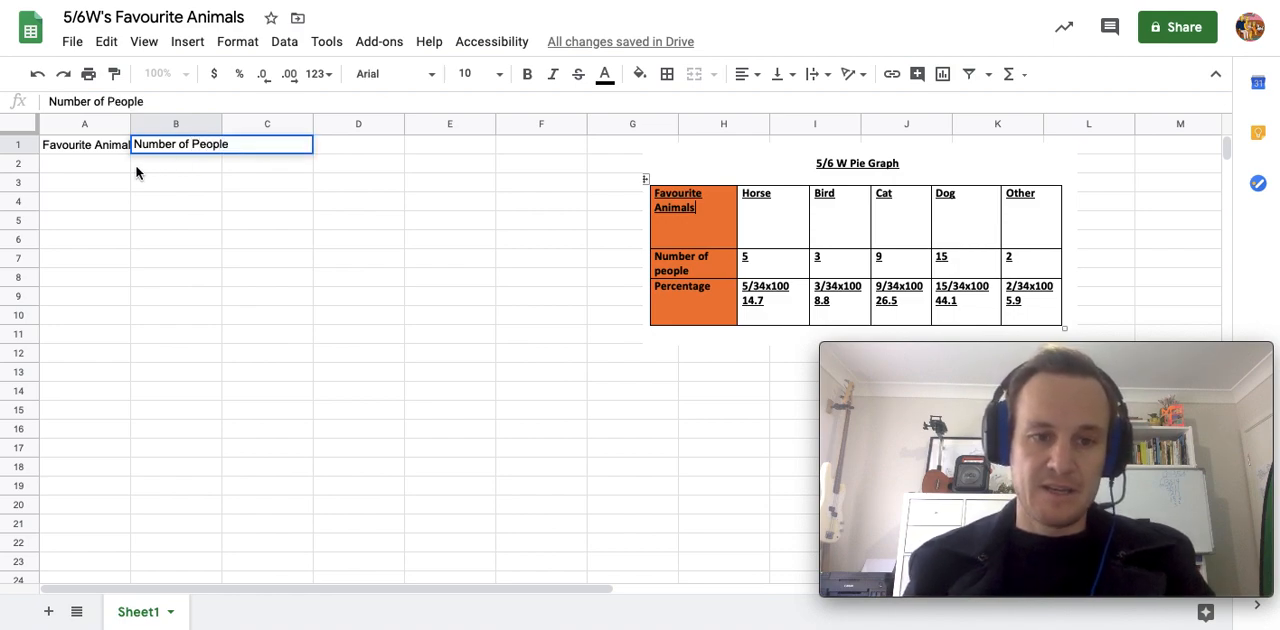
left_click(84, 144)
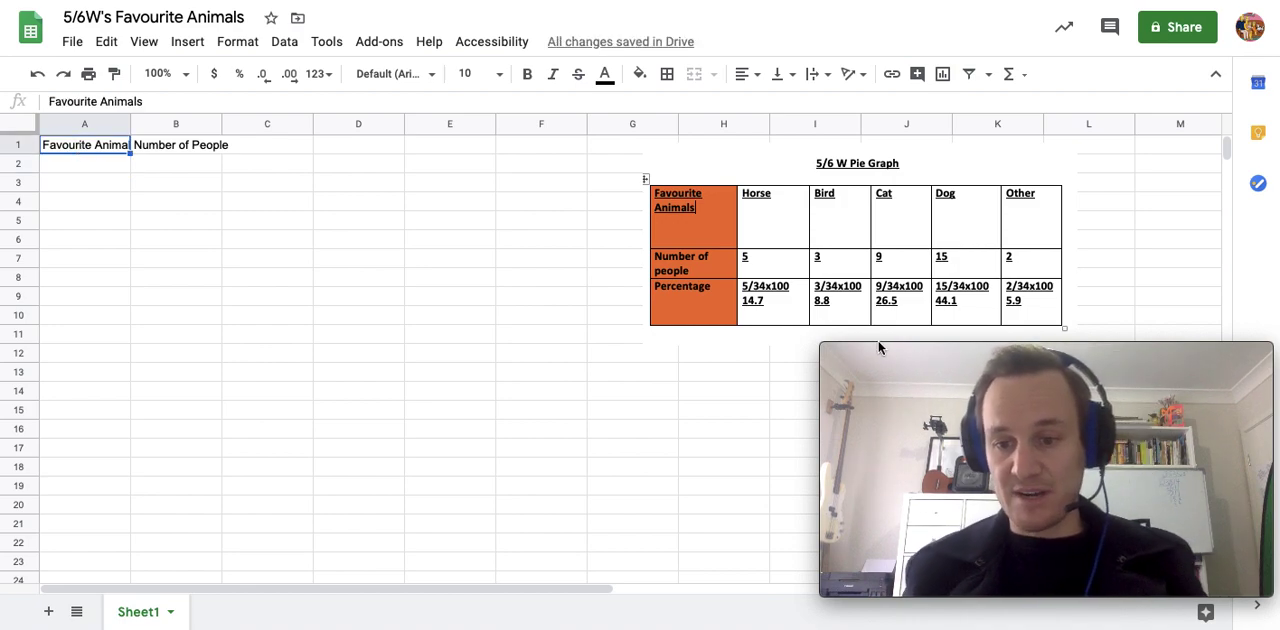
mouse_move(240, 254)
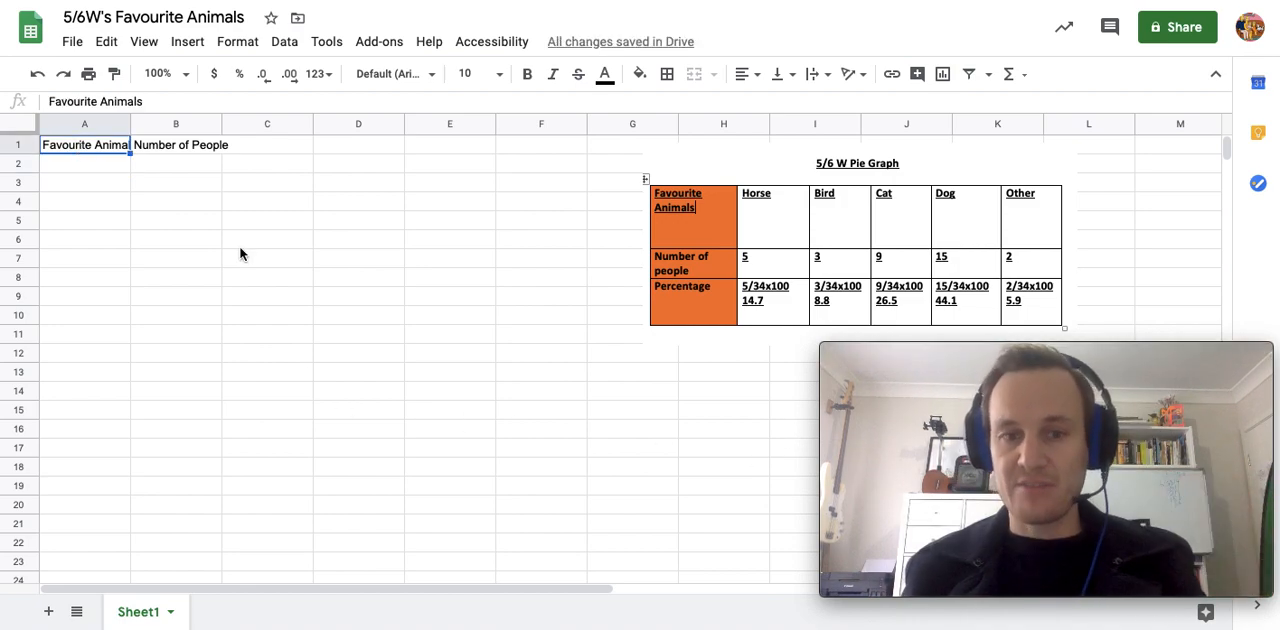
- List Horse, Bird, Cat, Dog and Other in cells A2:A6
left_click(84, 163)
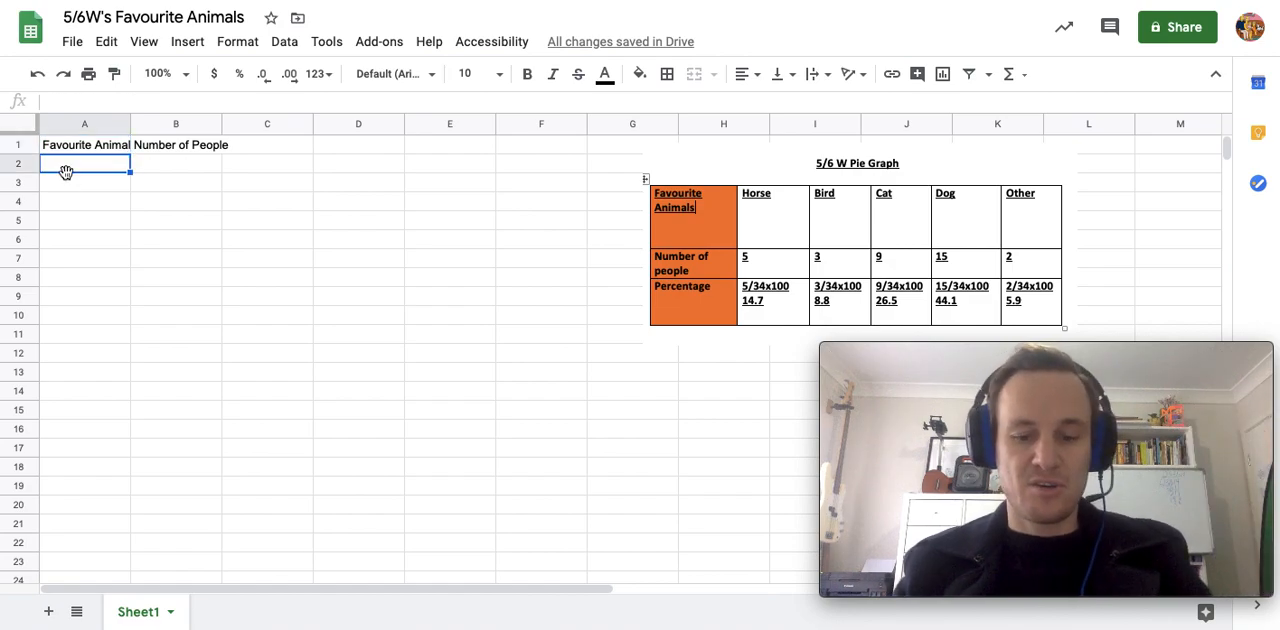
type("Horse")
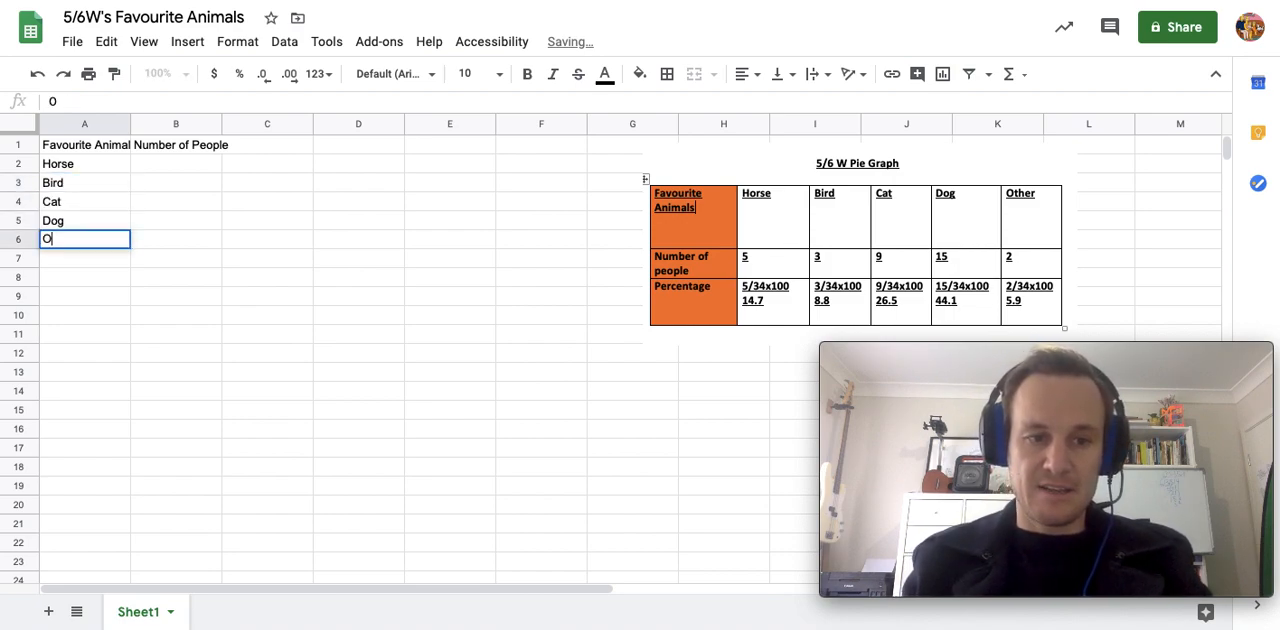
left_click(176, 144)
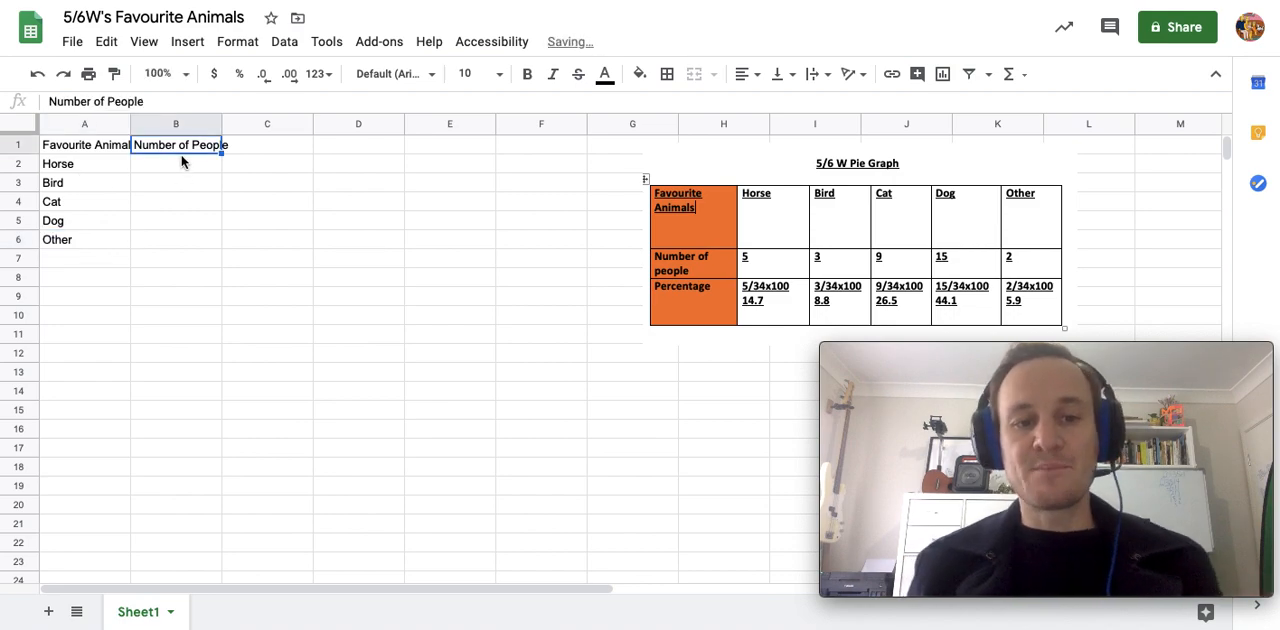
left_click(176, 163)
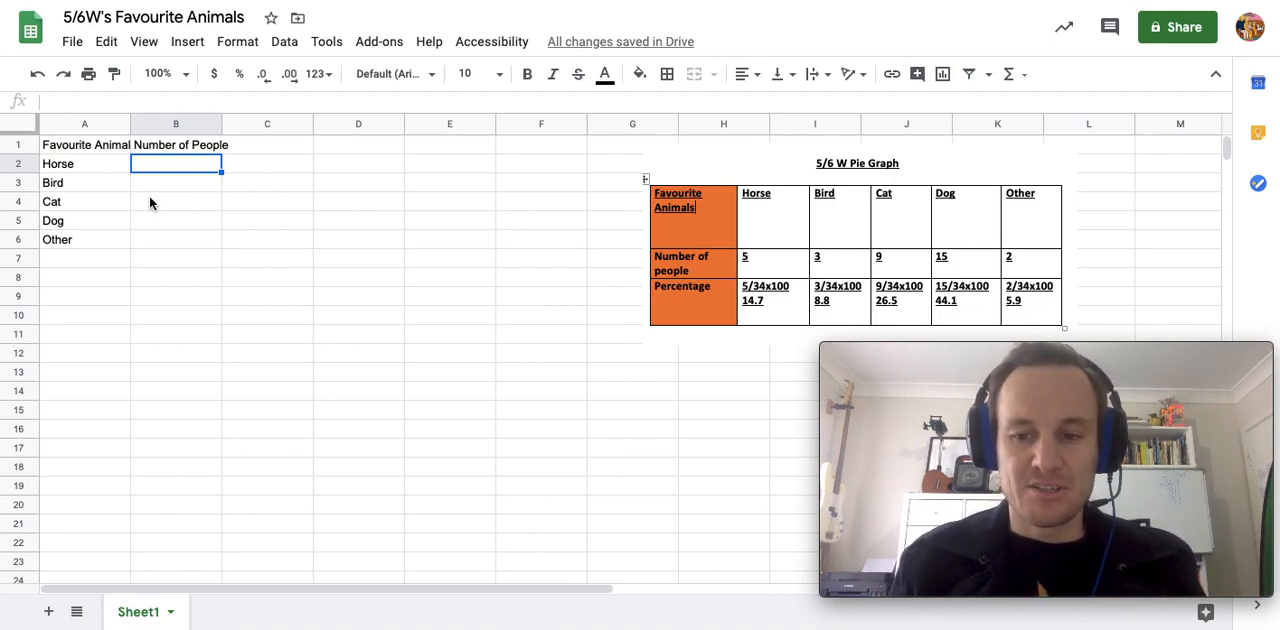
- Enter 14.7%, 8.8%, 26.5% and 44.1% beside Horse, Bird, Cat and Dog
type("14.7%")
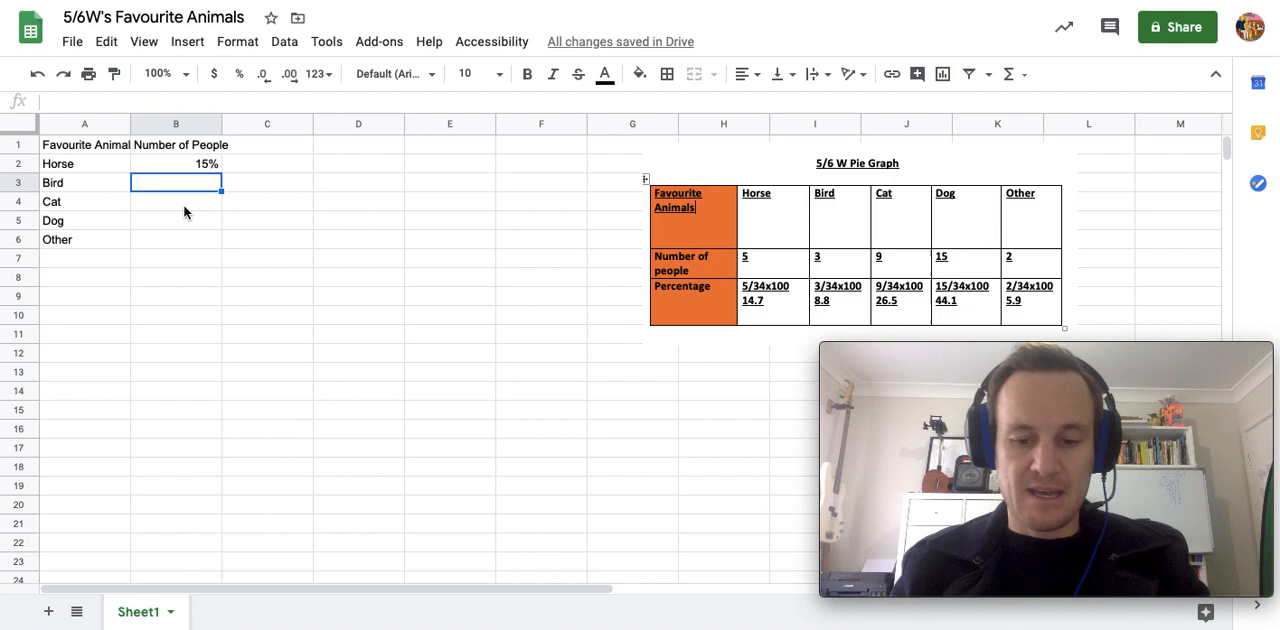
type("8.8%")
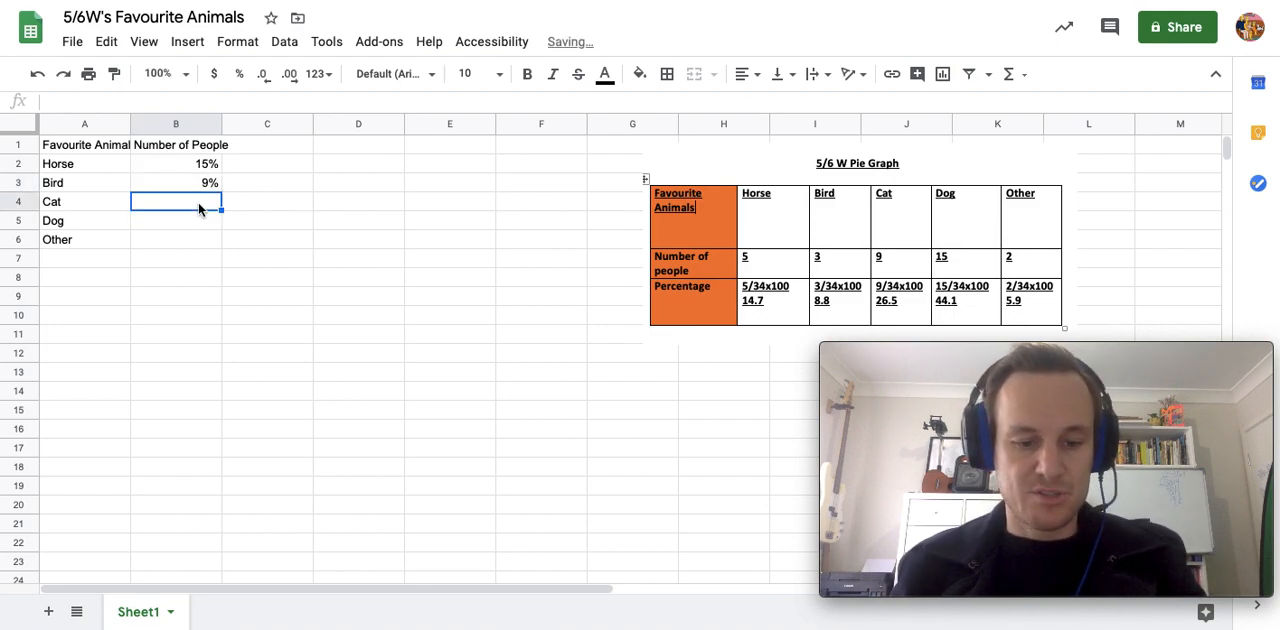
type("26.5%")
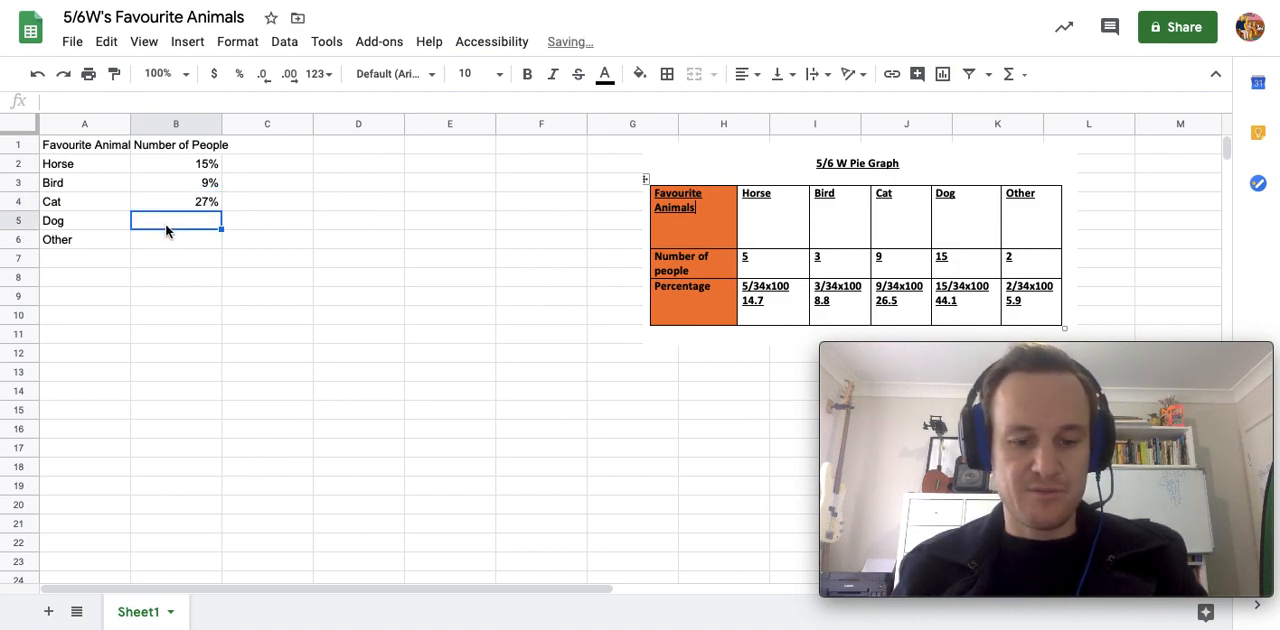
type("44.1%")
left_click(176, 239)
type("5.9")
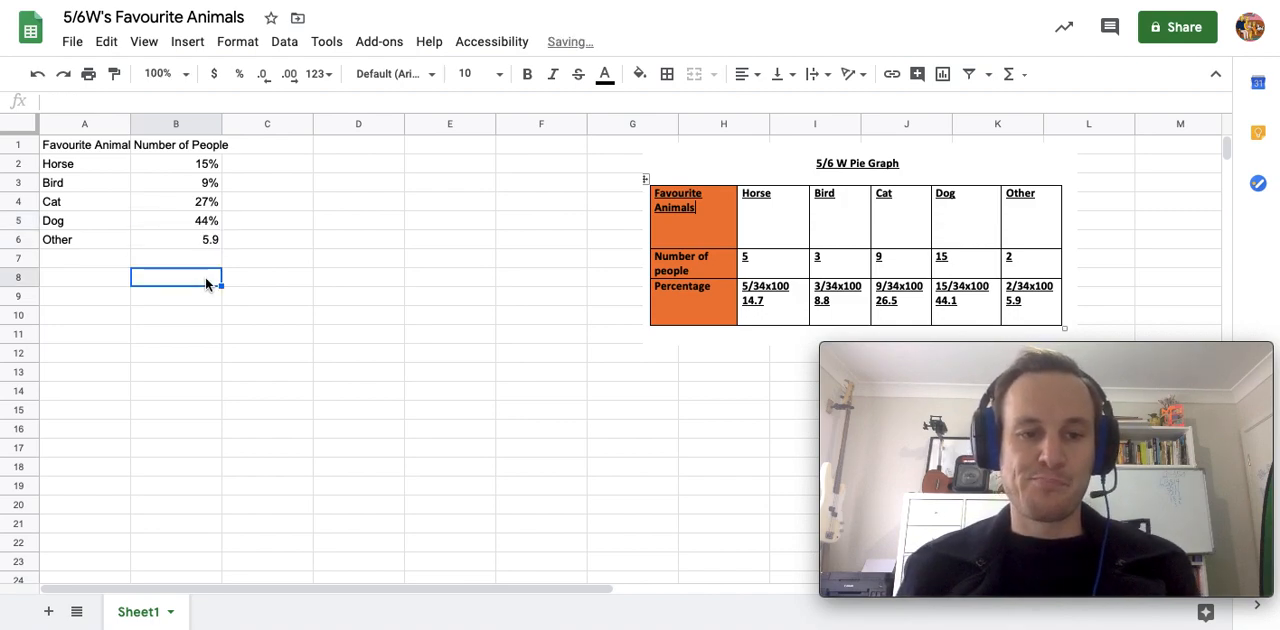
- Format the Other value in B6 as a percentage and set it to 6.00%
left_click(176, 239)
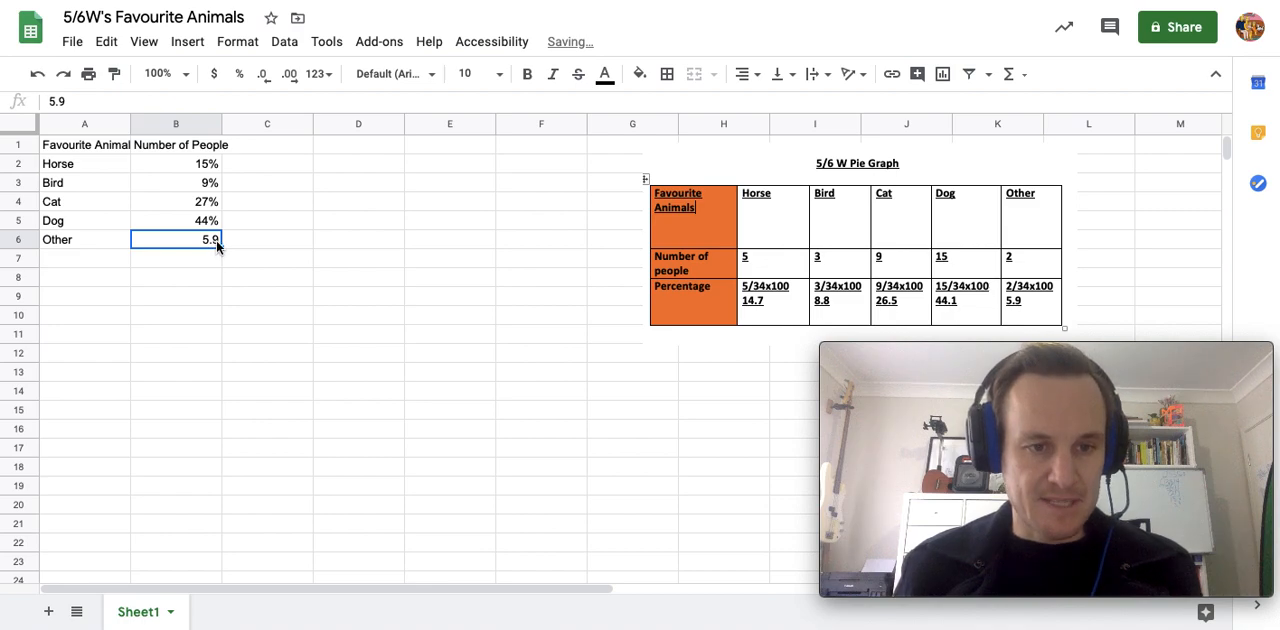
key("Return")
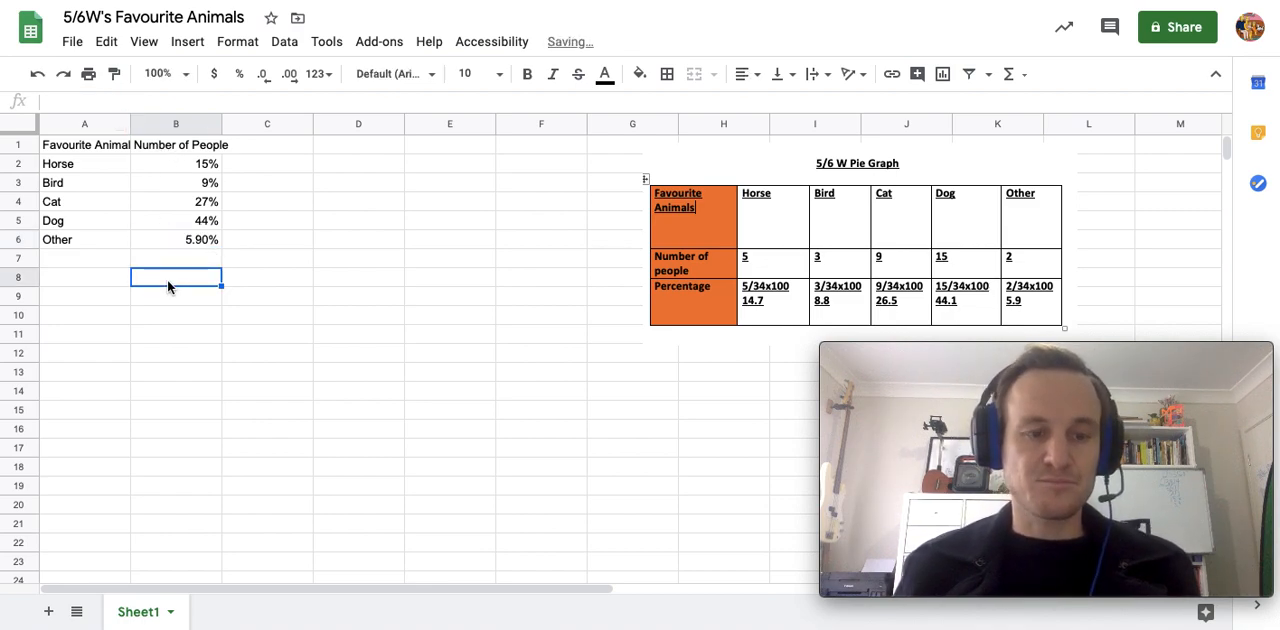
mouse_move(181, 261)
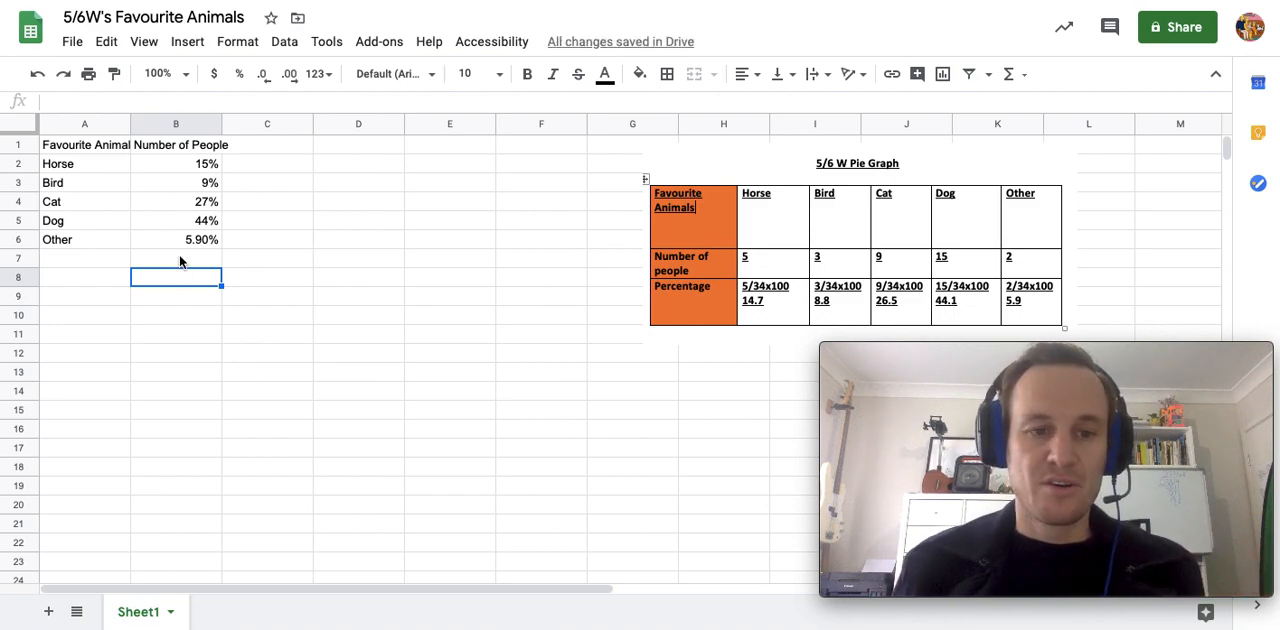
mouse_move(193, 193)
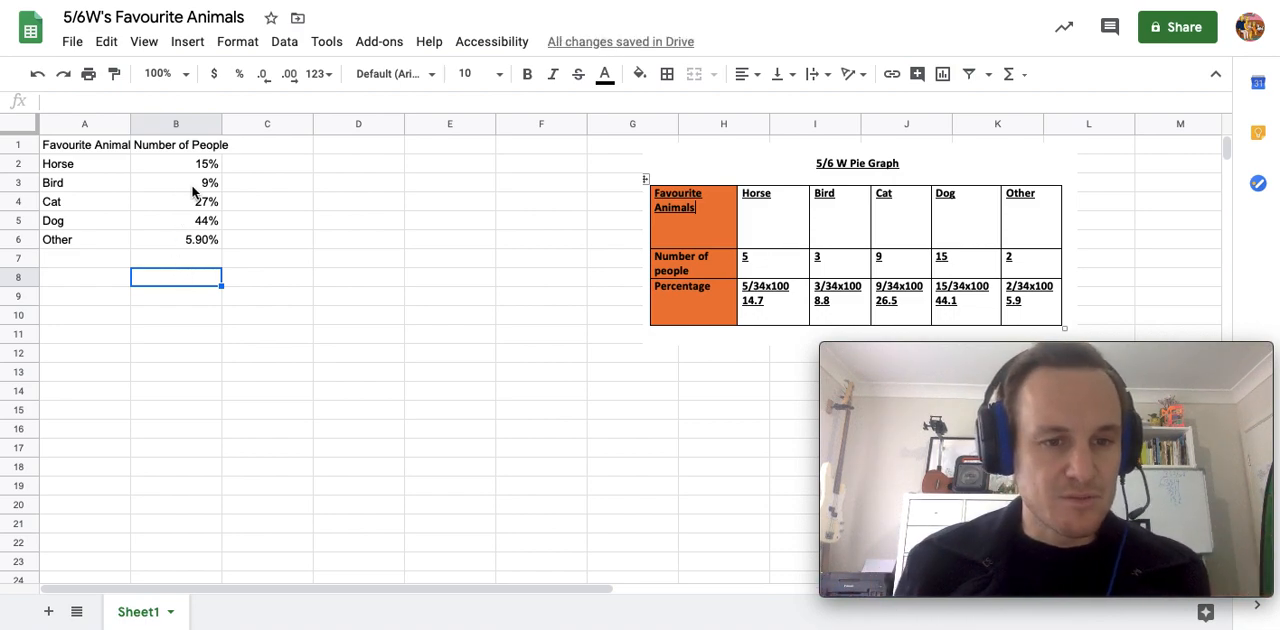
mouse_move(213, 268)
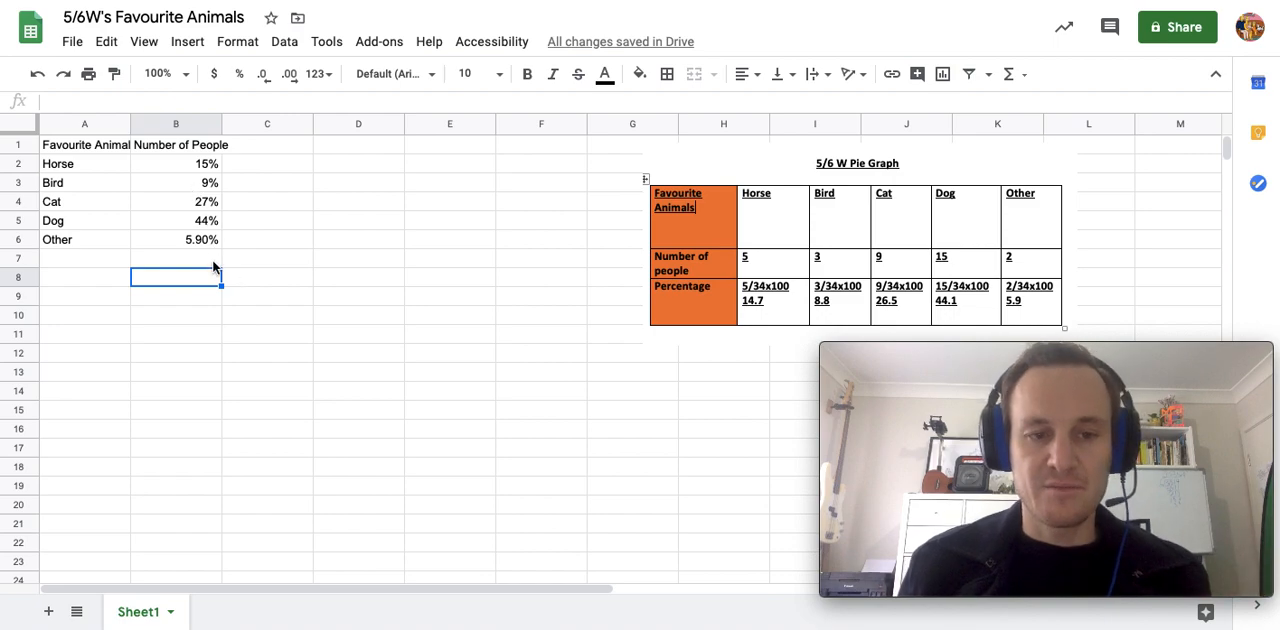
left_click(176, 239)
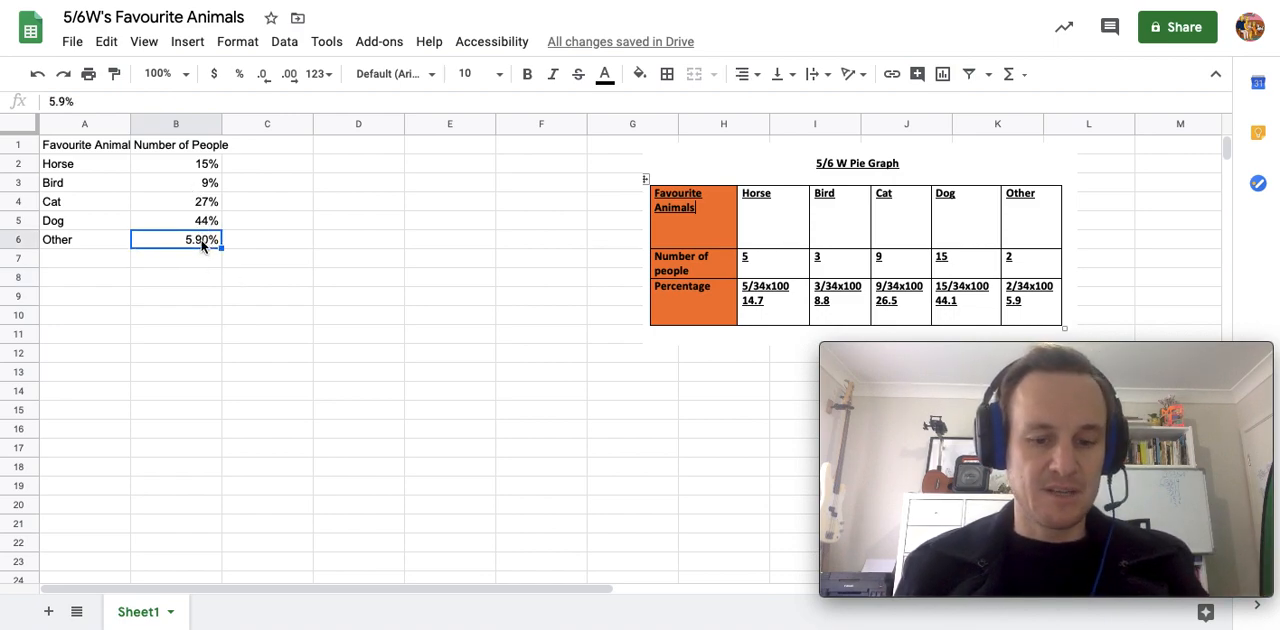
left_click(267, 315)
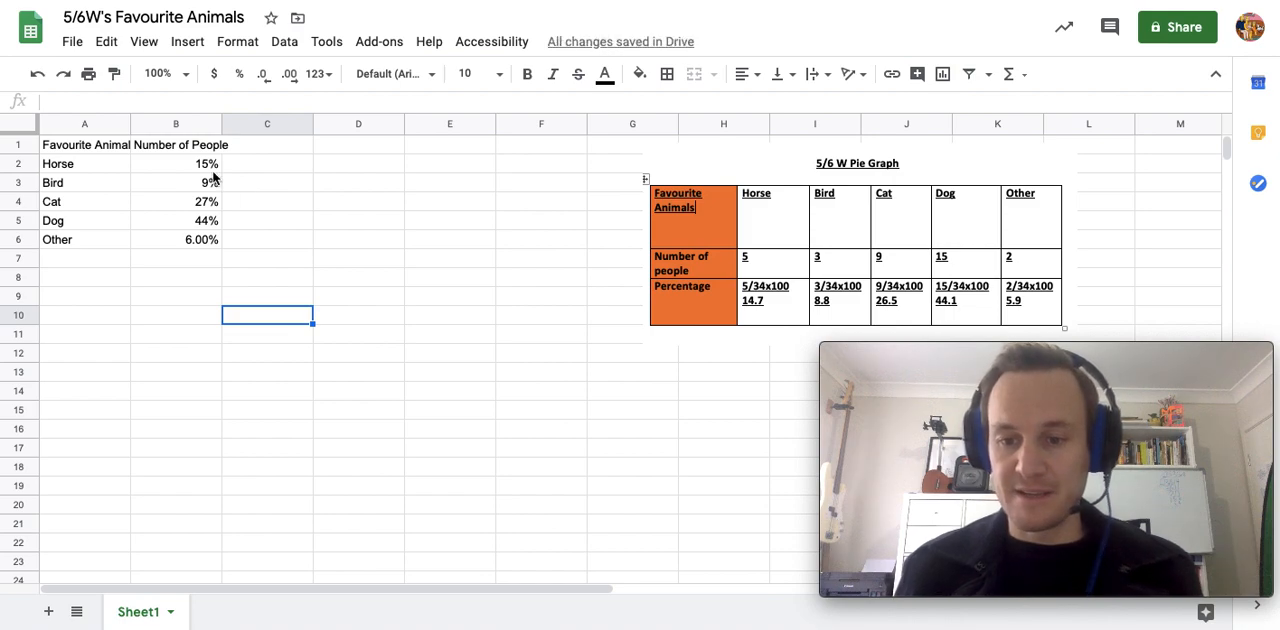
scroll("right", 3)
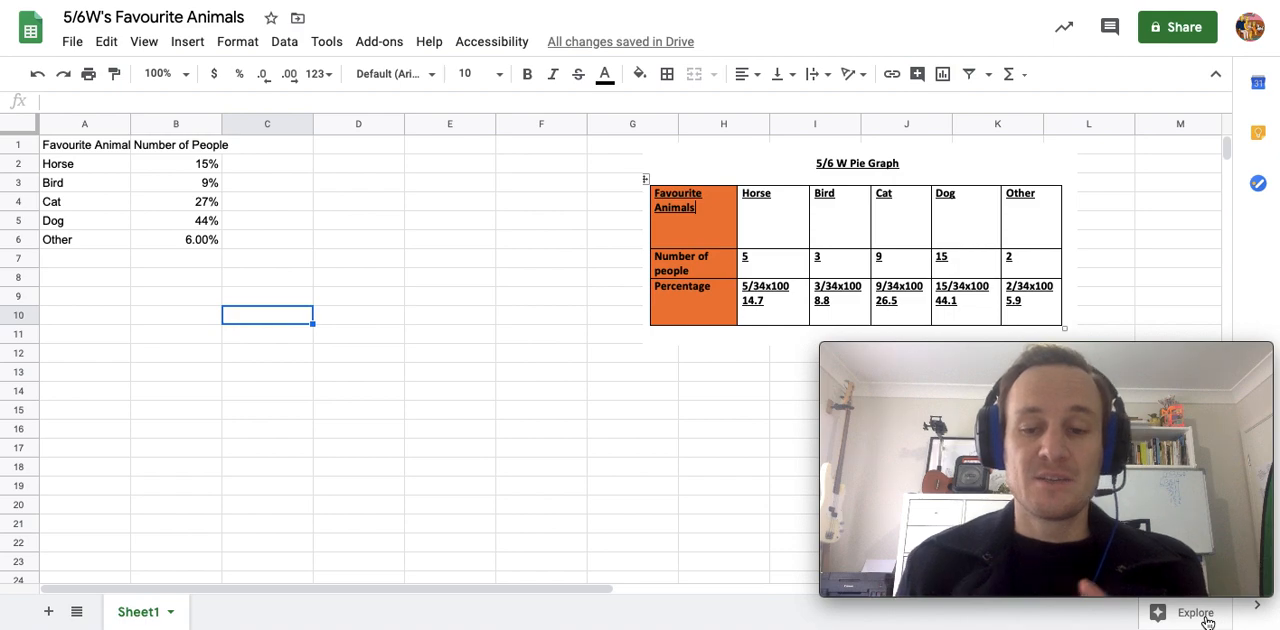
- Open Explore and browse its suggested charts for the favourite animals data
left_click(1193, 612)
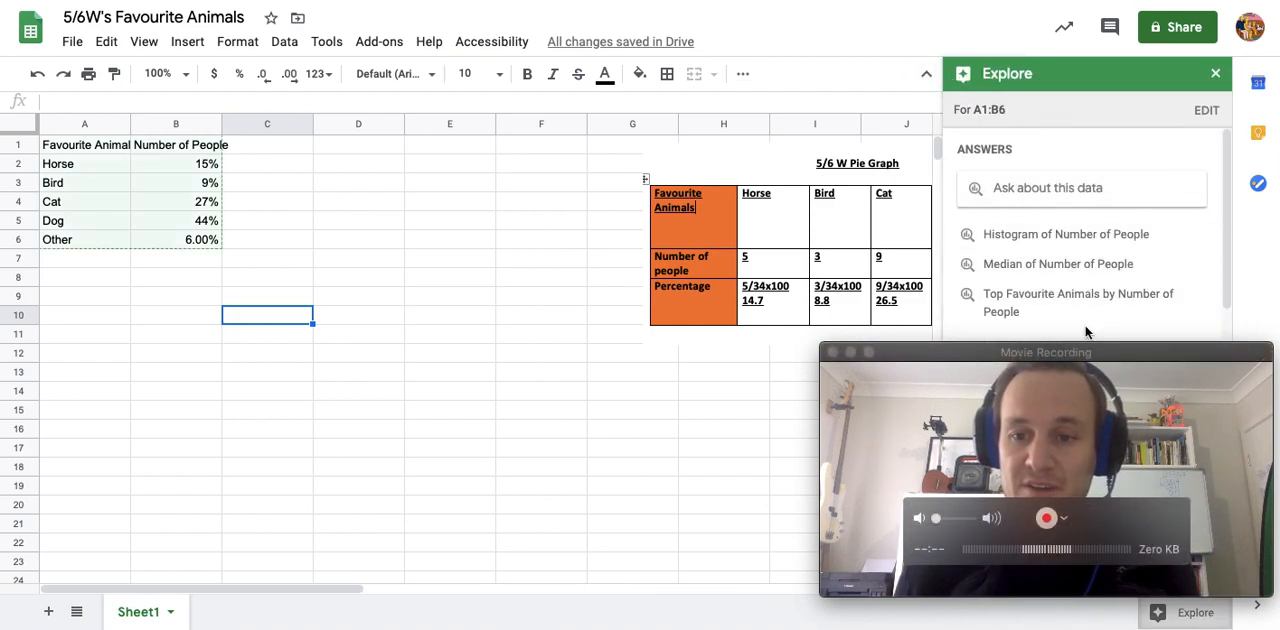
left_click_drag(1046, 352, 656, 349)
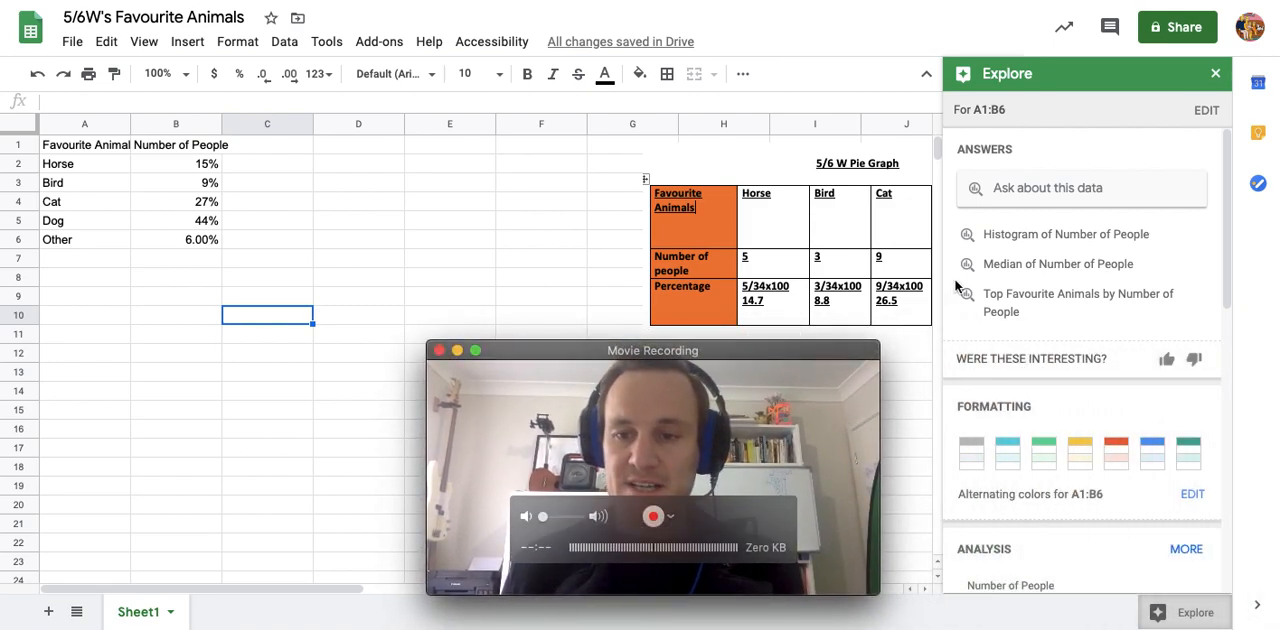
scroll("down", 3)
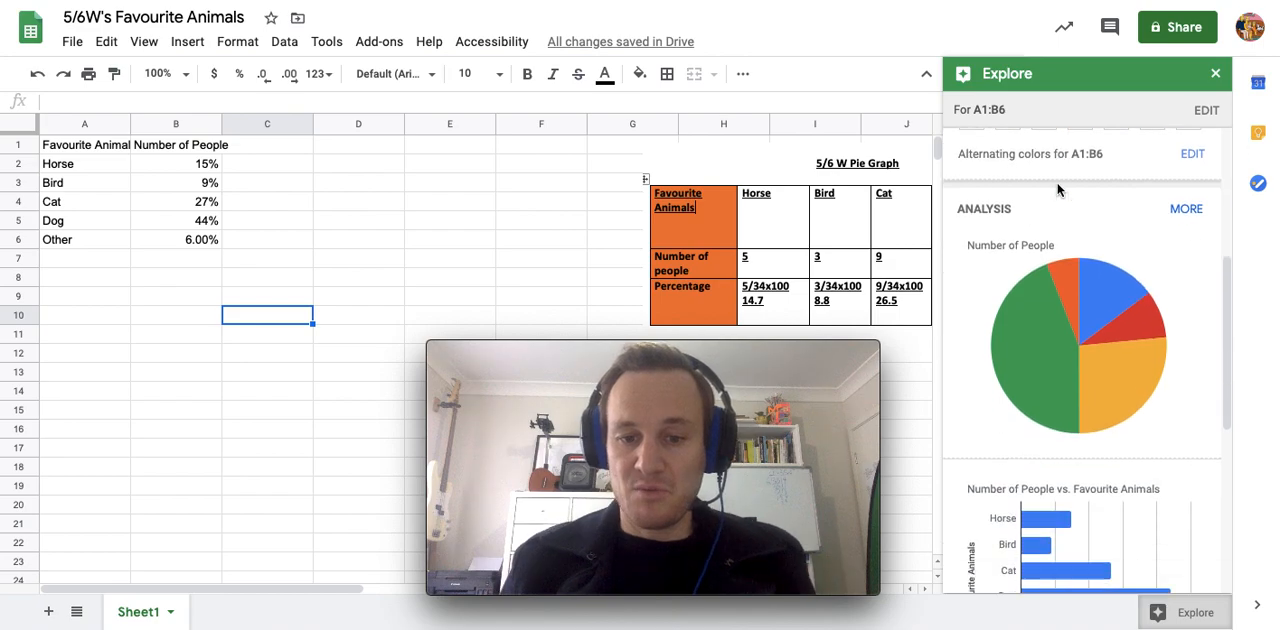
scroll("down", 3)
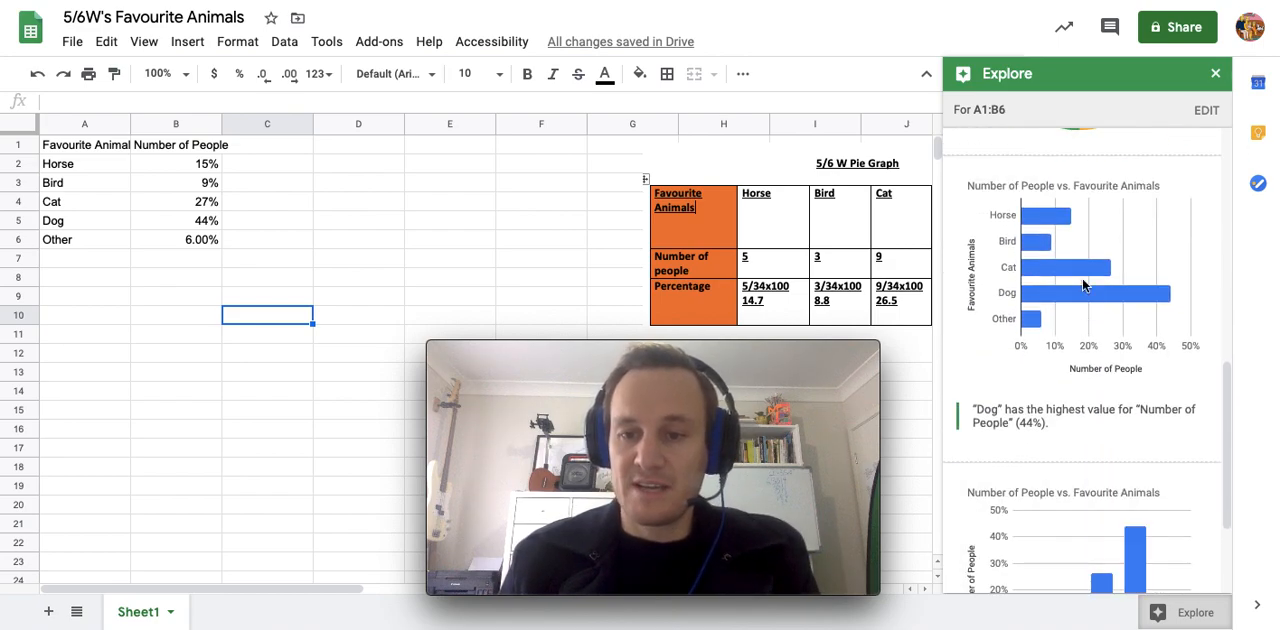
scroll("down", 3)
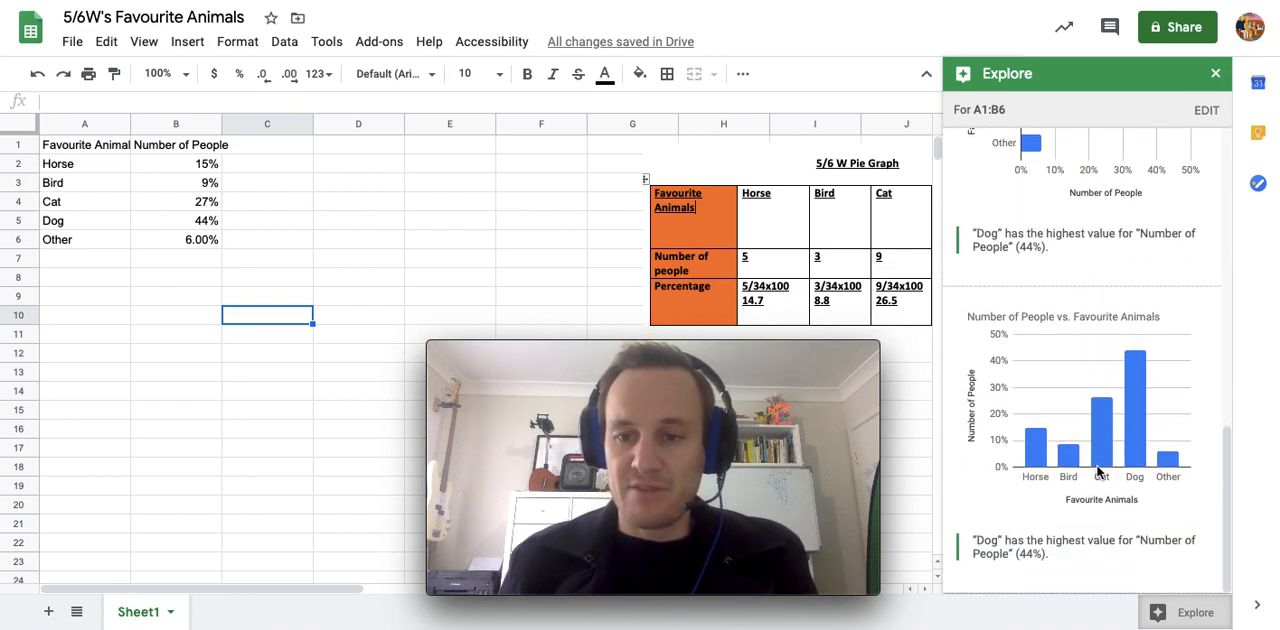
scroll("up", 3)
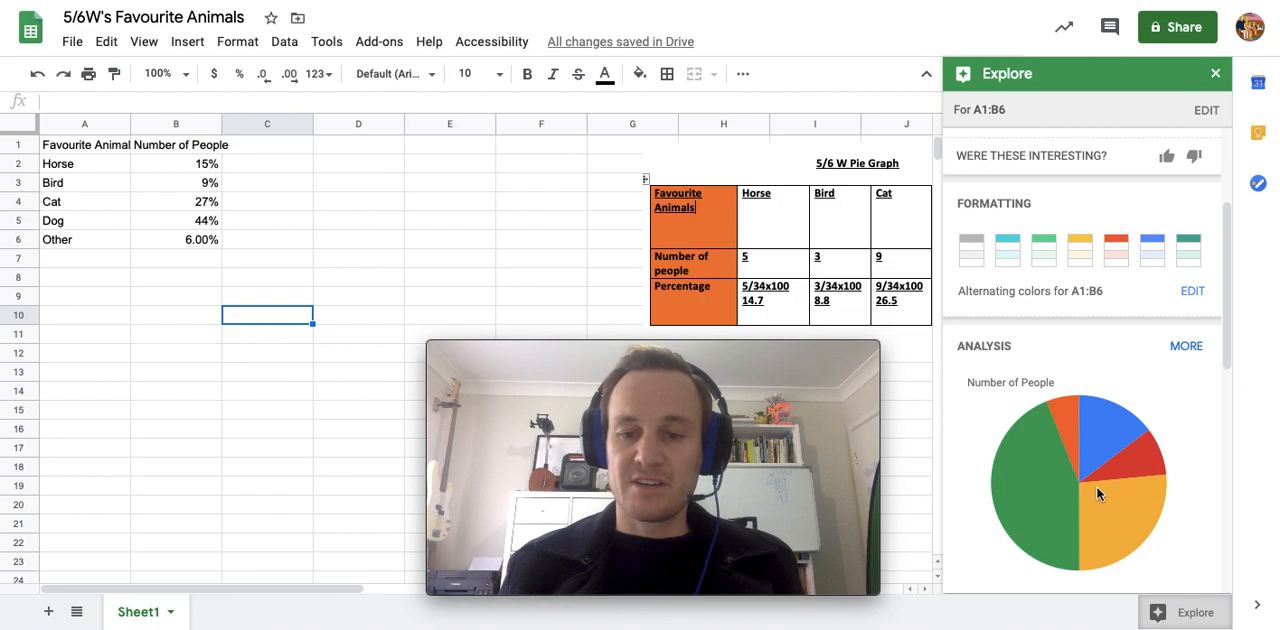
scroll("down", 3)
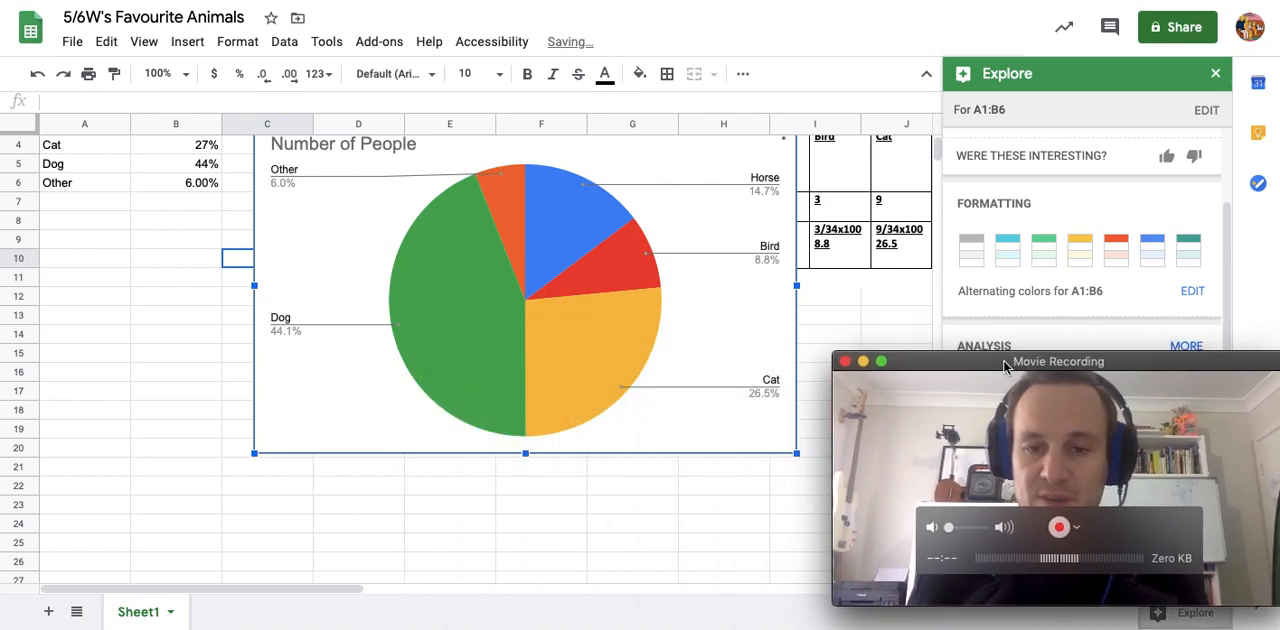
- Shrink the inserted Number of People pie chart to sit beside the data table
scroll("up", 3)
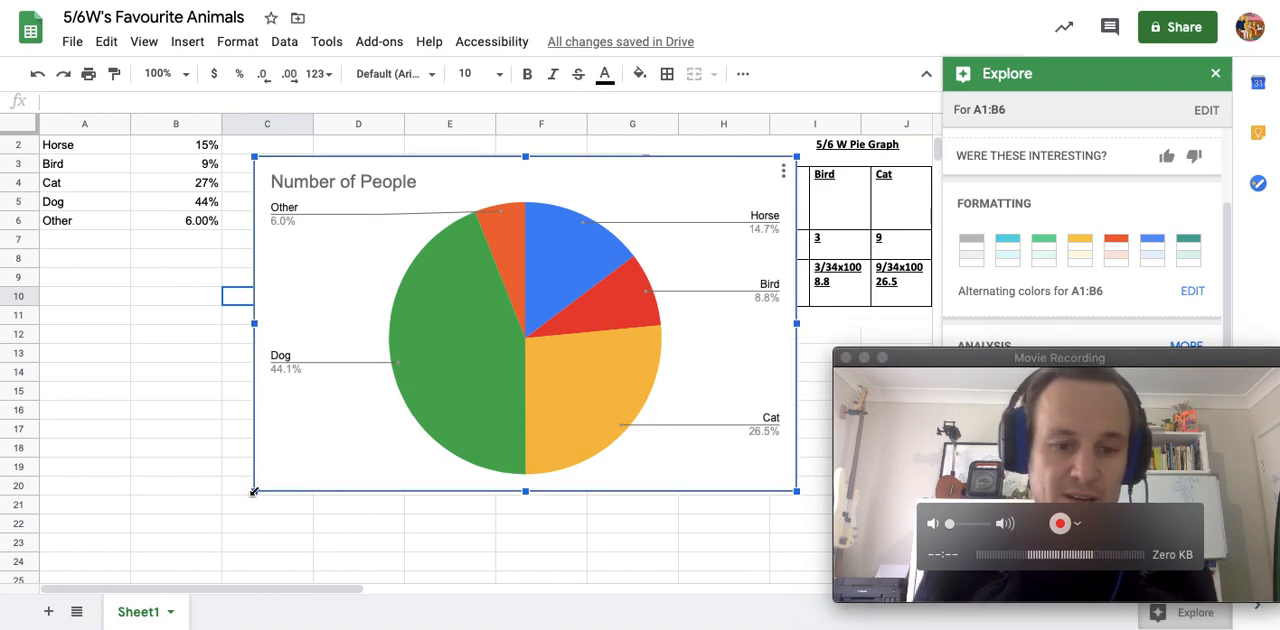
left_click_drag(525, 325, 425, 270)
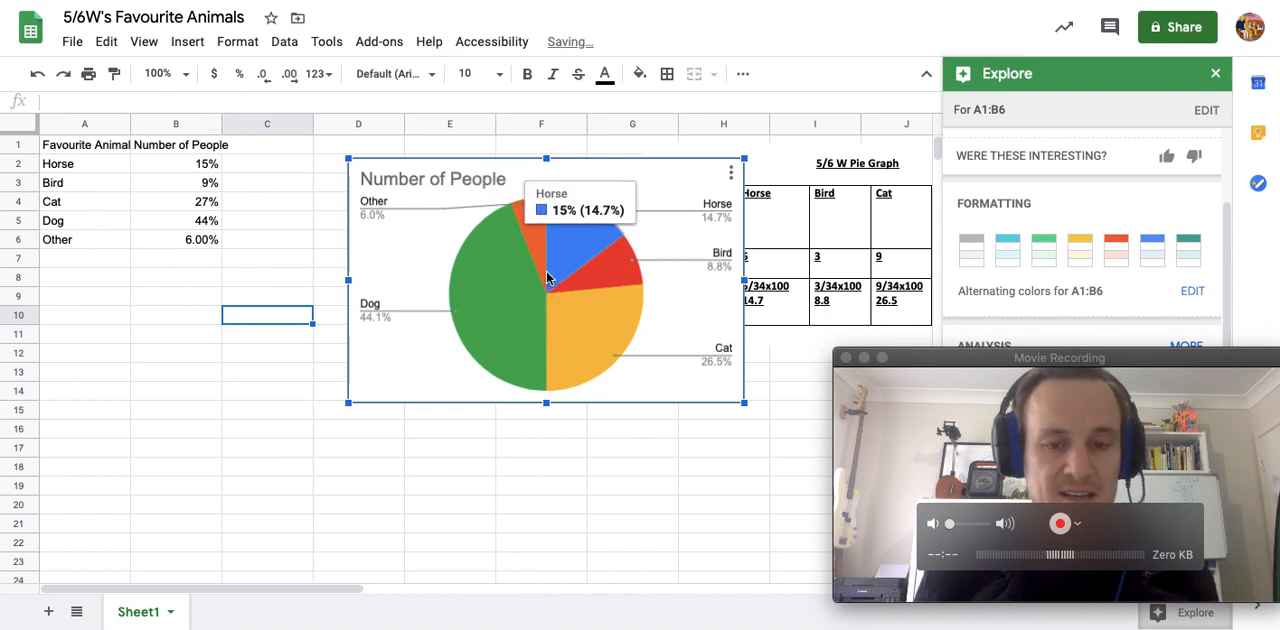
mouse_move(595, 358)
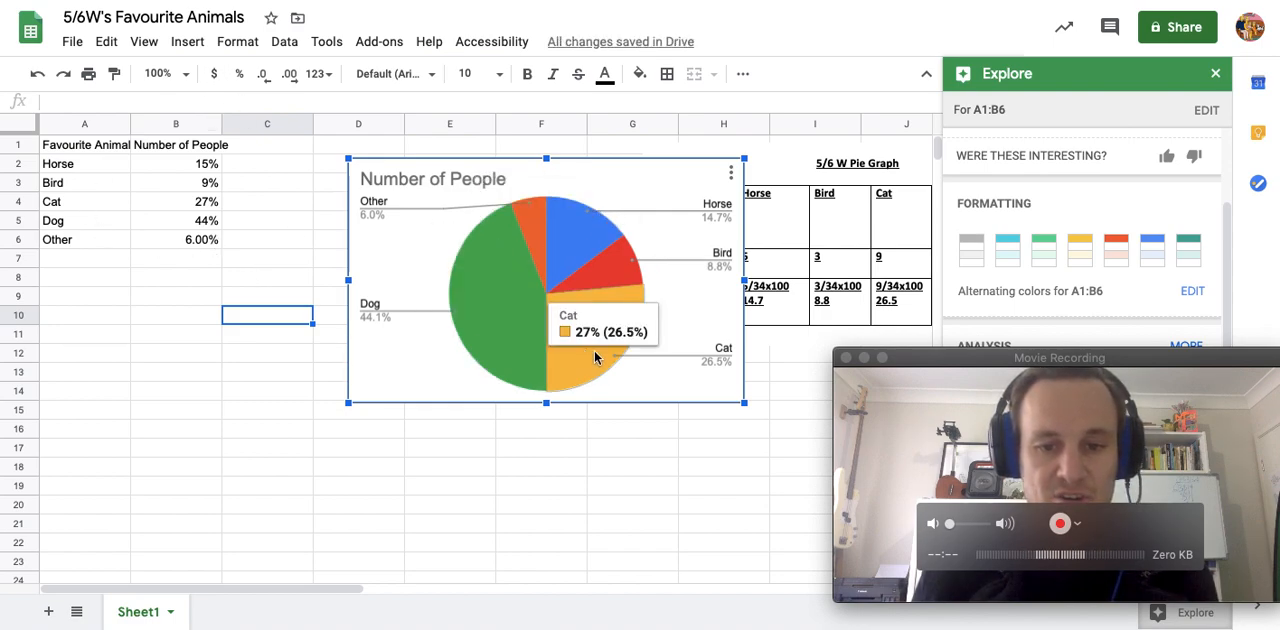
mouse_move(558, 238)
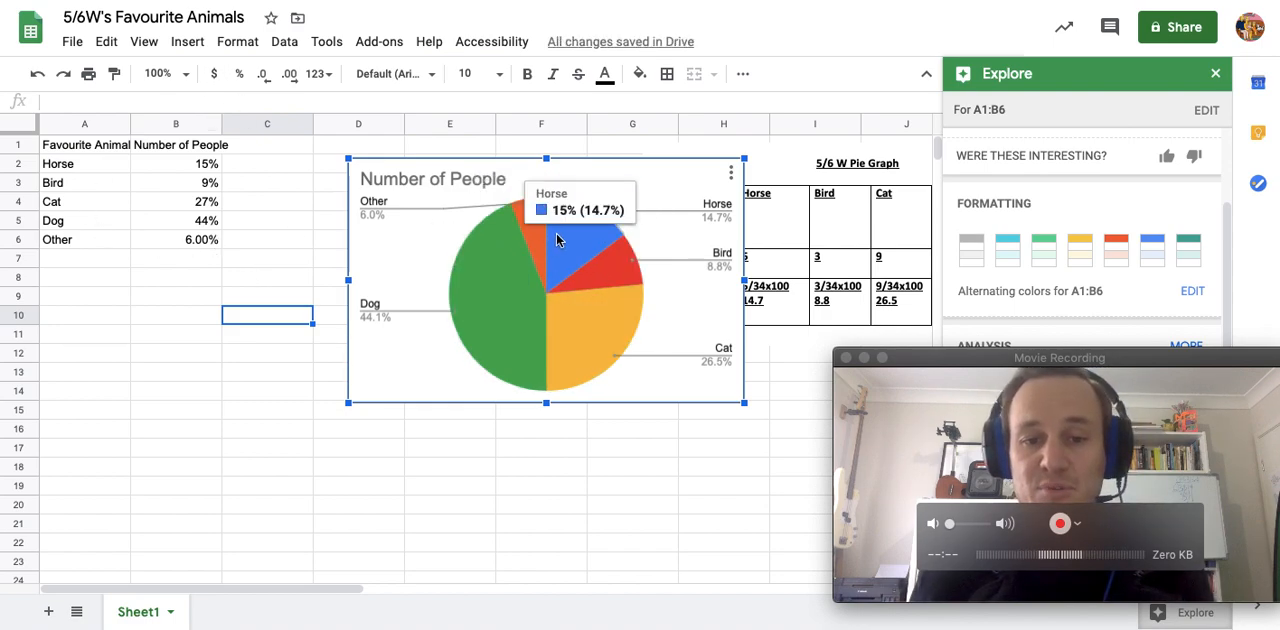
mouse_move(570, 335)
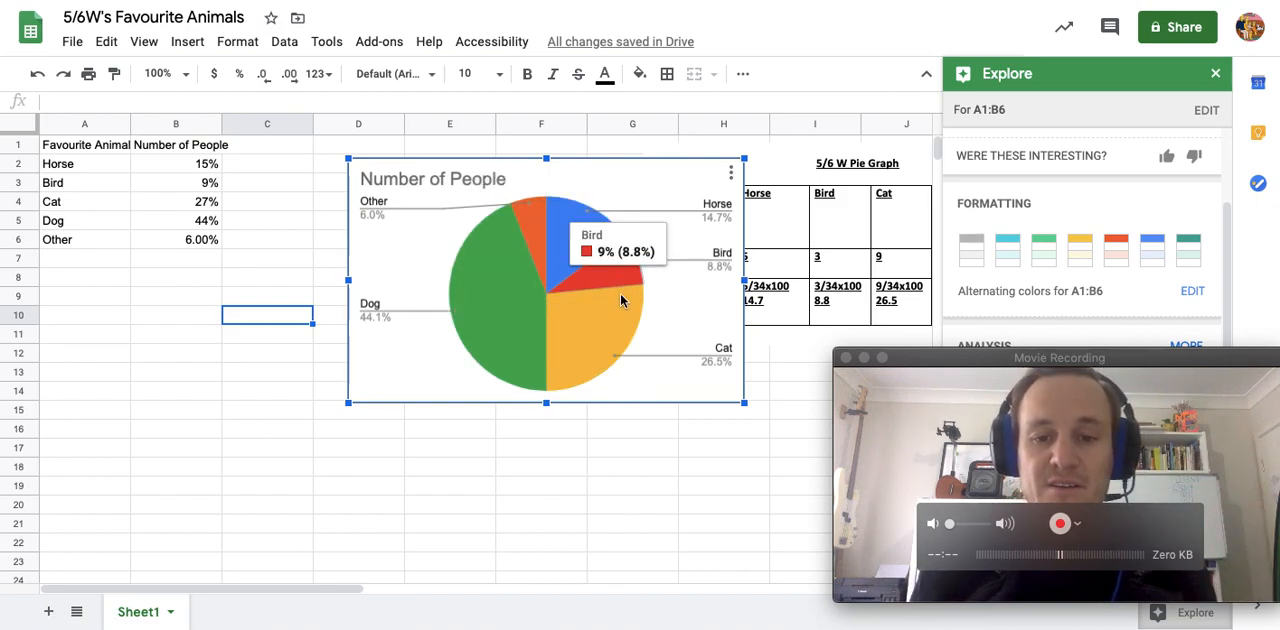
mouse_move(492, 256)
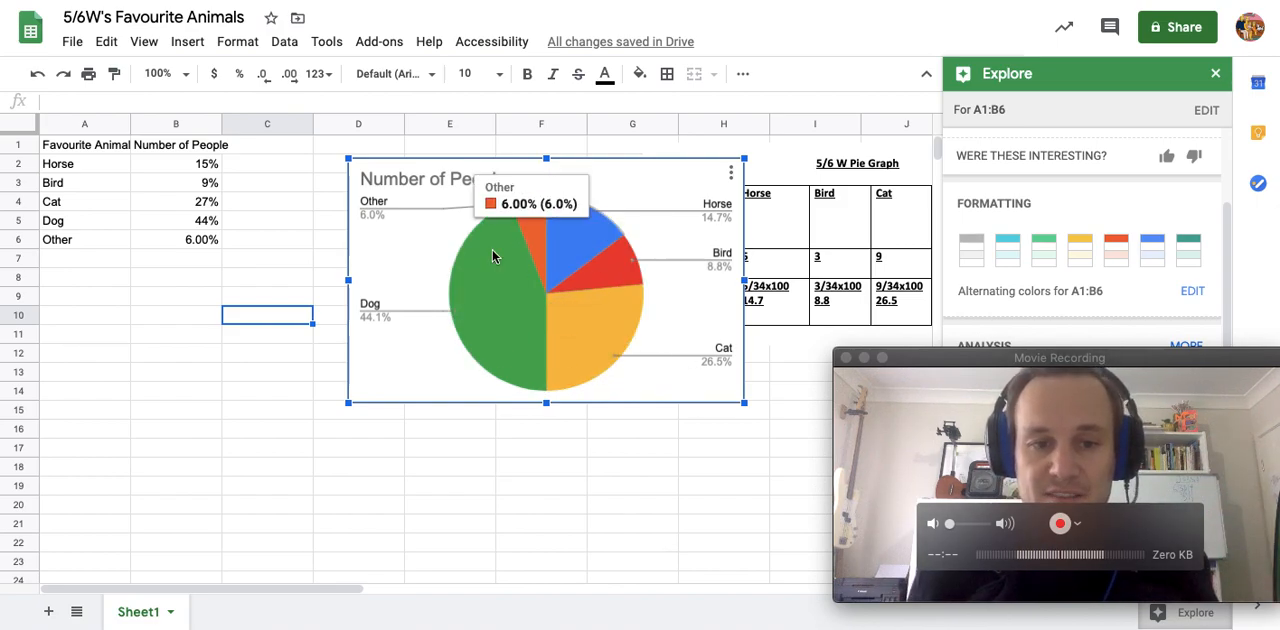
mouse_move(428, 182)
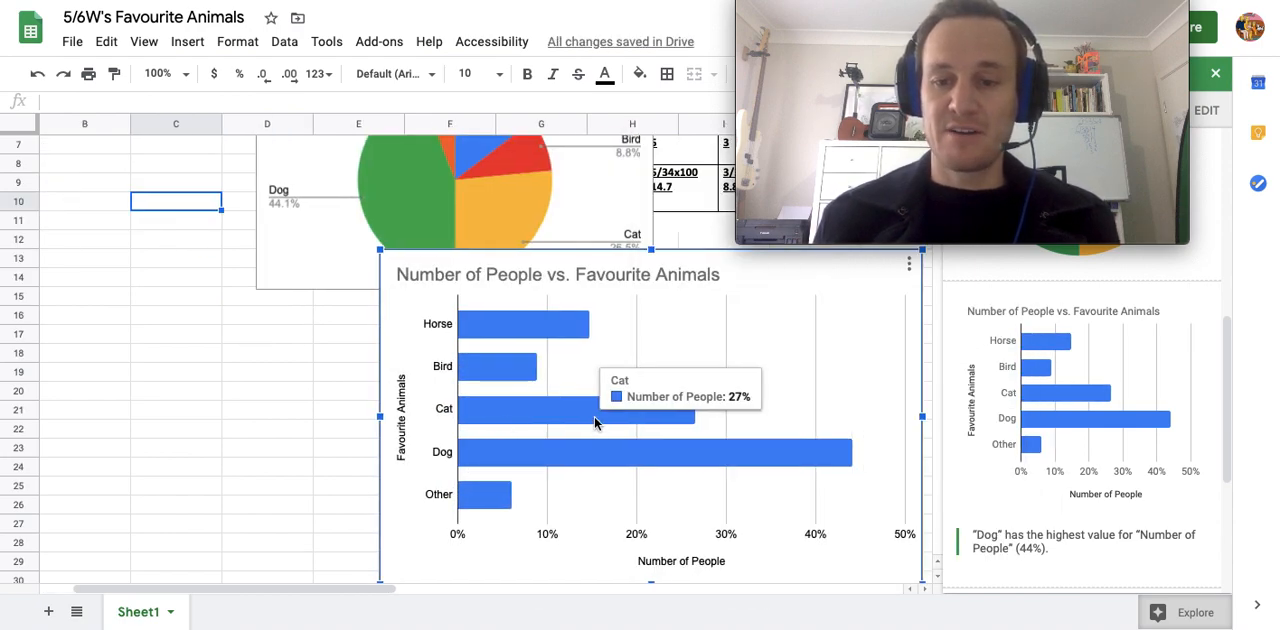
mouse_move(517, 423)
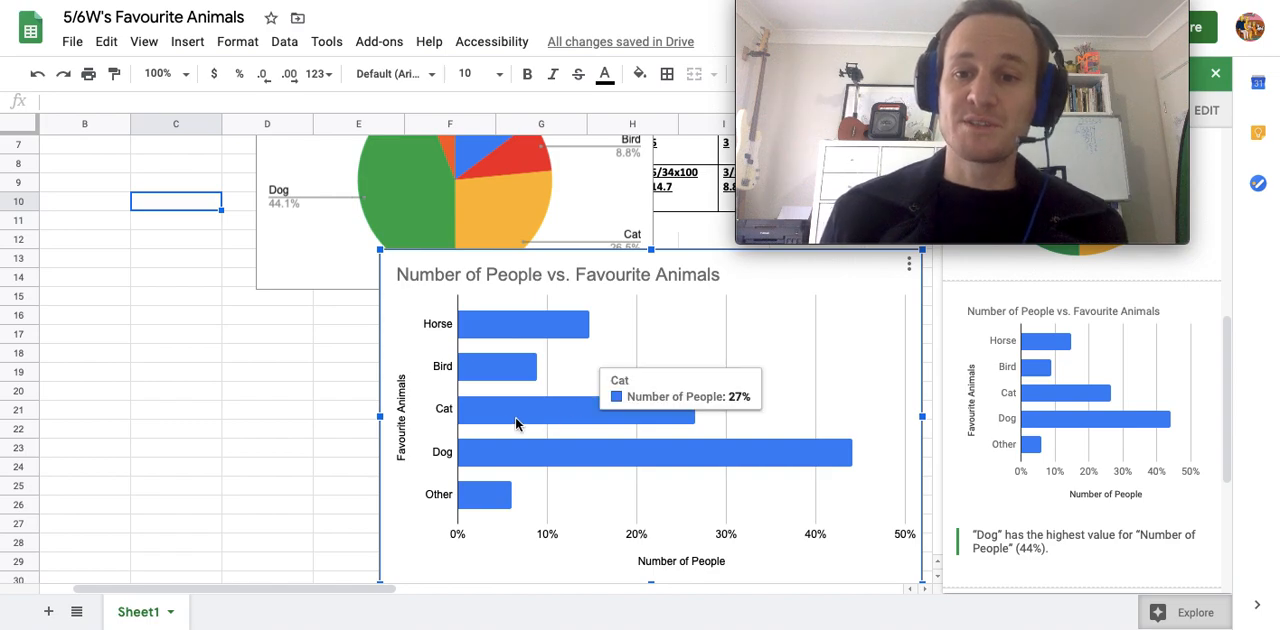
mouse_move(491, 416)
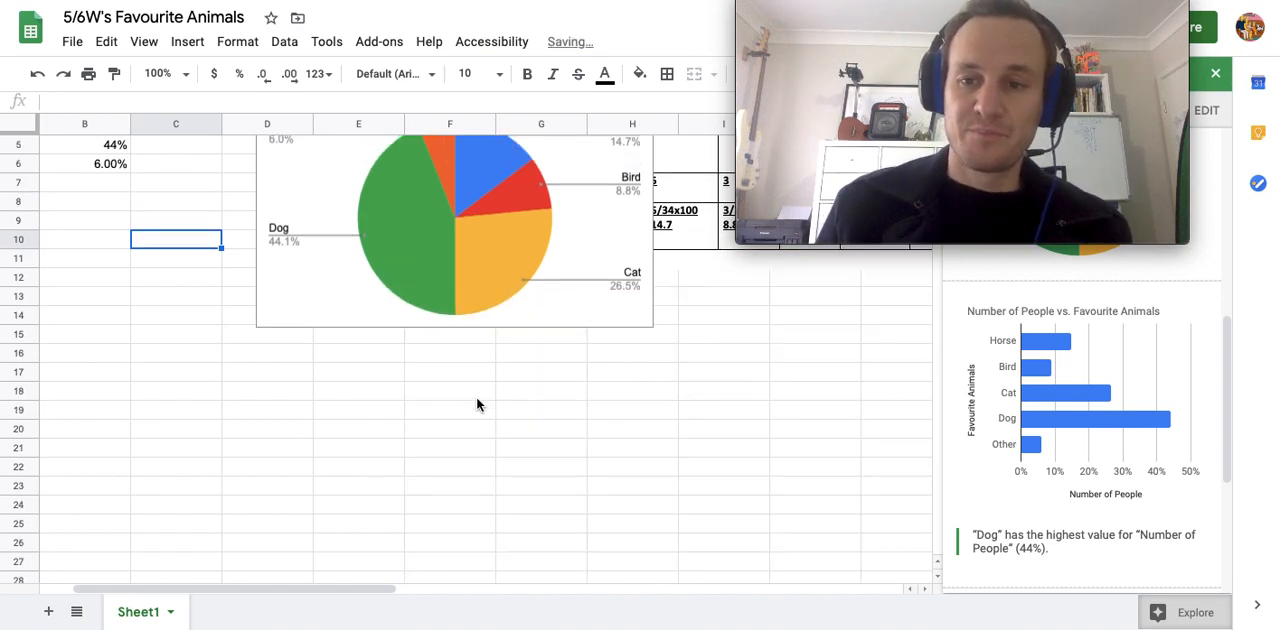
- Close the Explore suggestions panel, leaving only the pie chart on the sheet
scroll("up", 3)
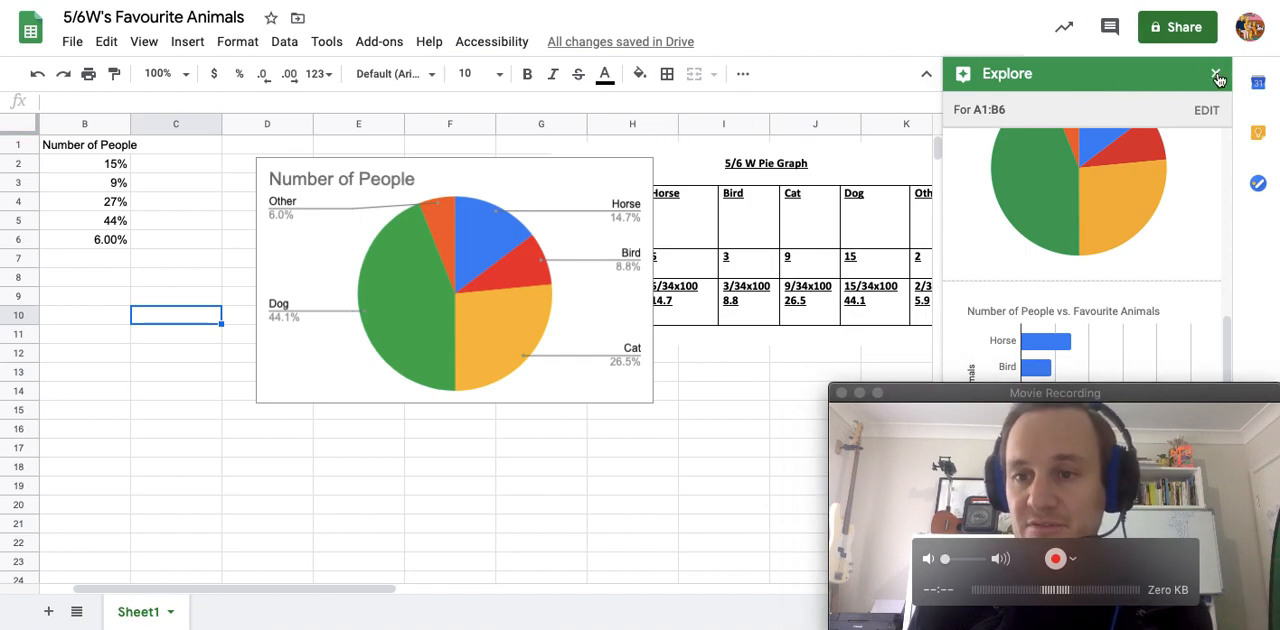
left_click(1218, 78)
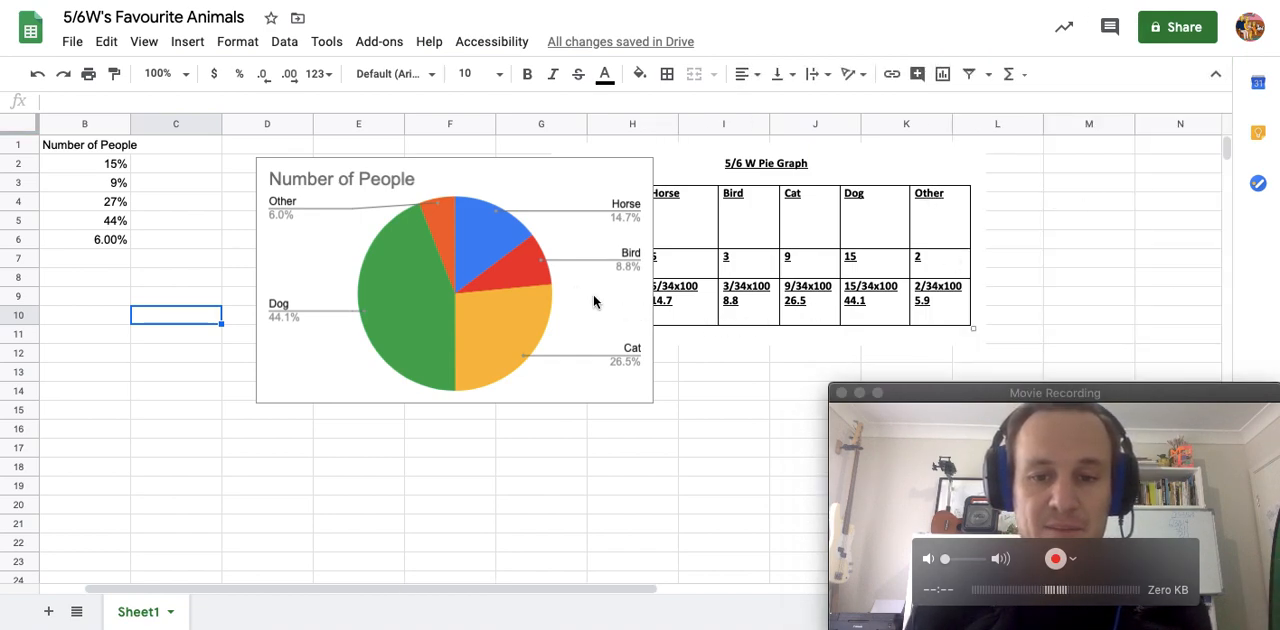
- Select the pie chart and show its three-dot actions menu
left_click(454, 290)
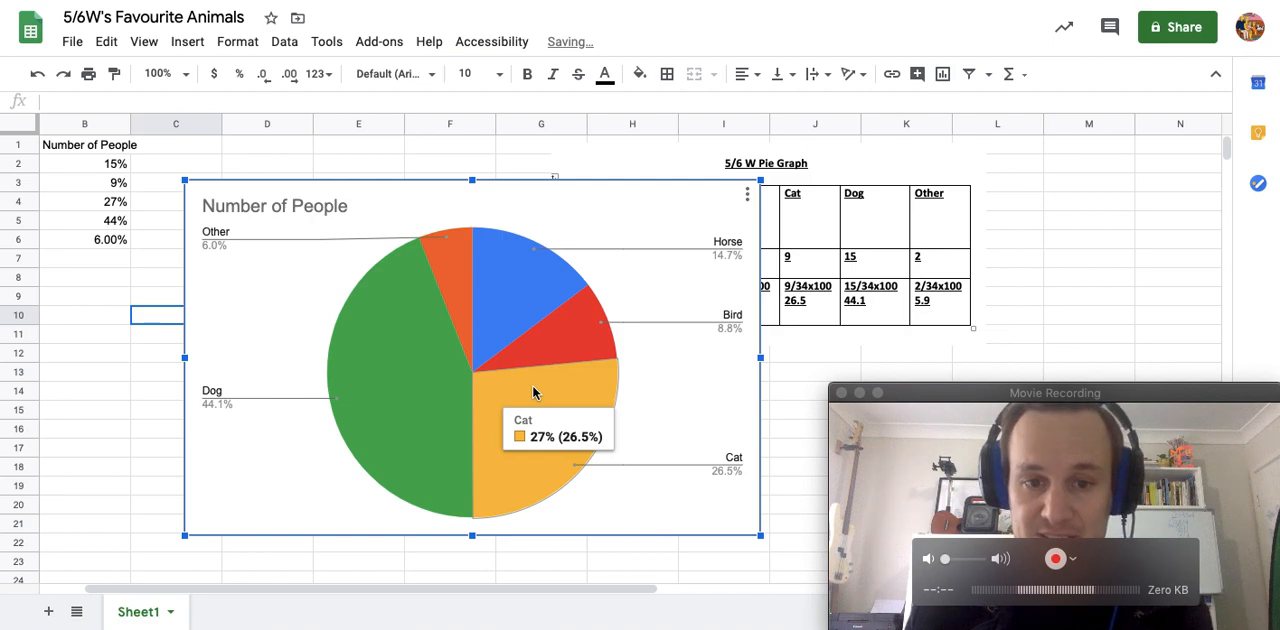
mouse_move(476, 363)
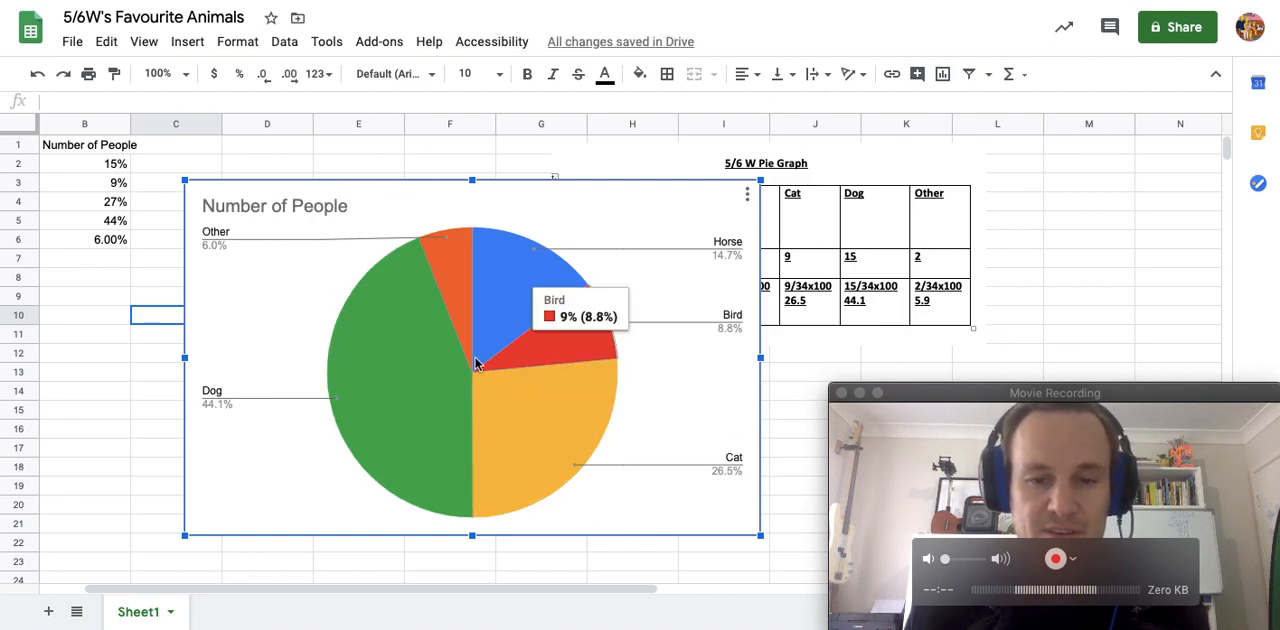
mouse_move(155, 418)
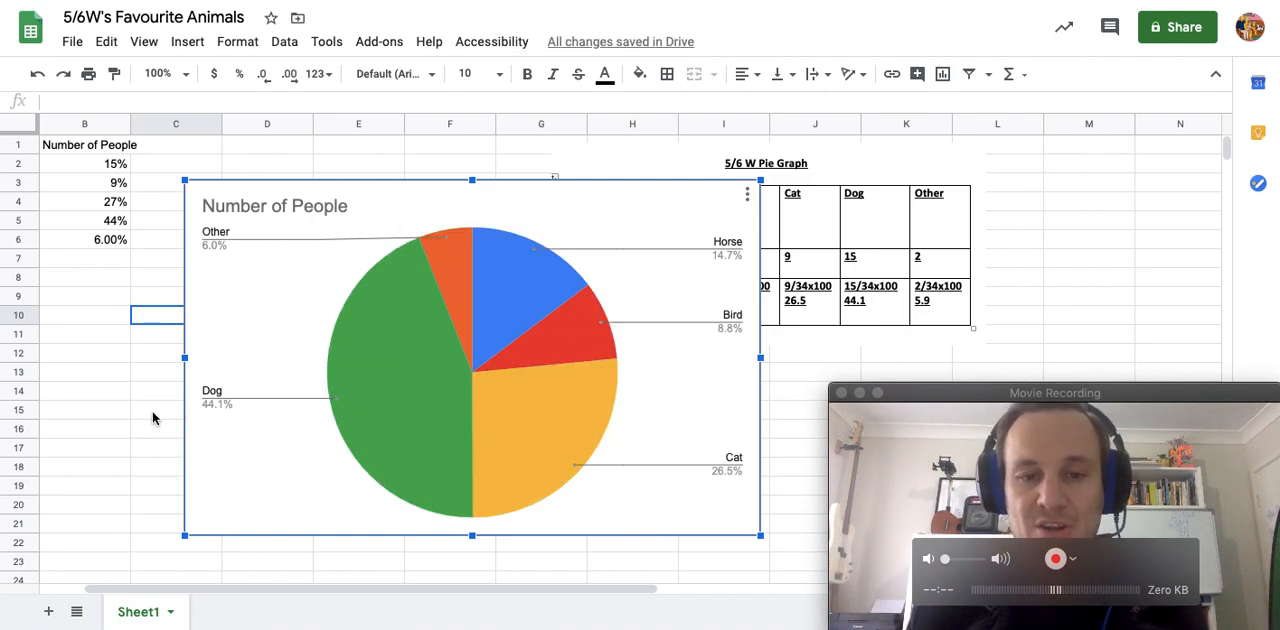
mouse_move(413, 448)
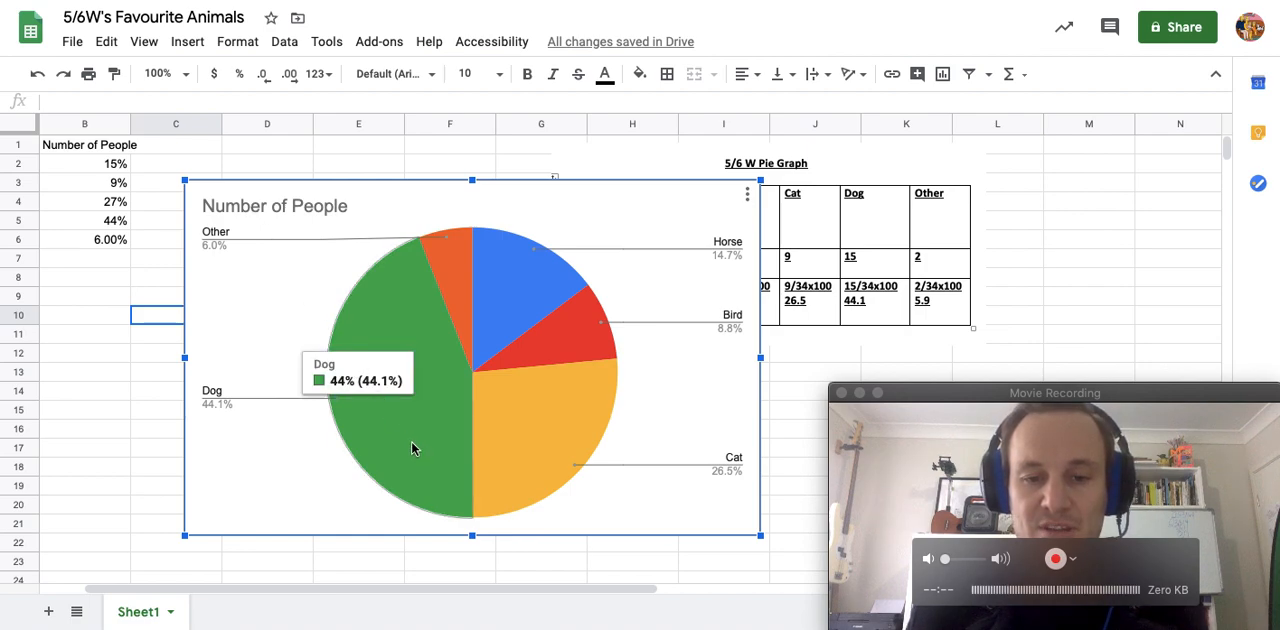
mouse_move(419, 457)
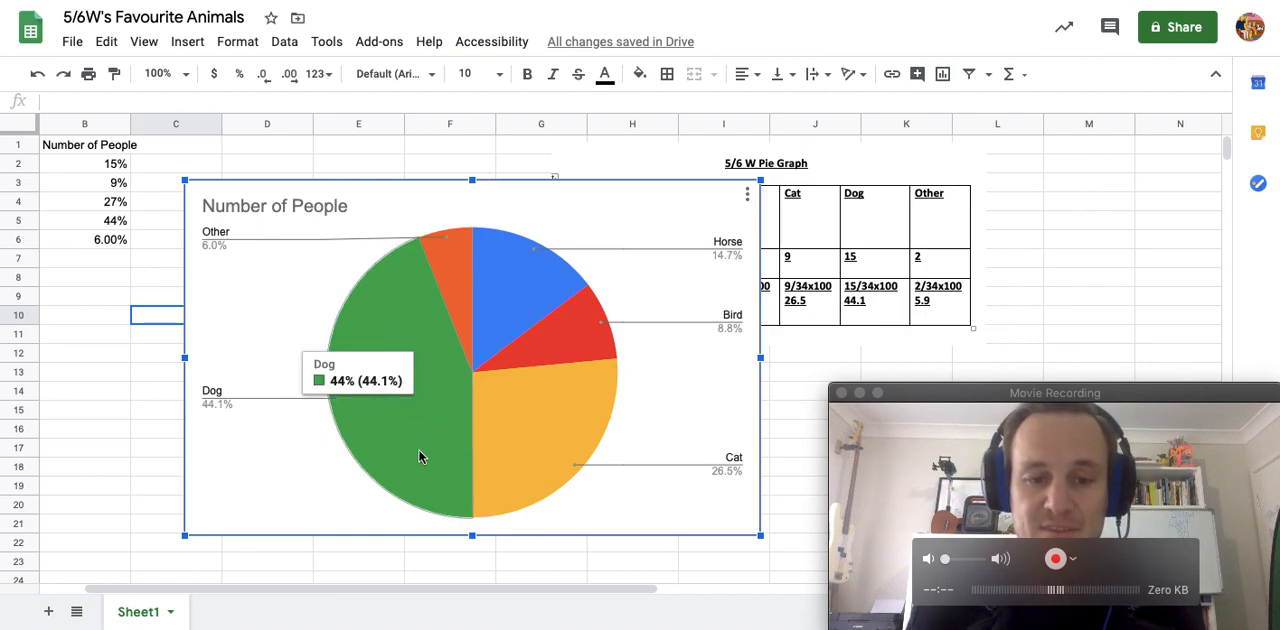
mouse_move(413, 421)
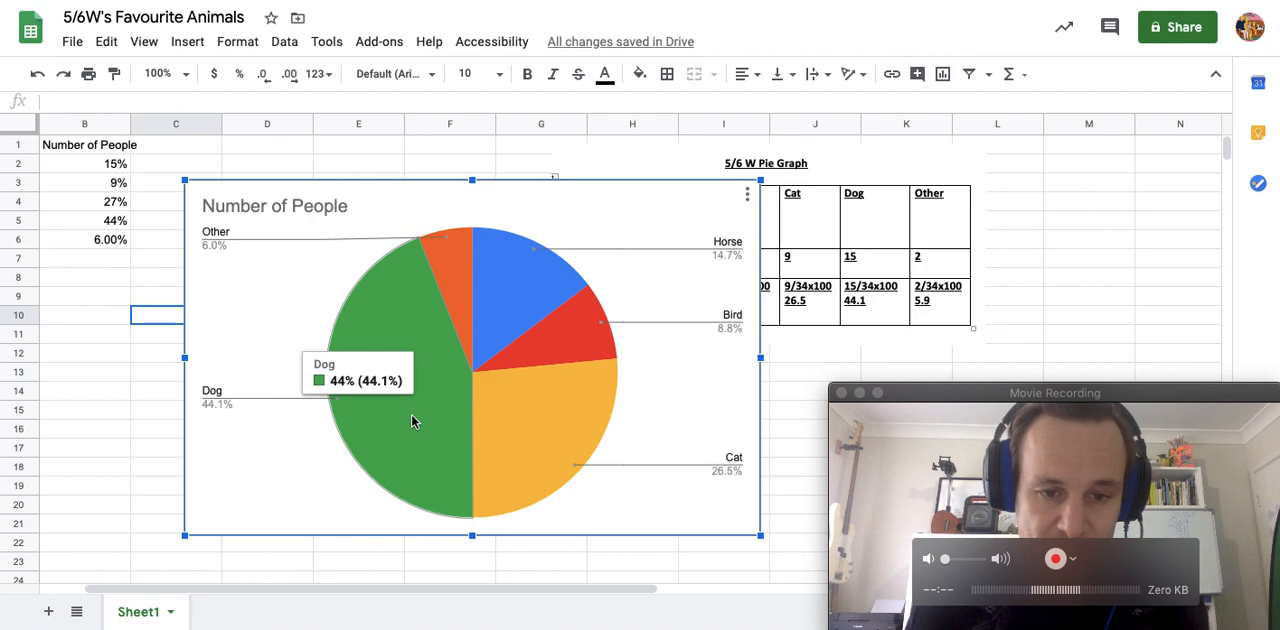
mouse_move(752, 197)
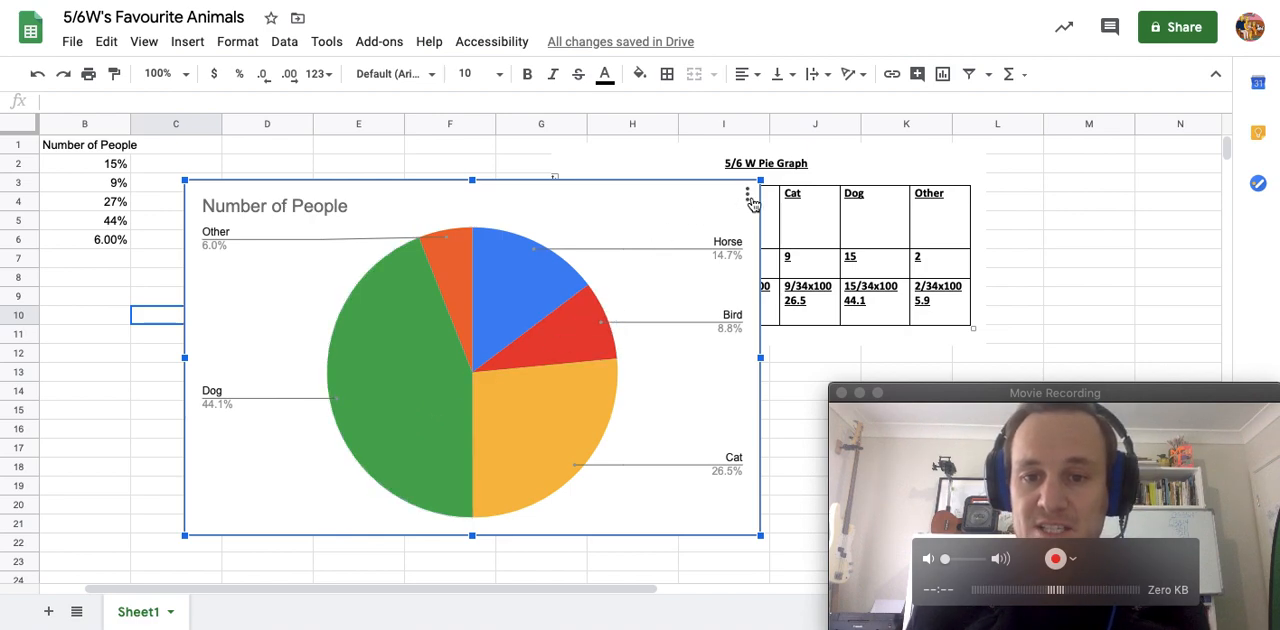
left_click(747, 193)
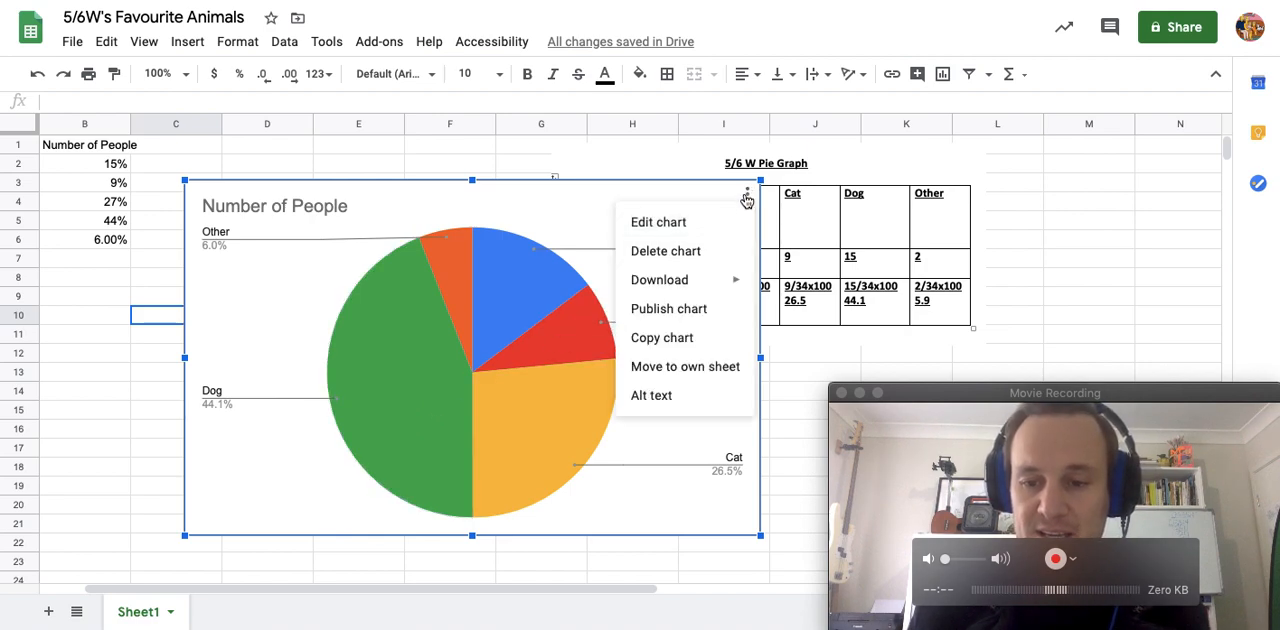
- Edit the chart and show the Customize tab's Pie slice settings for Horse
left_click(658, 221)
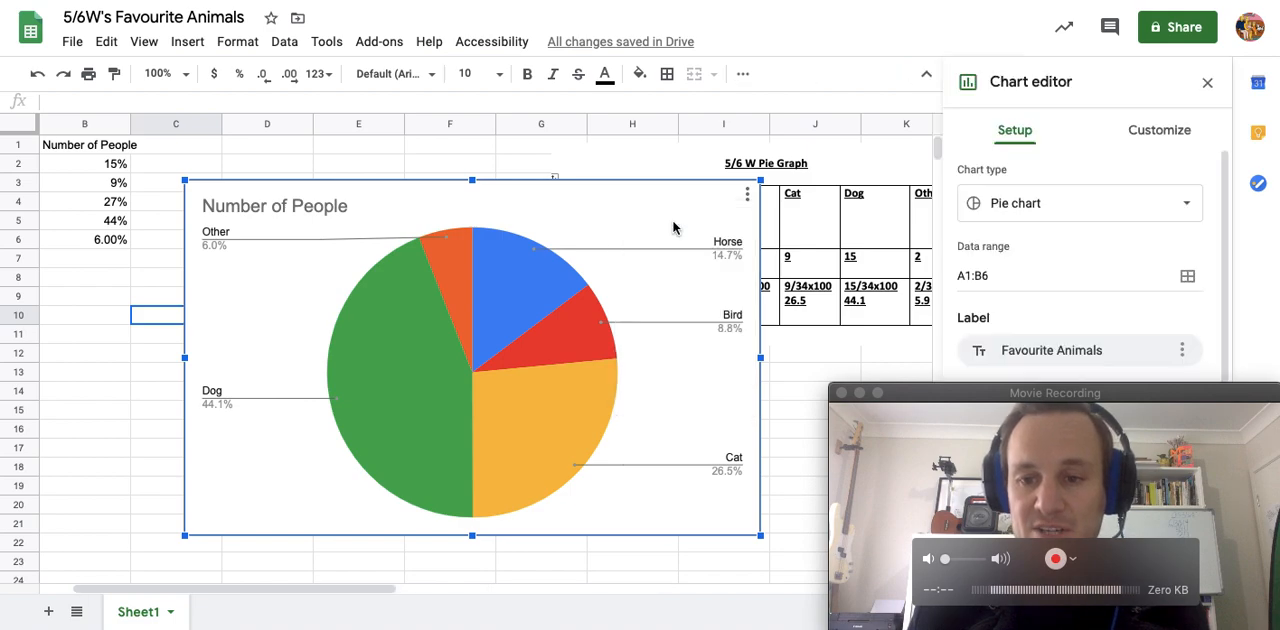
mouse_move(1022, 401)
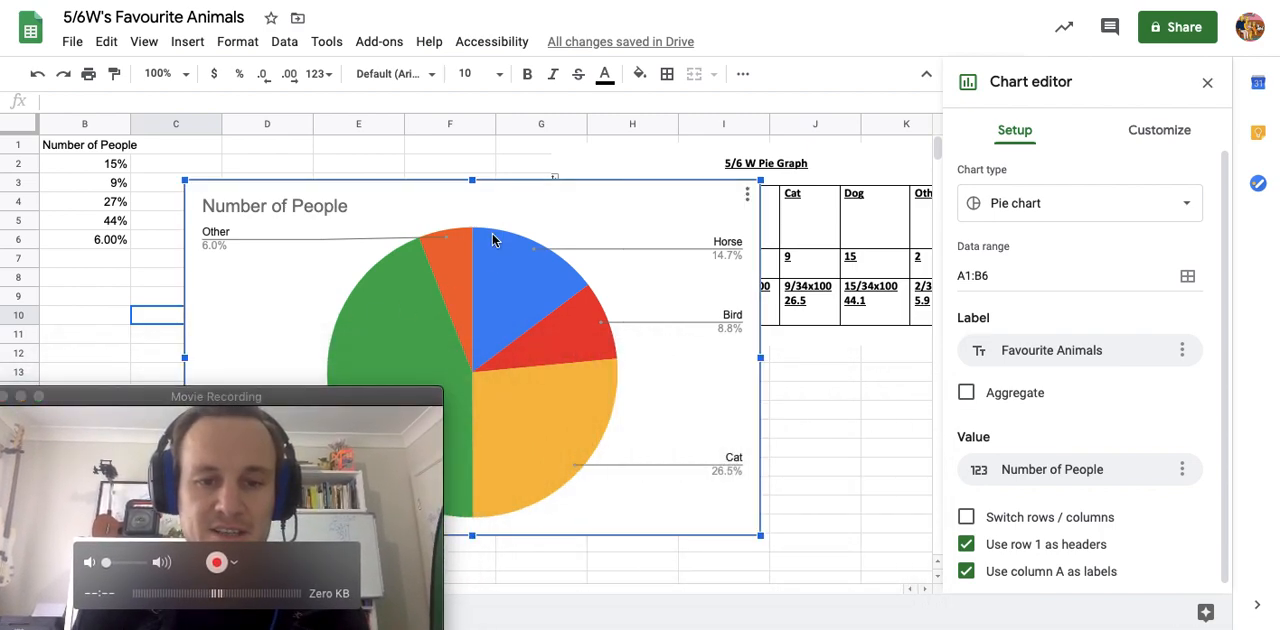
left_click(1159, 130)
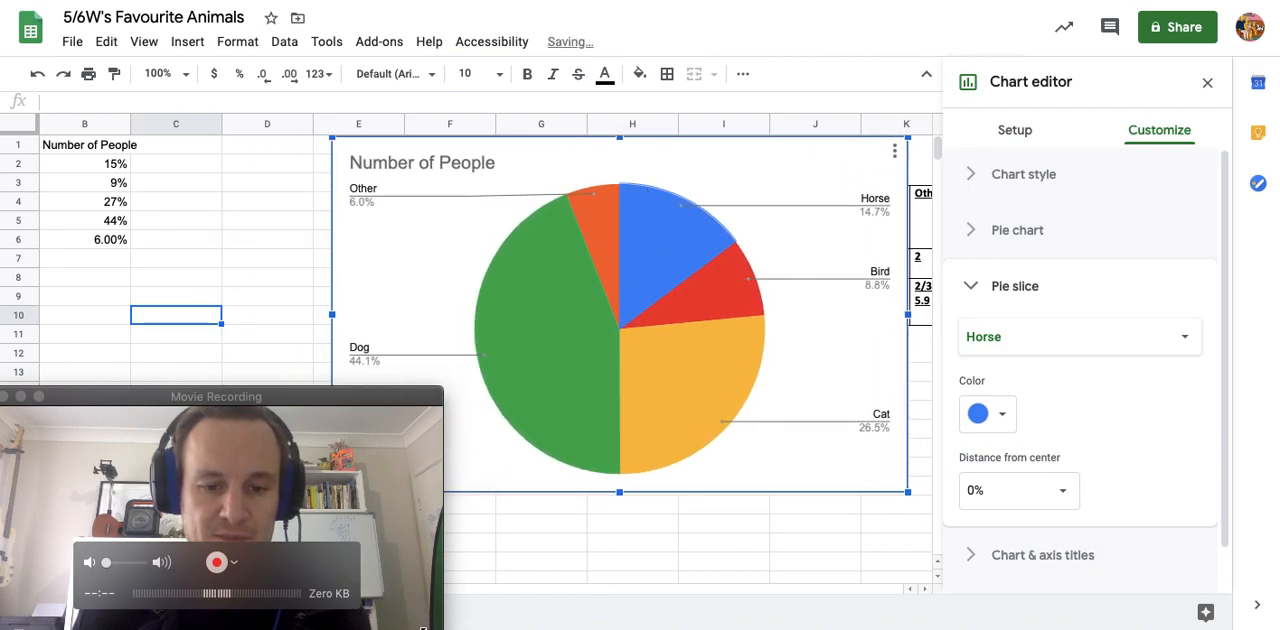
left_click_drag(216, 396, 185, 431)
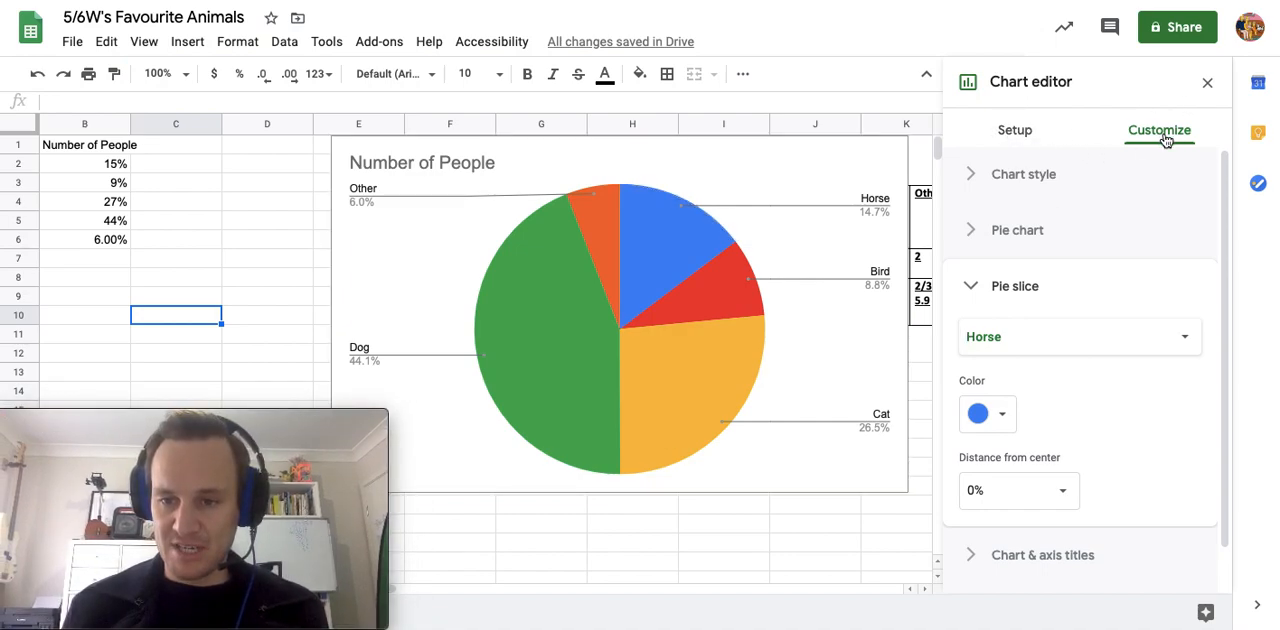
- Under Chart style, set the font to Wide and enable 3D, leaving Maximize off
left_click(1023, 173)
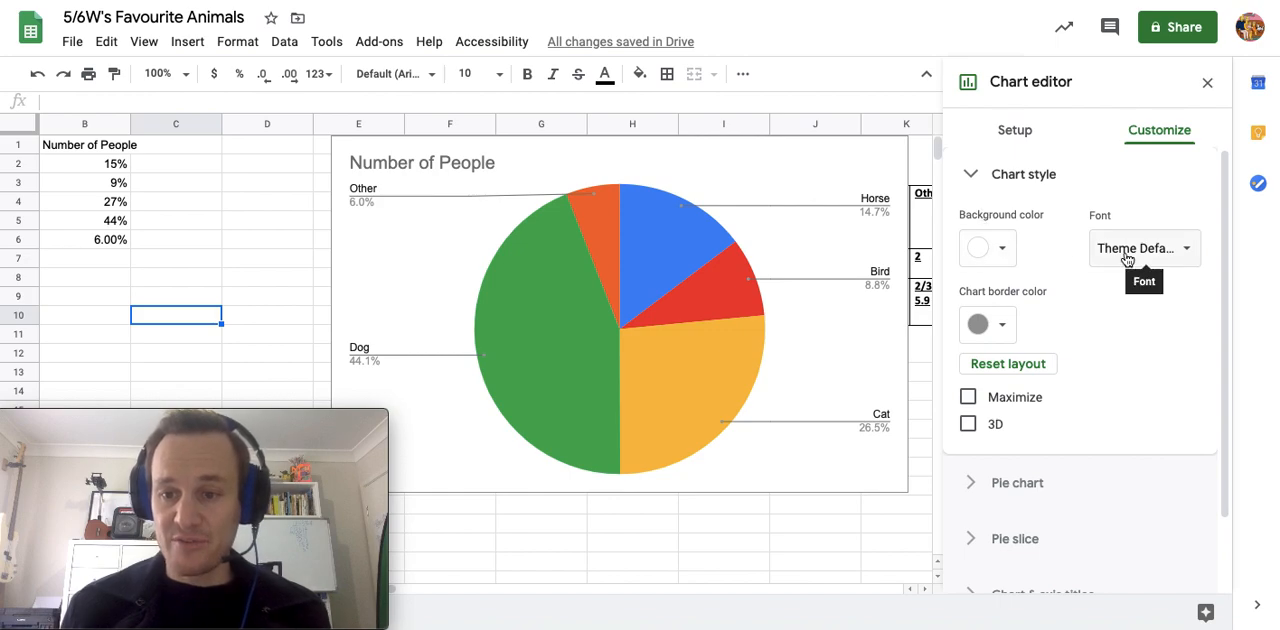
left_click(1143, 248)
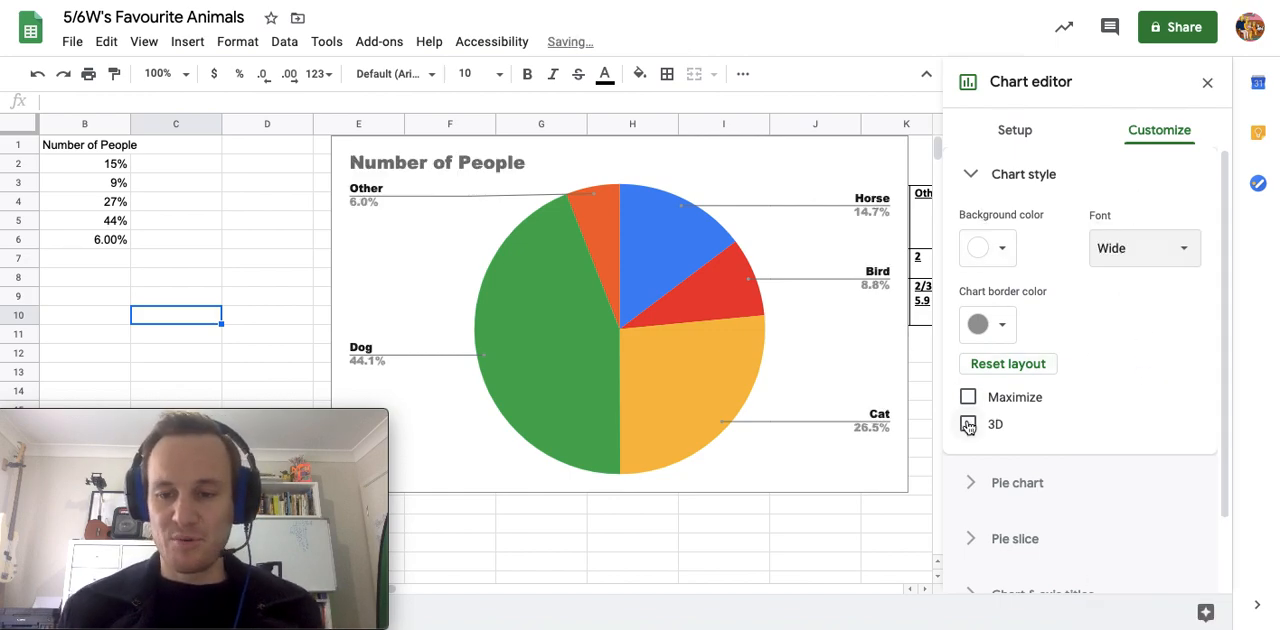
left_click(967, 397)
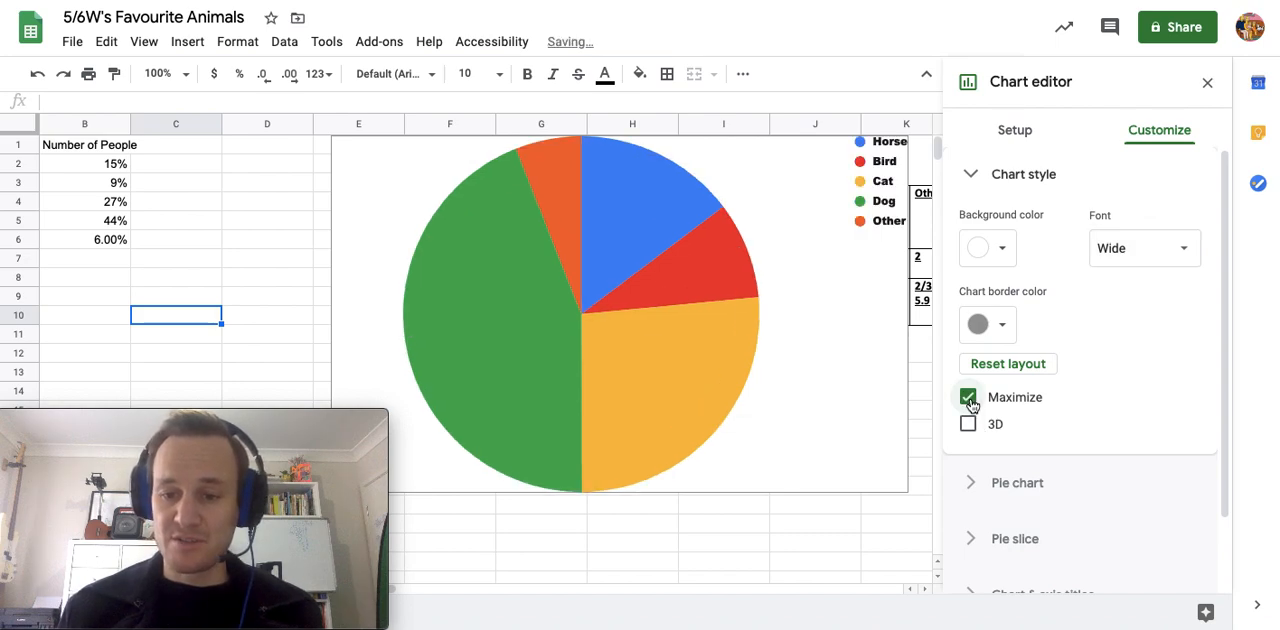
left_click(968, 397)
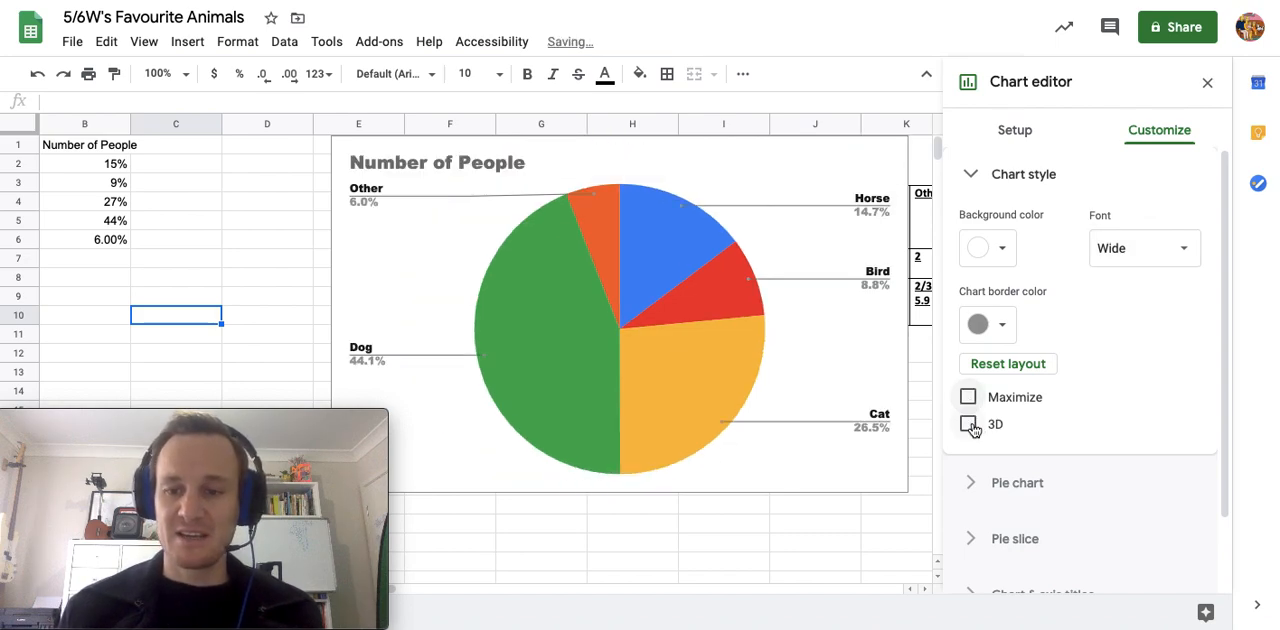
left_click(968, 424)
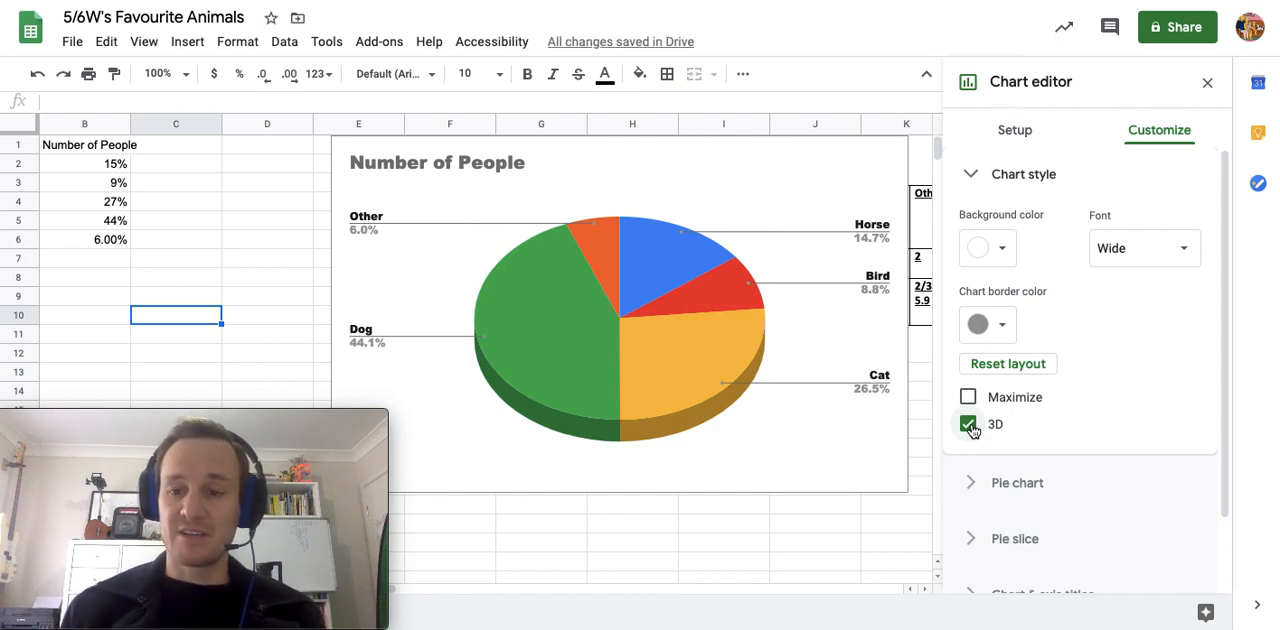
left_click(987, 247)
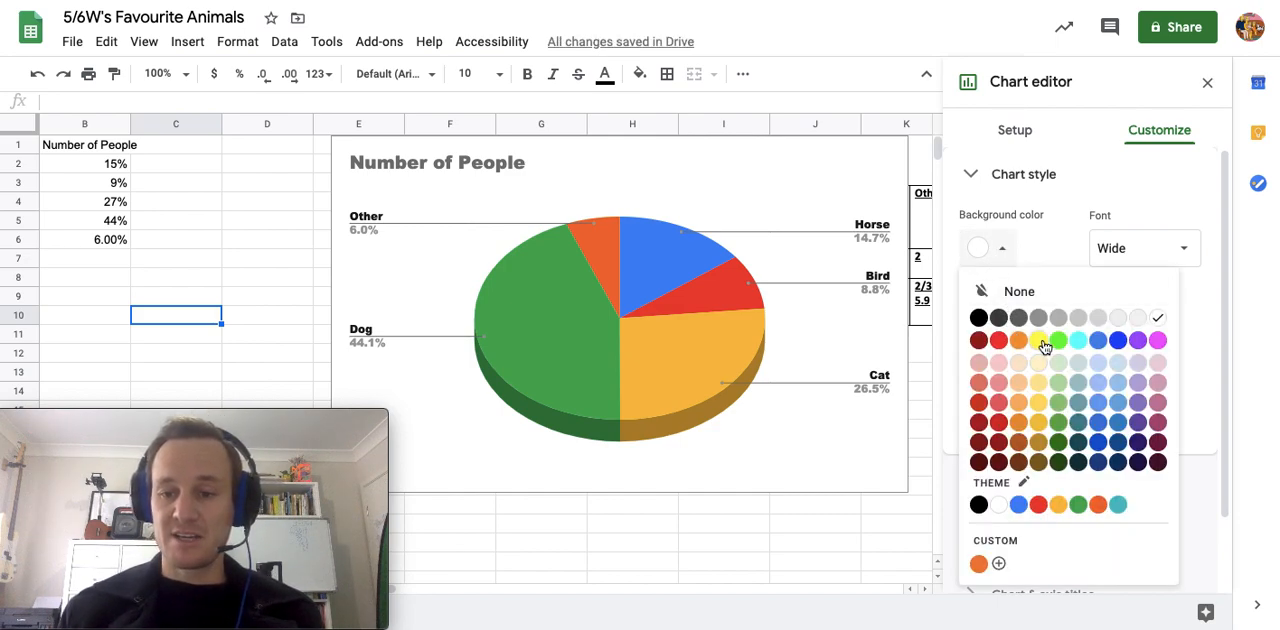
- Try magenta and black chart backgrounds, then settle on light grey
left_click(1038, 340)
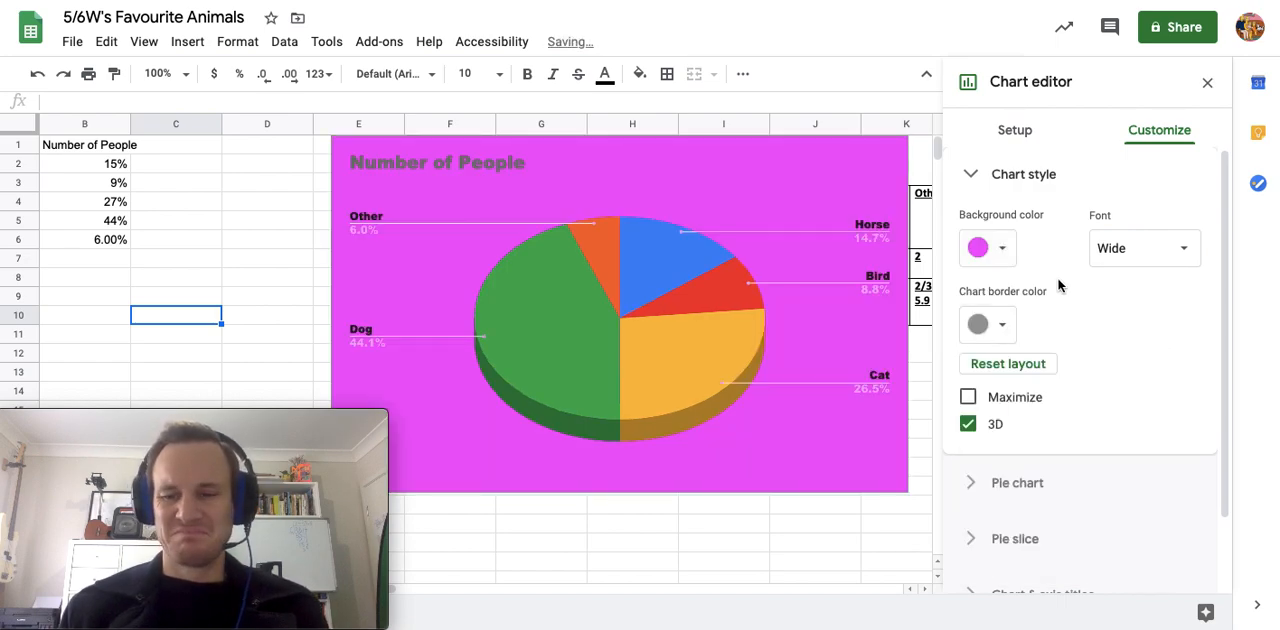
left_click(977, 247)
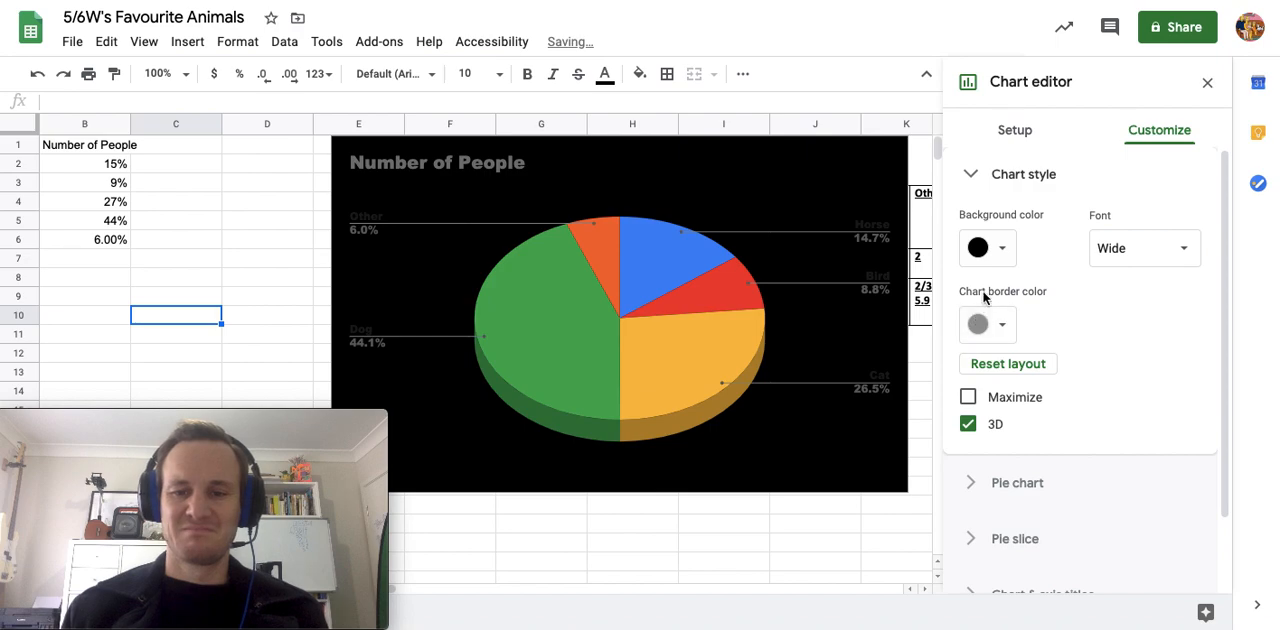
left_click(987, 247)
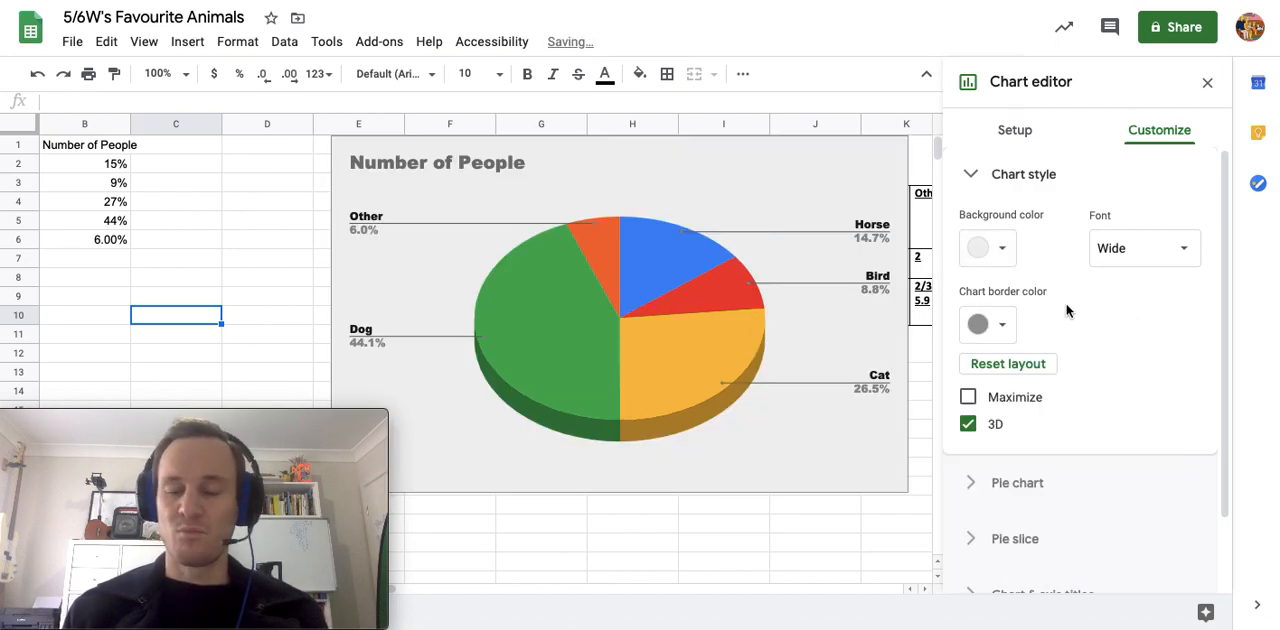
mouse_move(997, 420)
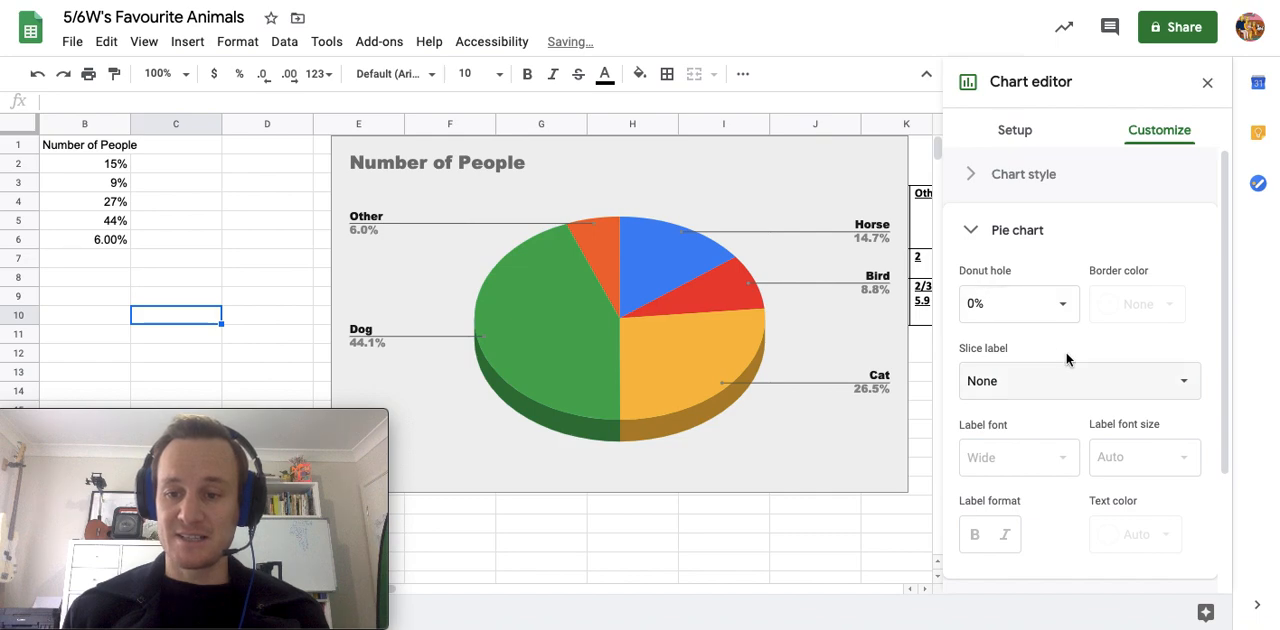
- Set the slice labels to animal names after trying values, percentages, and both
left_click(1078, 380)
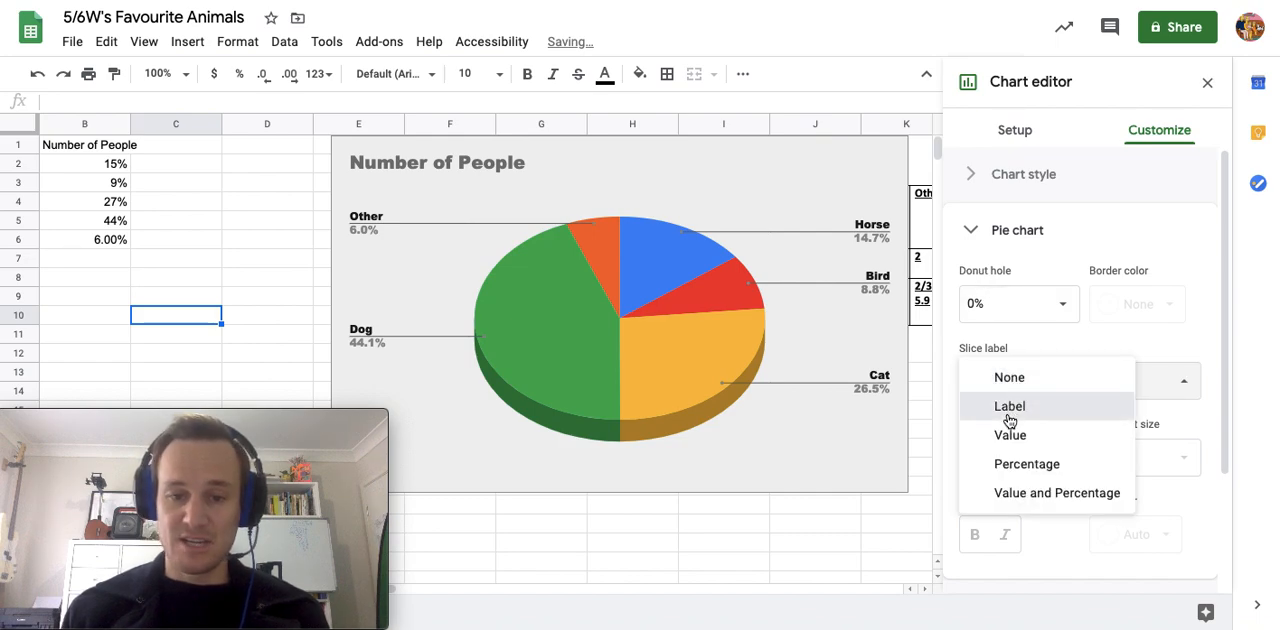
left_click(1010, 406)
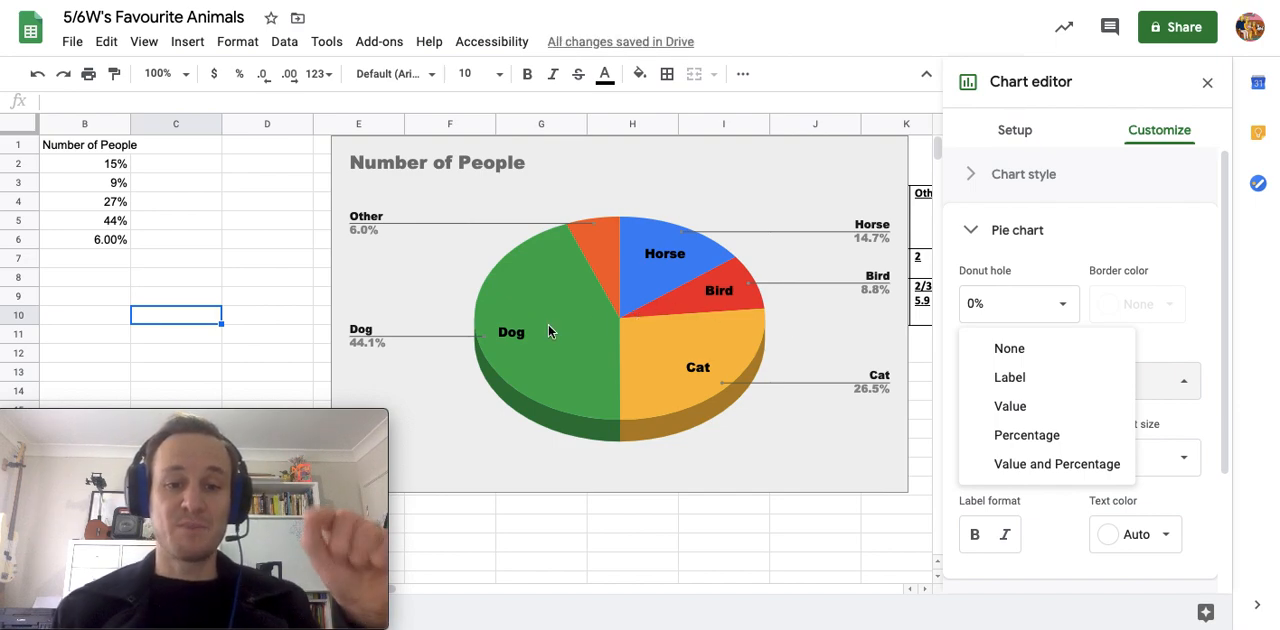
mouse_move(1010, 406)
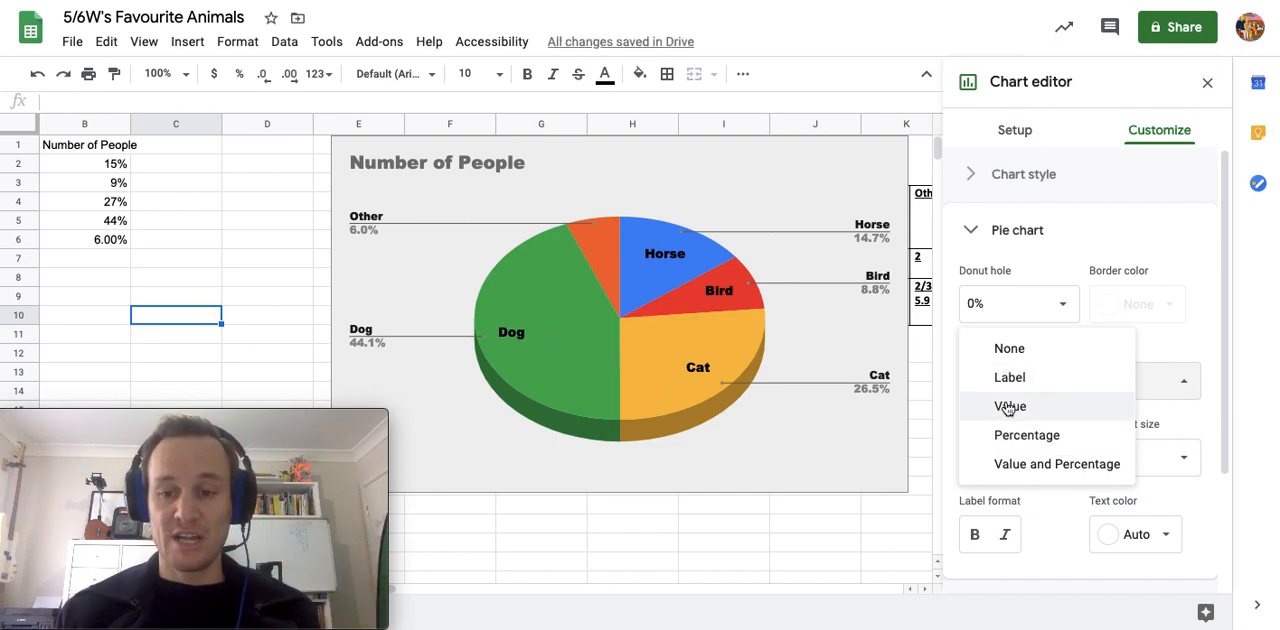
mouse_move(568, 383)
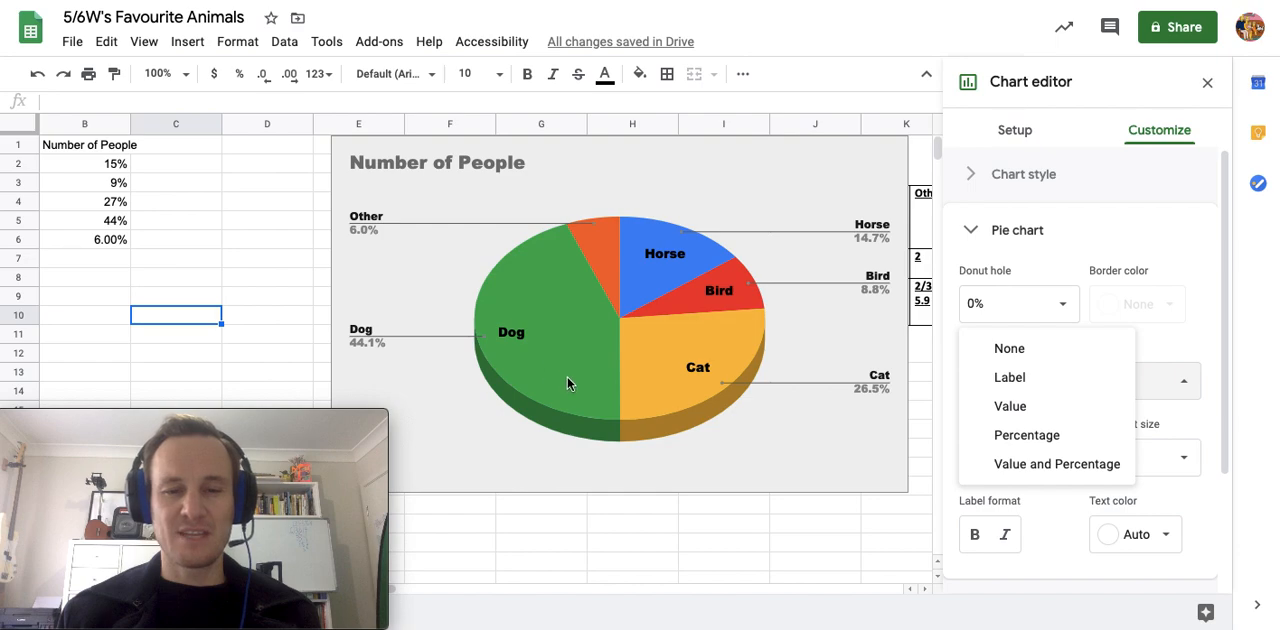
mouse_move(1056, 464)
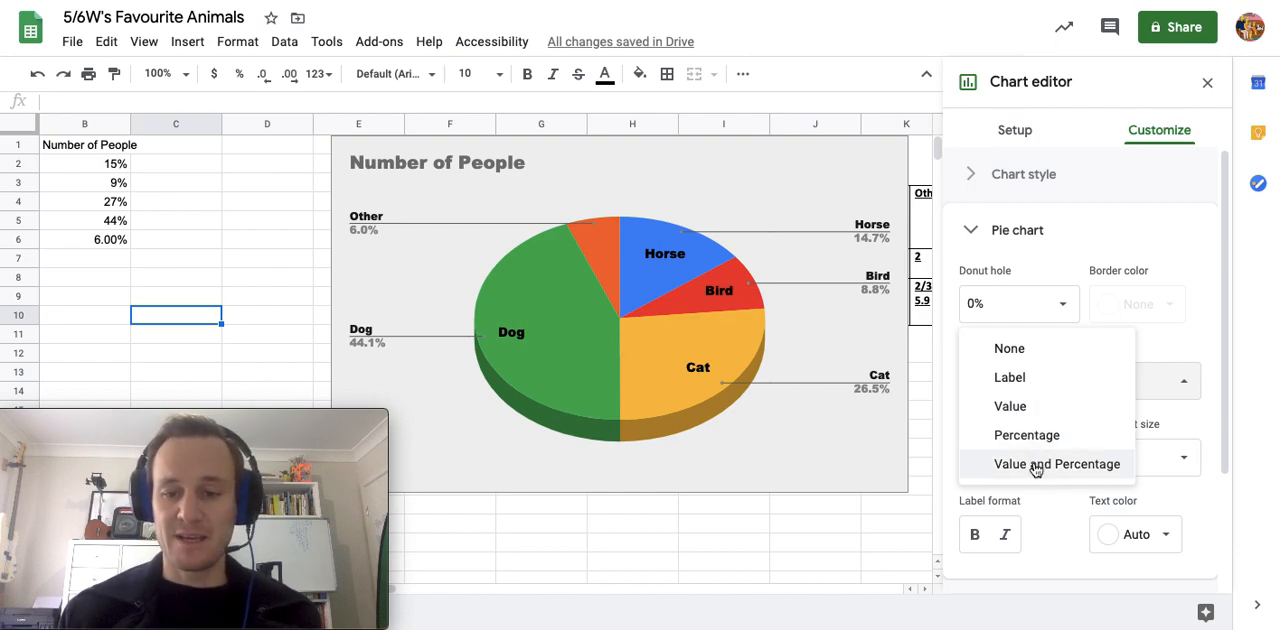
left_click(1056, 463)
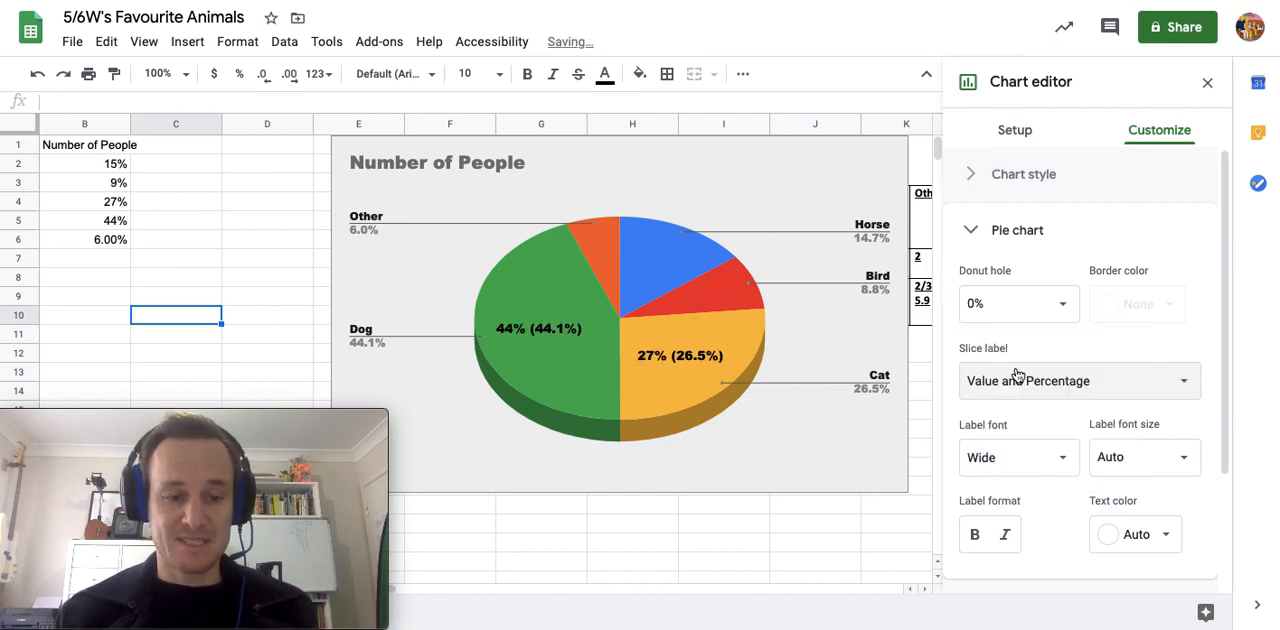
left_click(1078, 381)
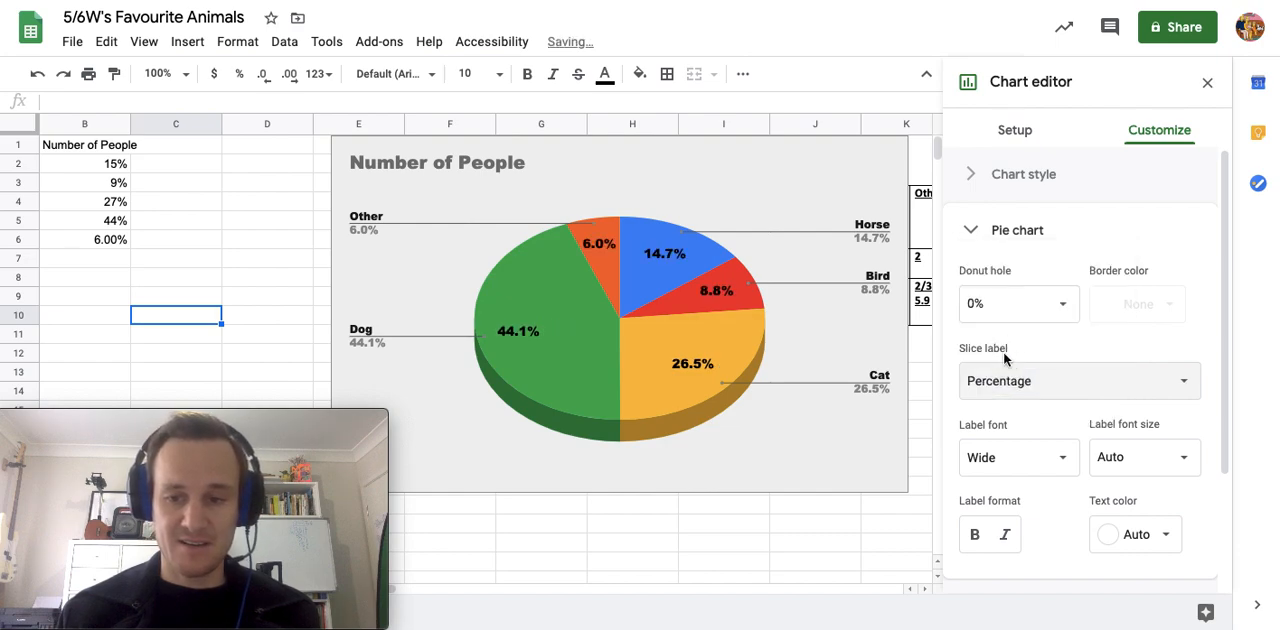
left_click(1078, 380)
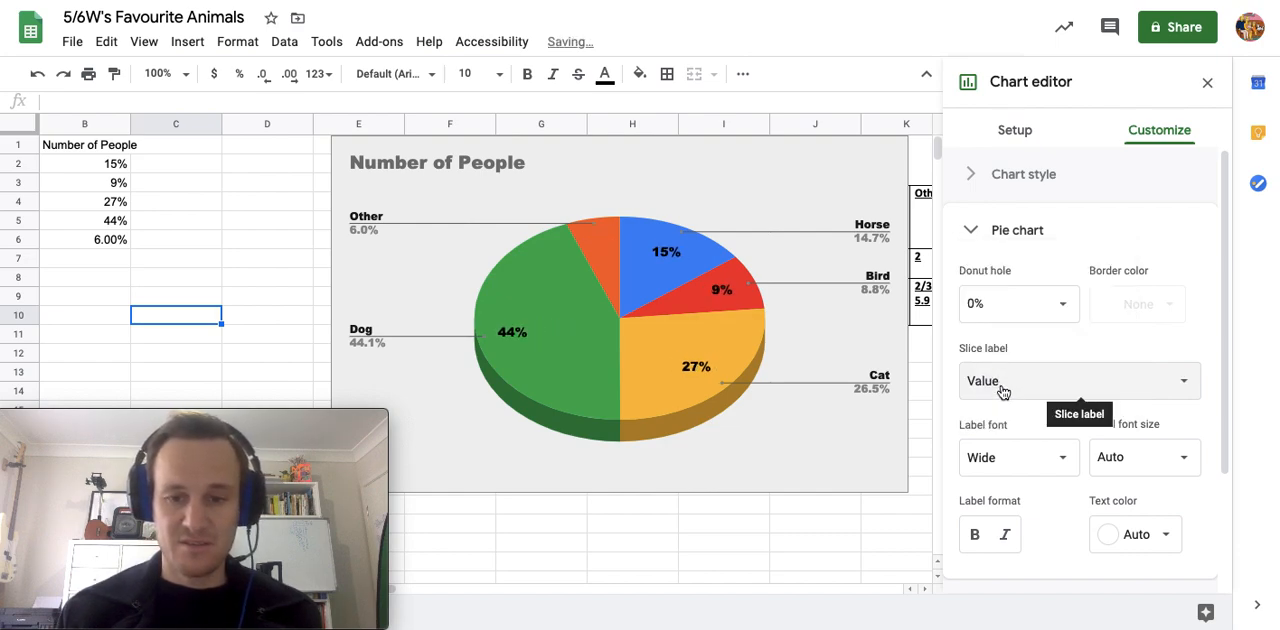
left_click(1078, 380)
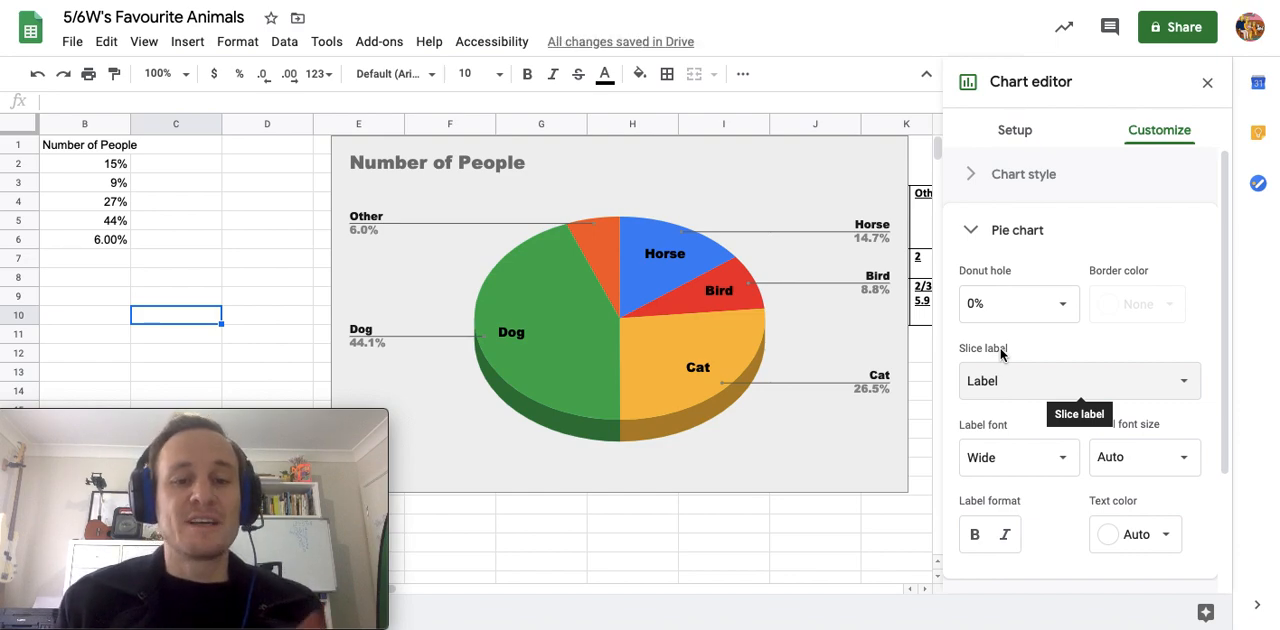
left_click(1078, 380)
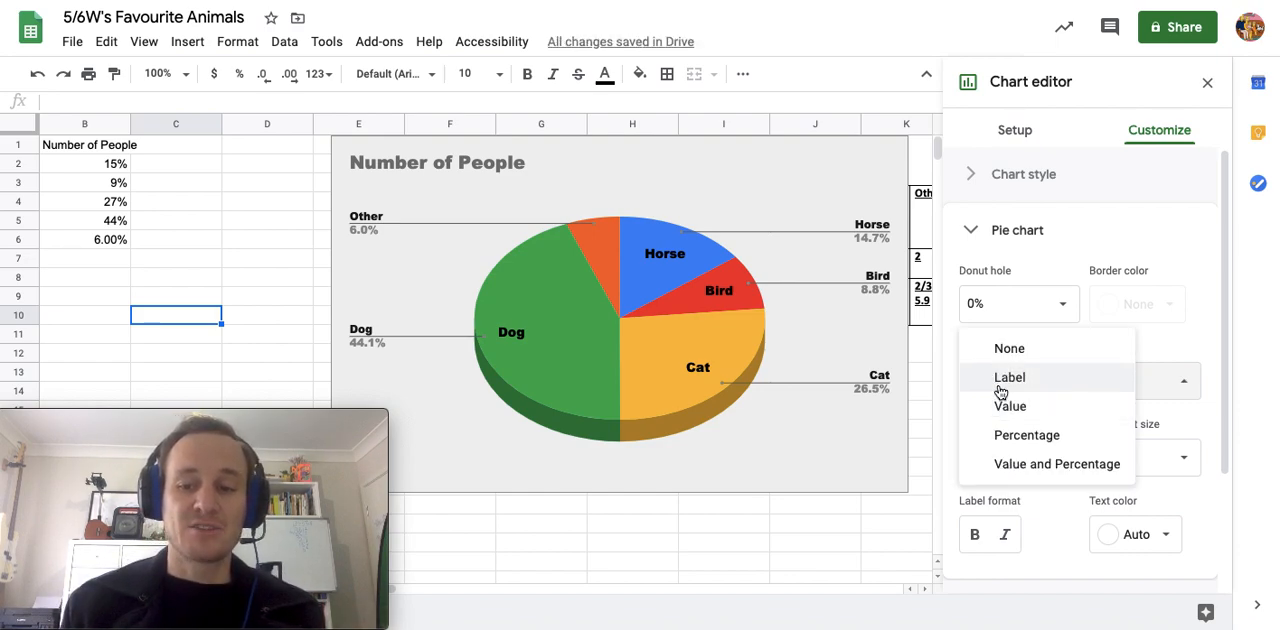
left_click(1009, 377)
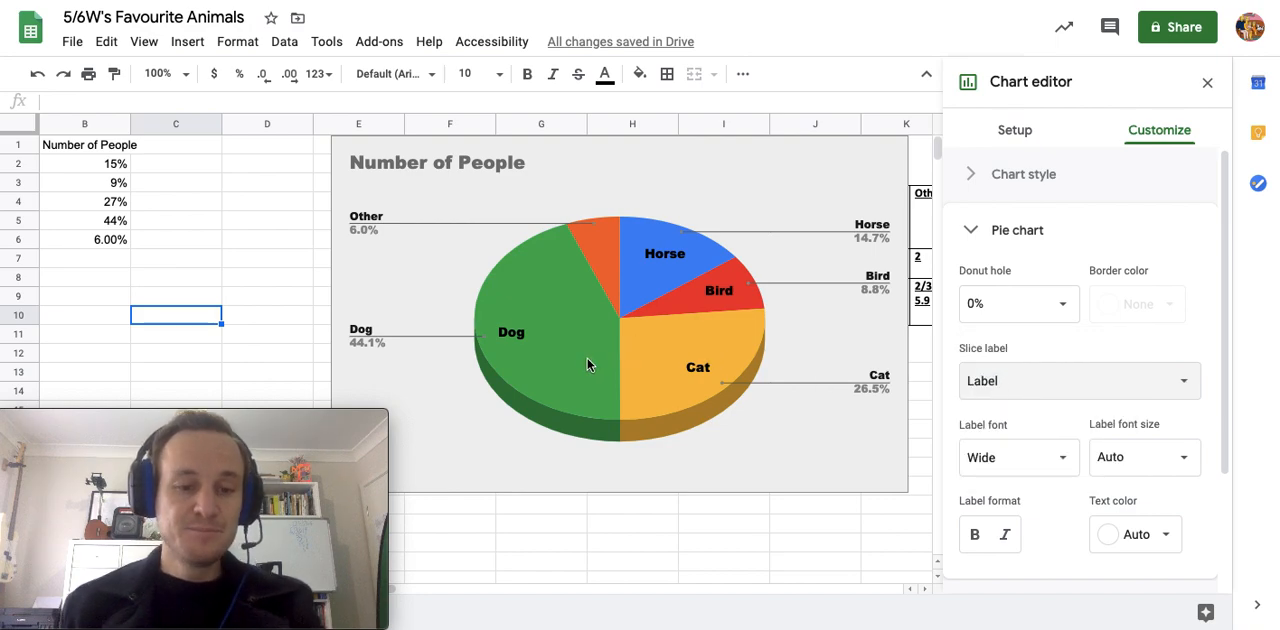
mouse_move(658, 428)
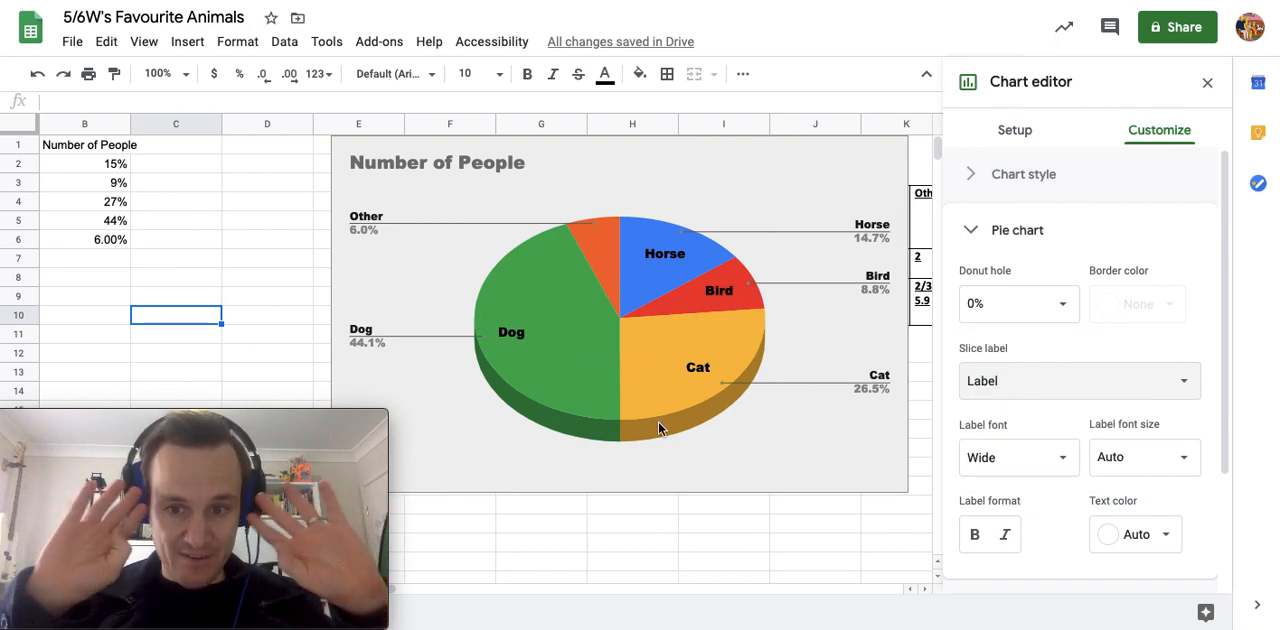
mouse_move(583, 318)
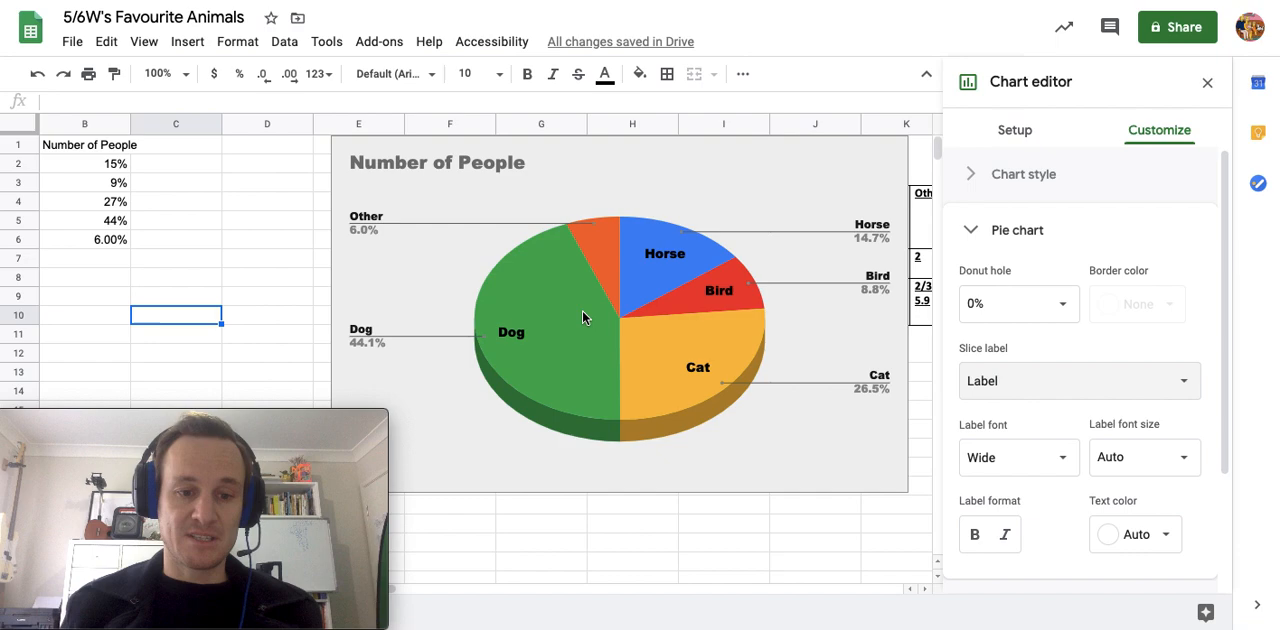
mouse_move(1015, 512)
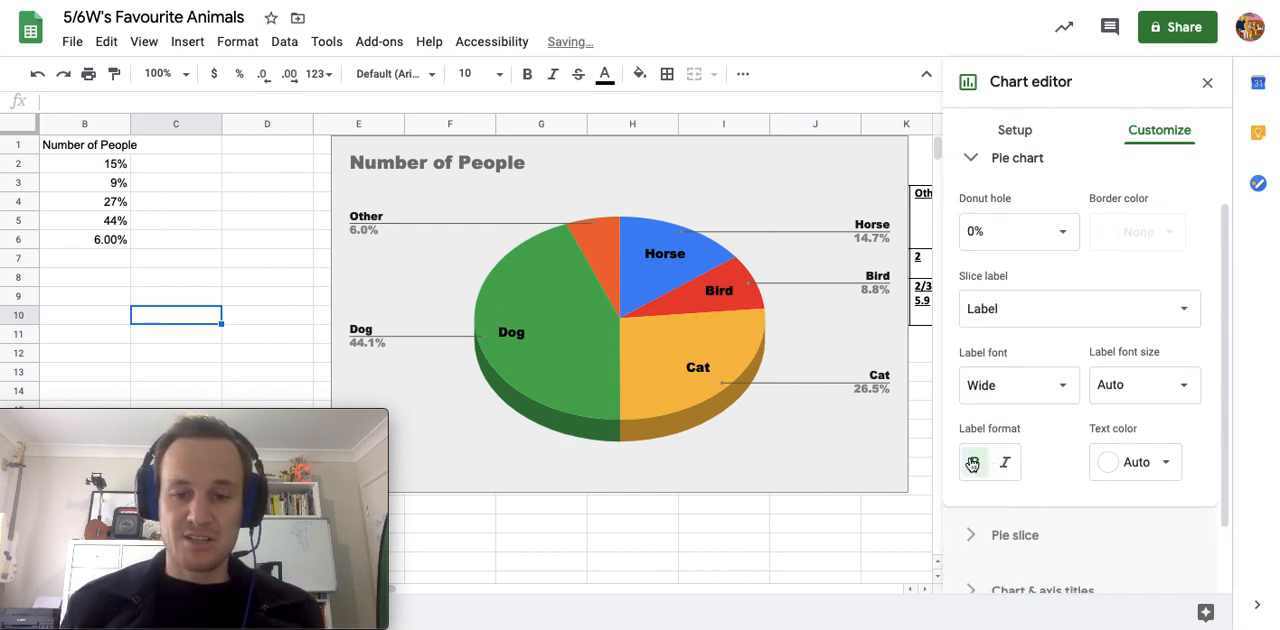
- Toggle bold on the slice labels and expand the Pie slice and Chart & axis titles sections
left_click(1014, 534)
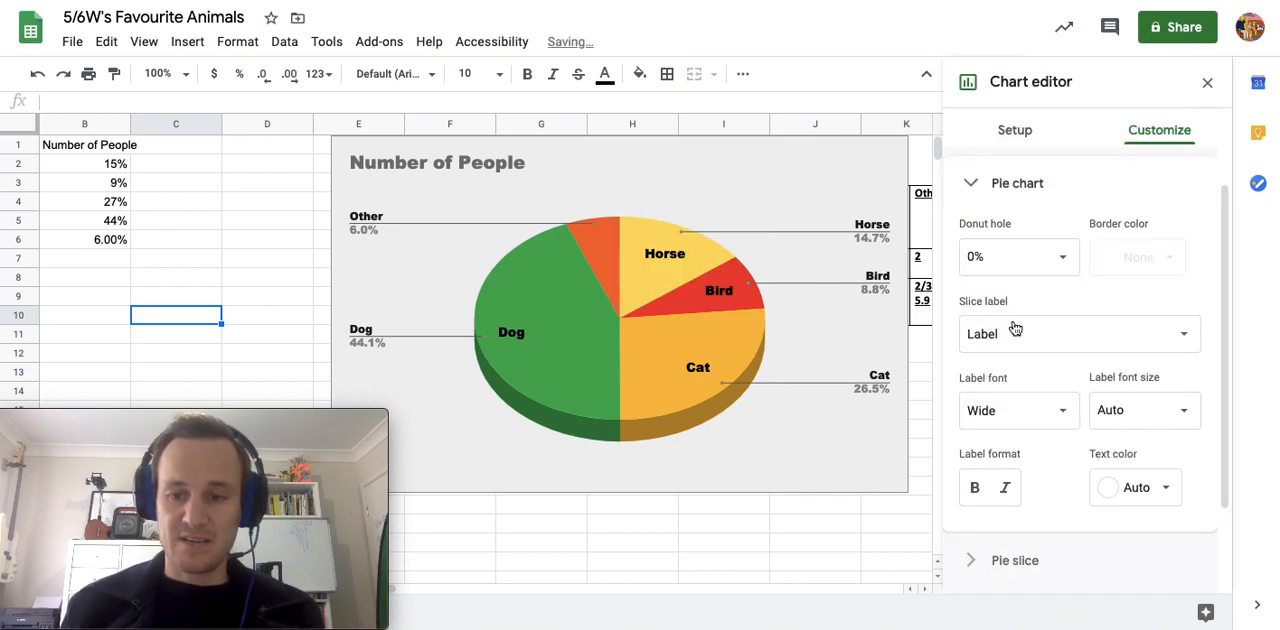
left_click(1014, 560)
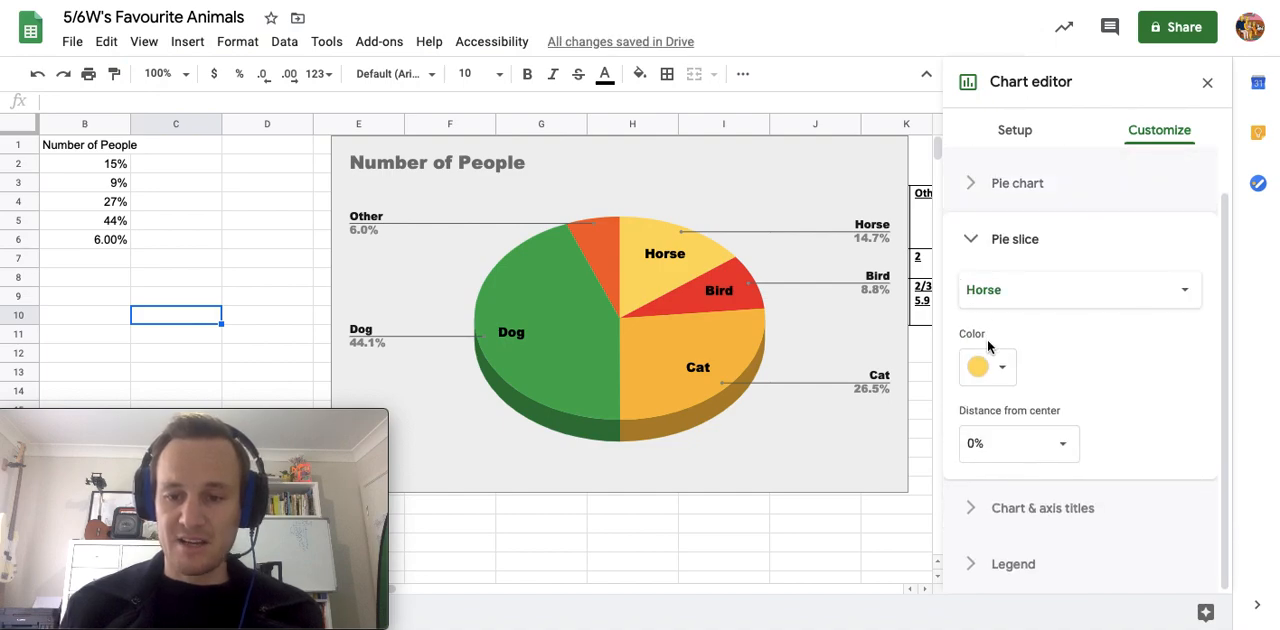
left_click(977, 366)
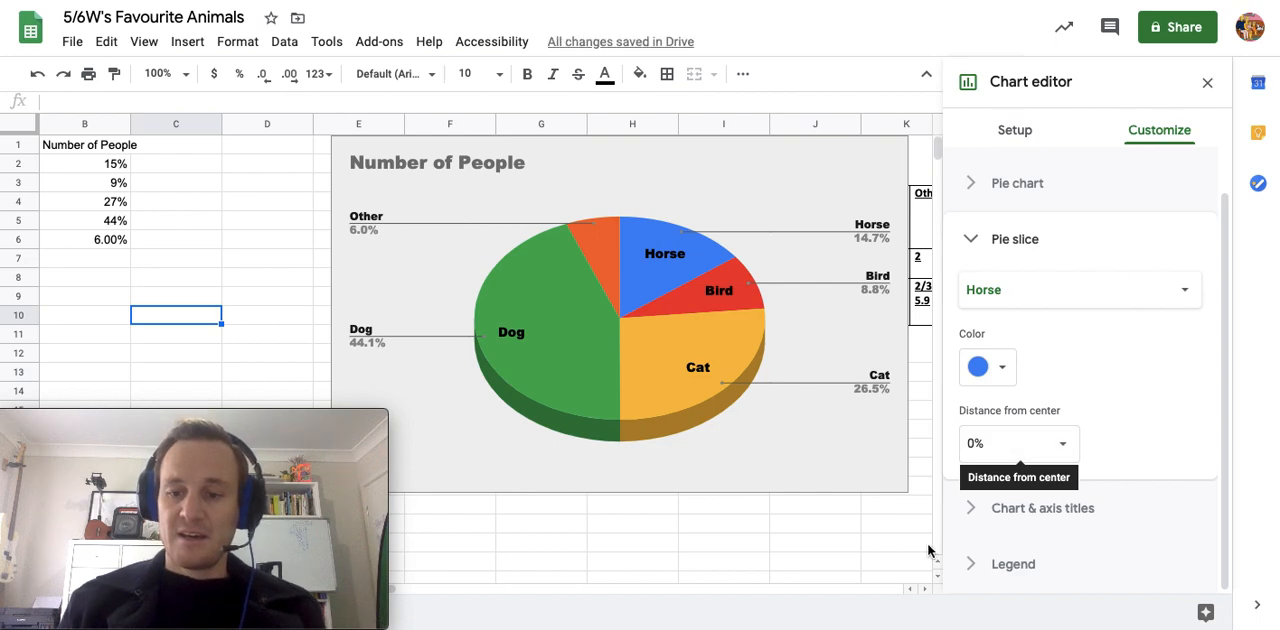
left_click(1042, 508)
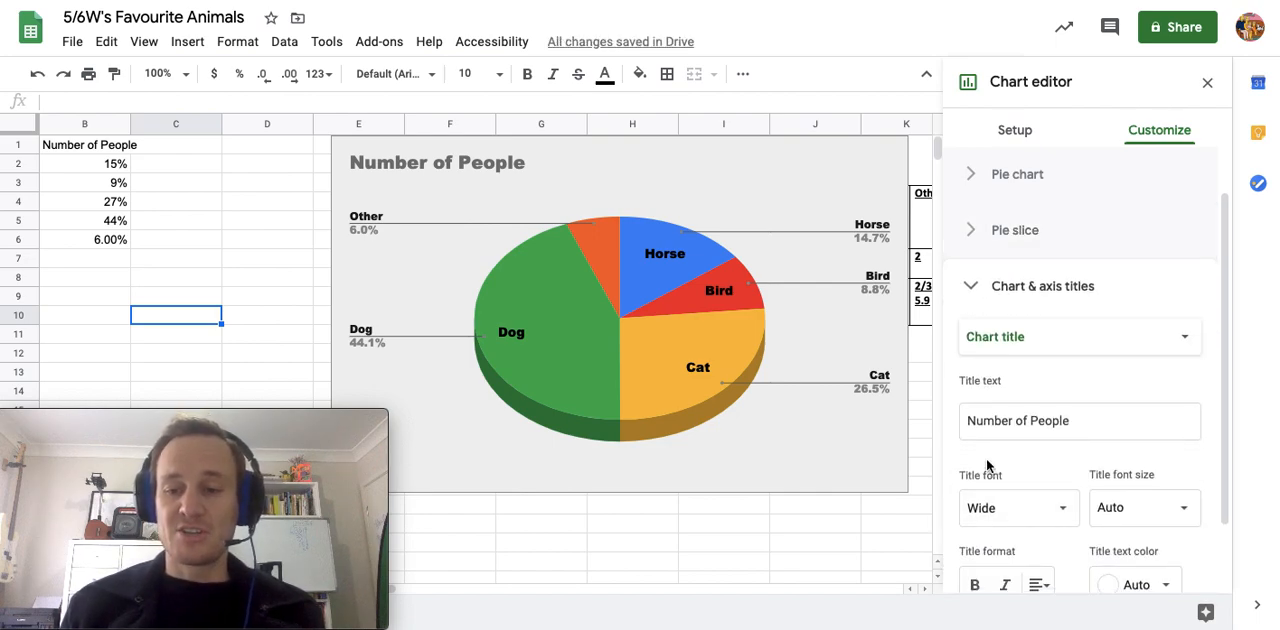
- Replace the chart title with "5/6W's Favourite Animals"
scroll("down", 3)
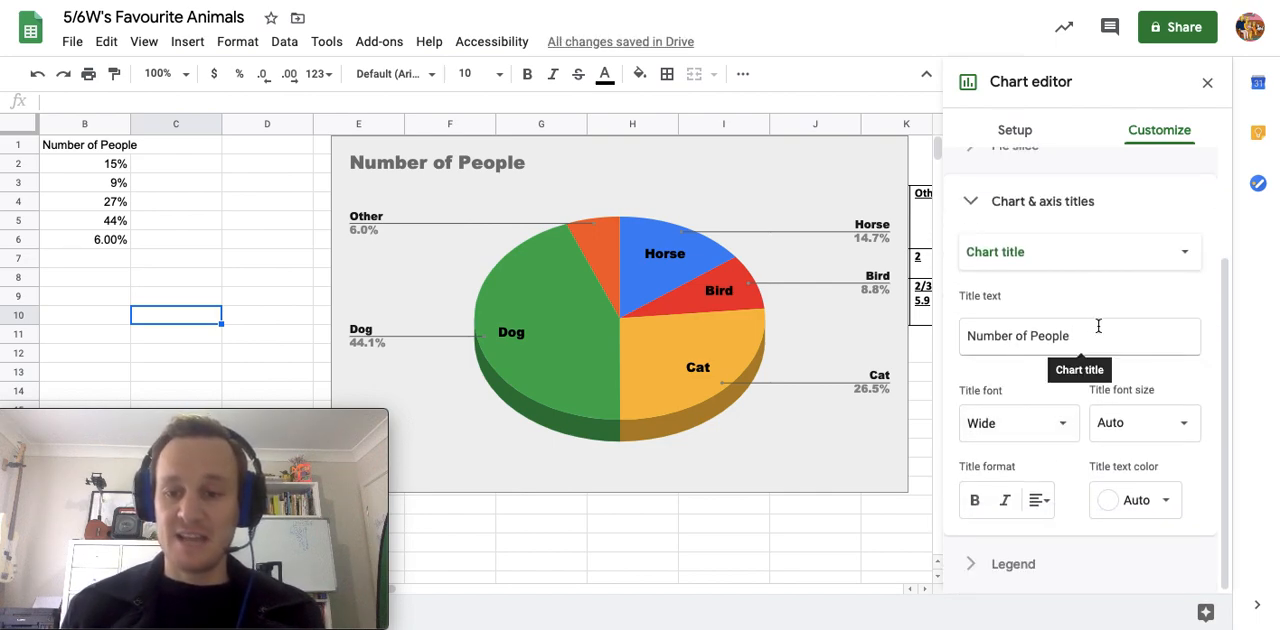
left_click(1080, 335)
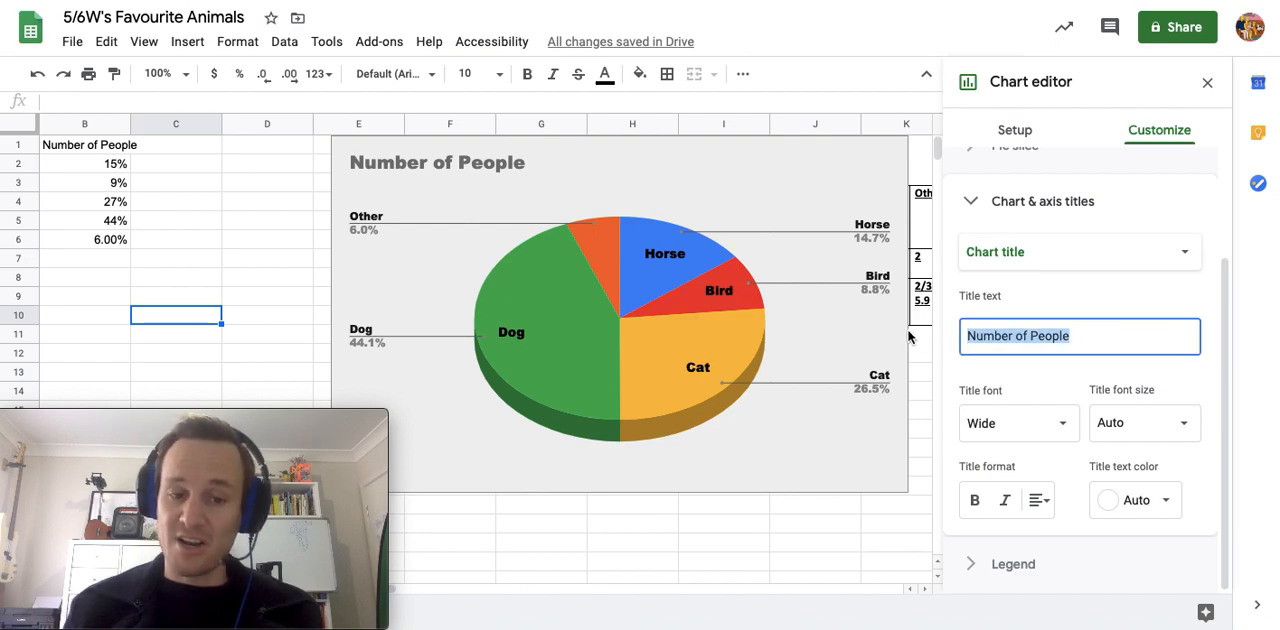
type("5/6")
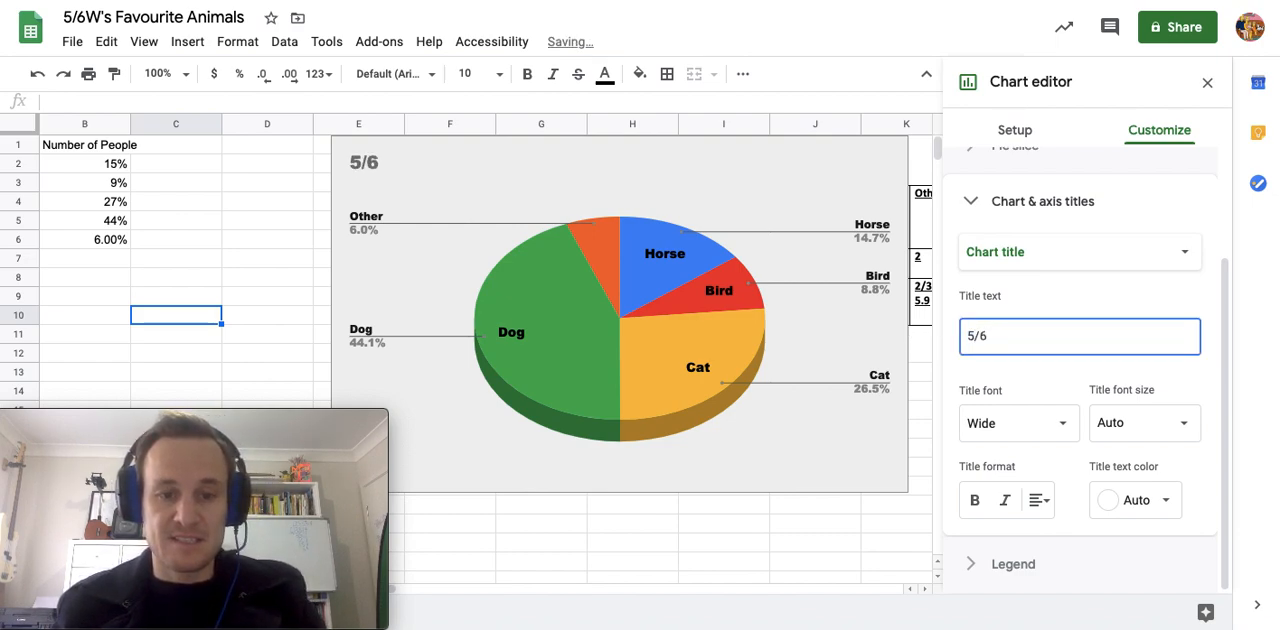
type("W's Favourite A")
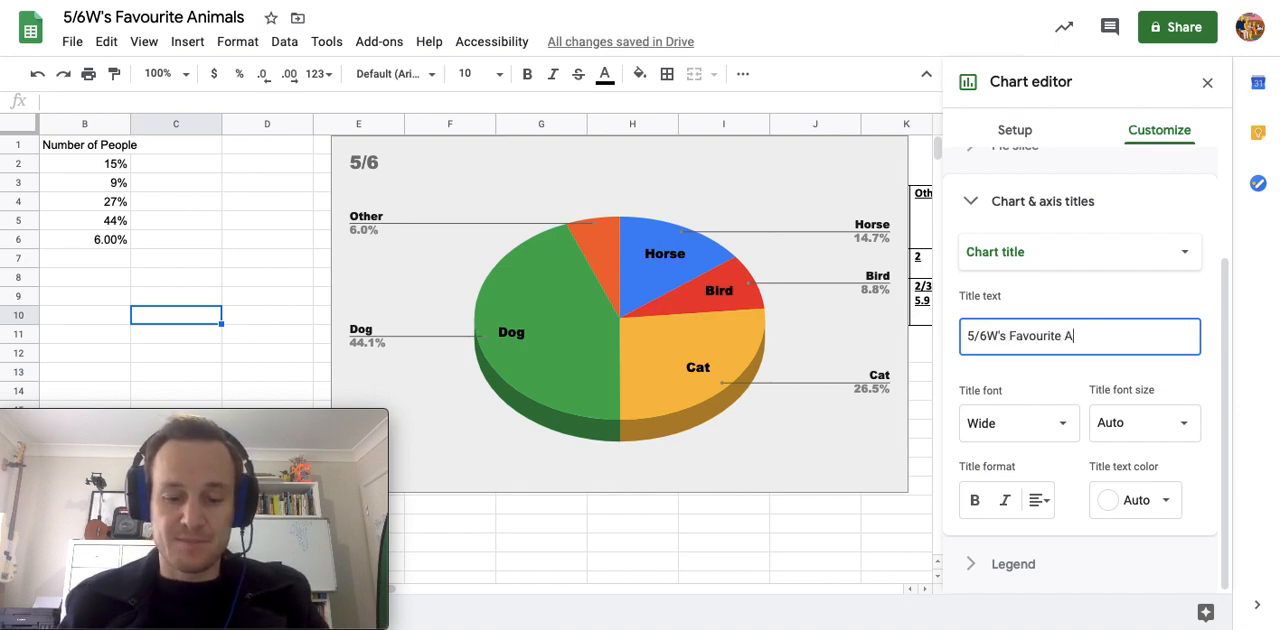
type("nimals")
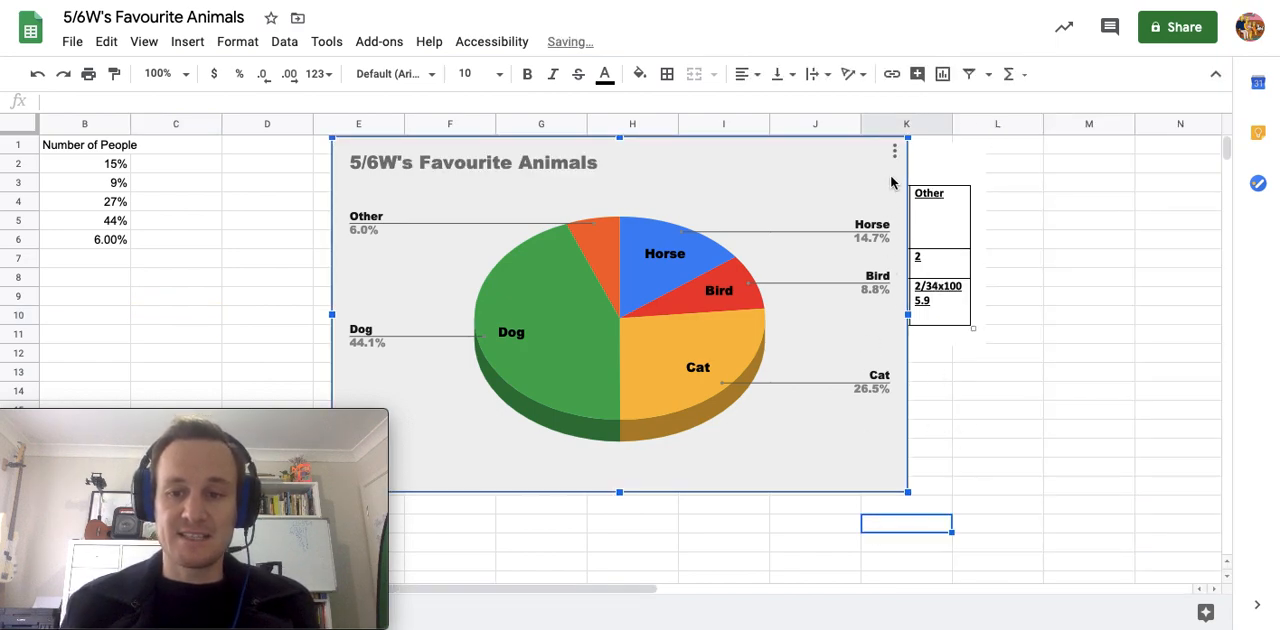
- Reopen Edit chart and expand Customize > Chart style and Pie chart
left_click(893, 151)
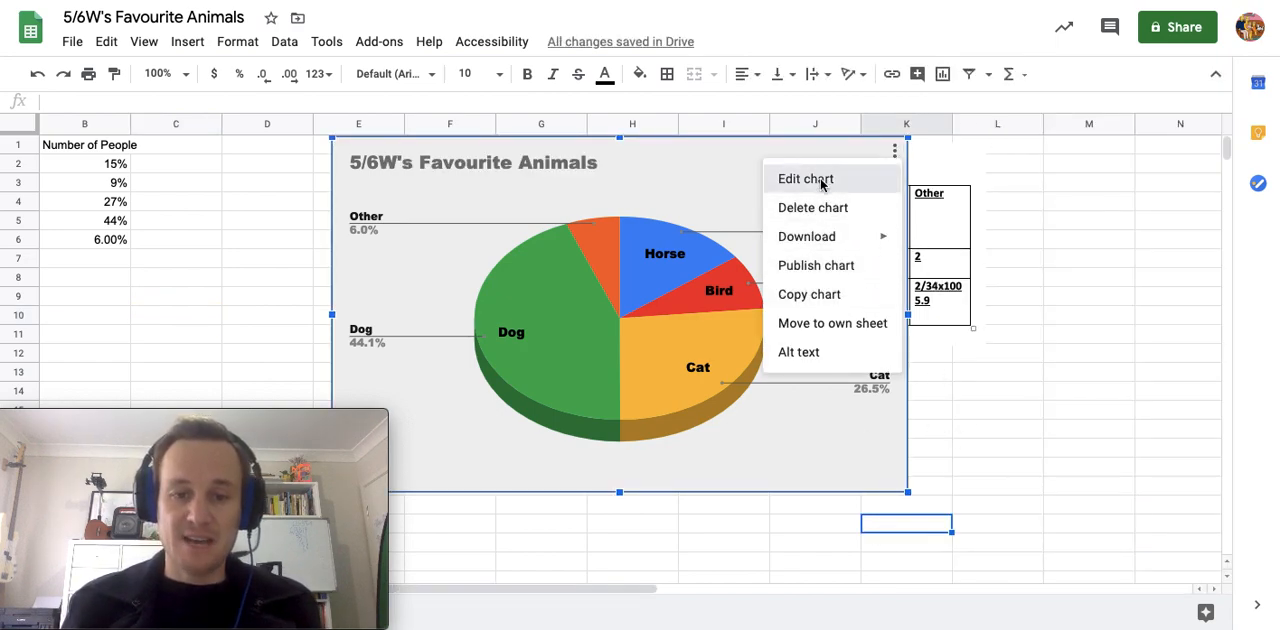
left_click(805, 178)
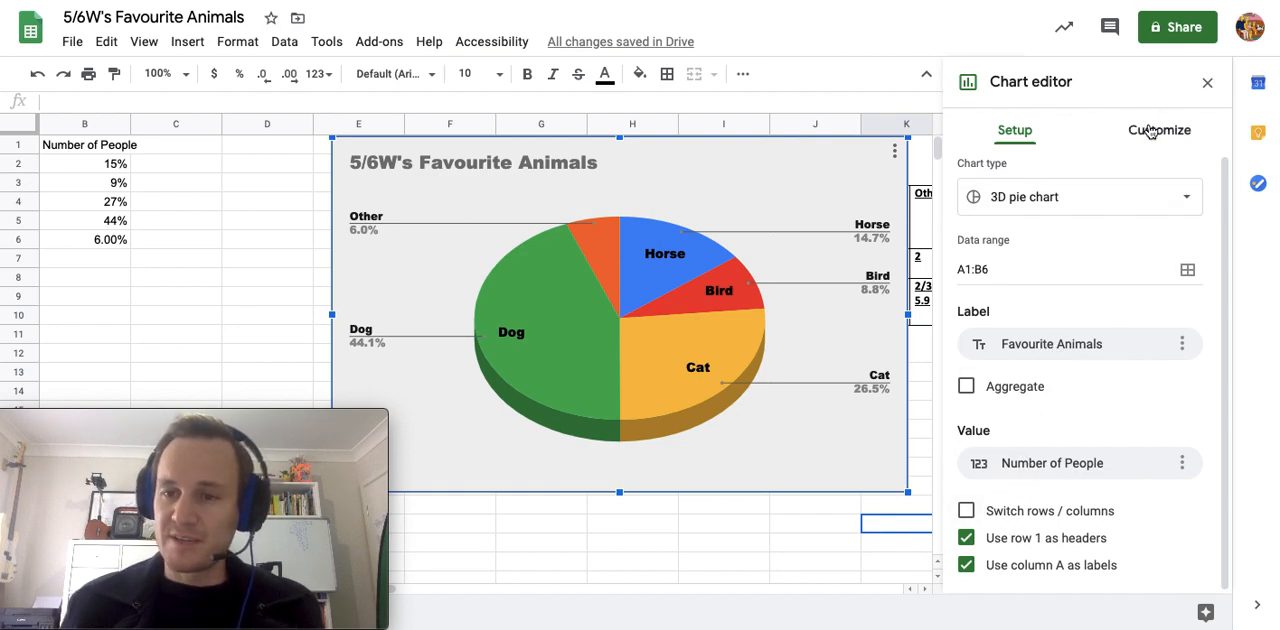
left_click(1159, 130)
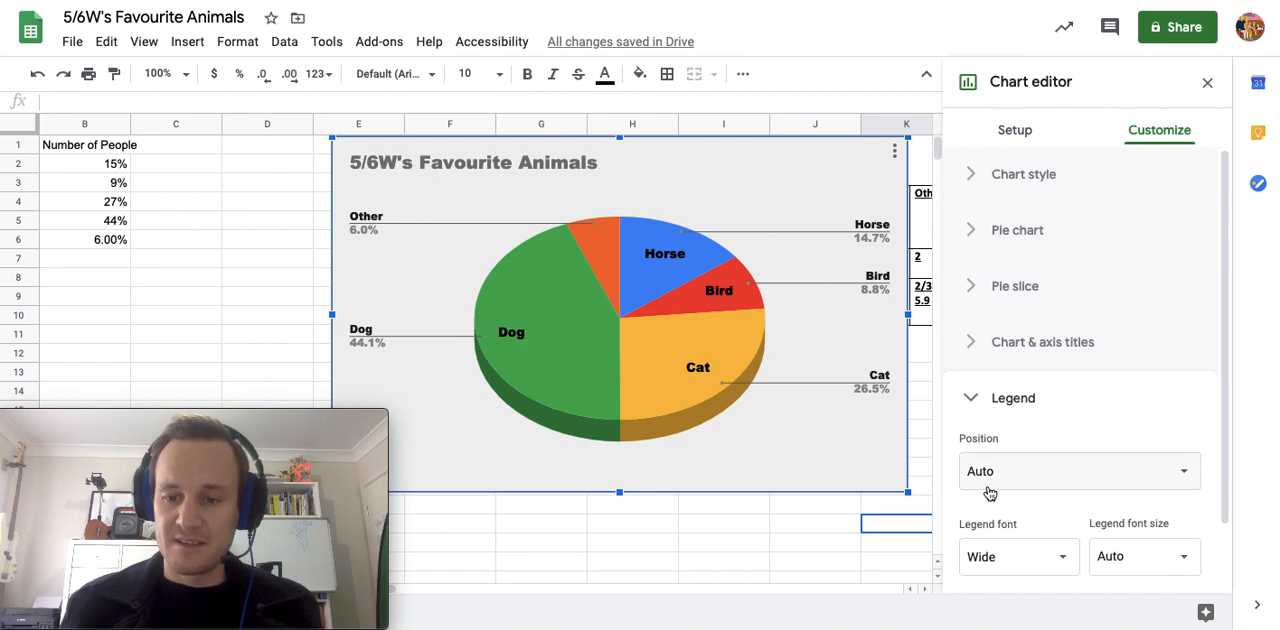
mouse_move(1015, 180)
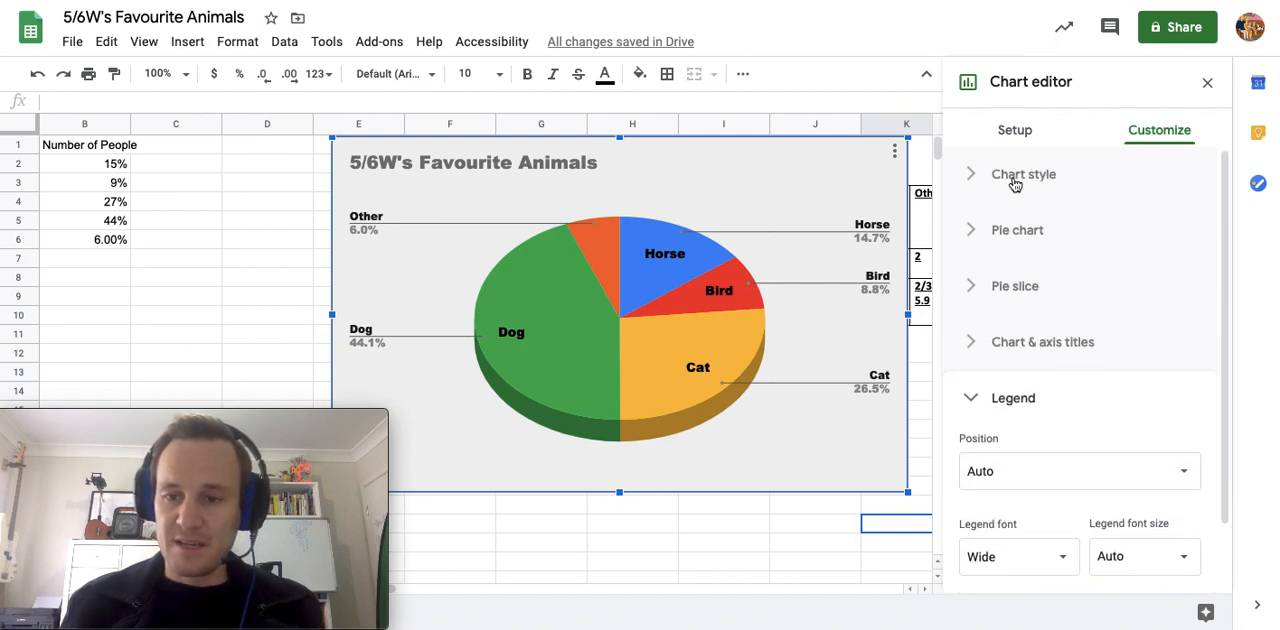
left_click(1022, 174)
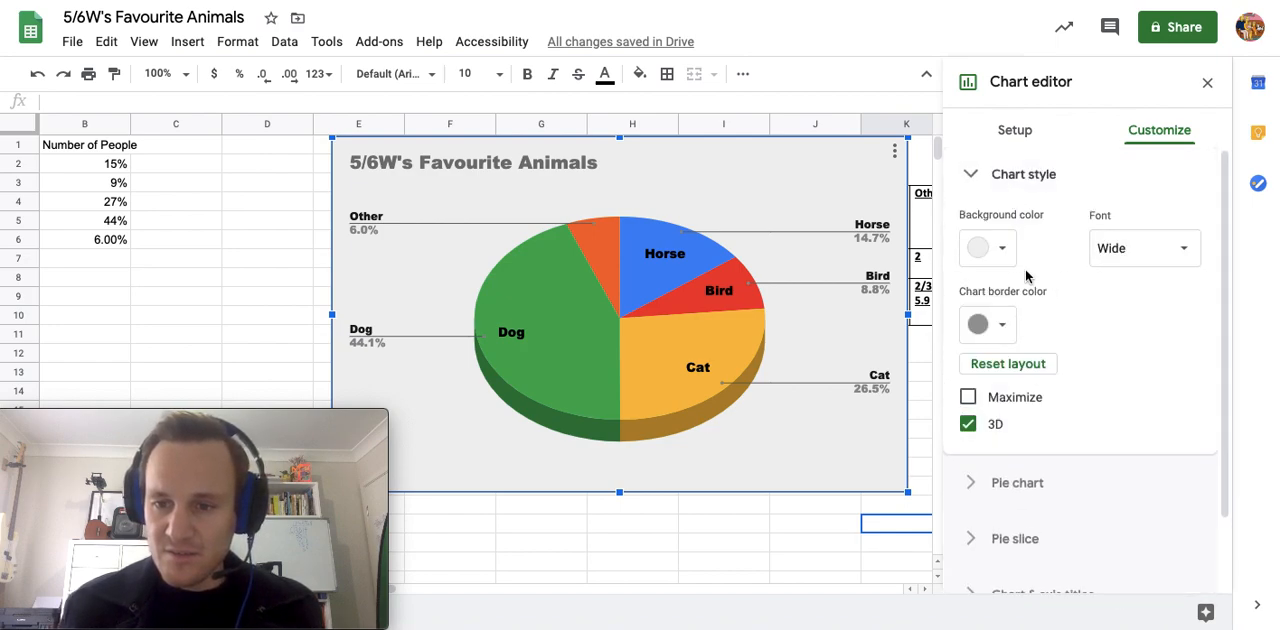
left_click(1017, 482)
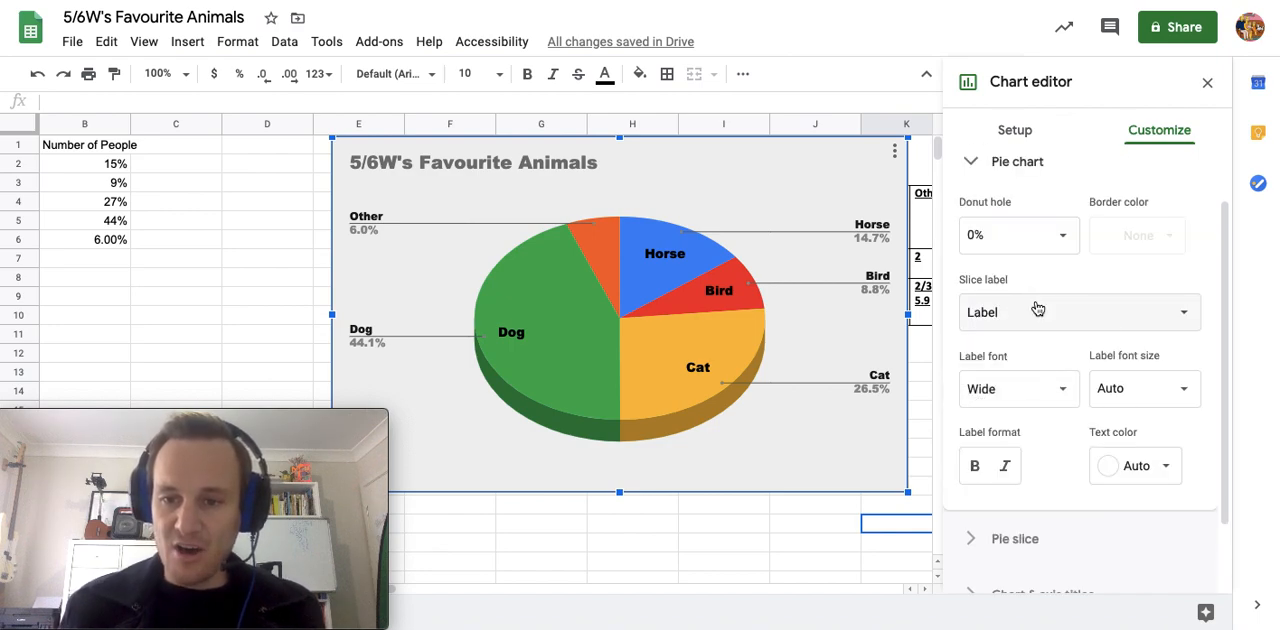
left_click(1018, 238)
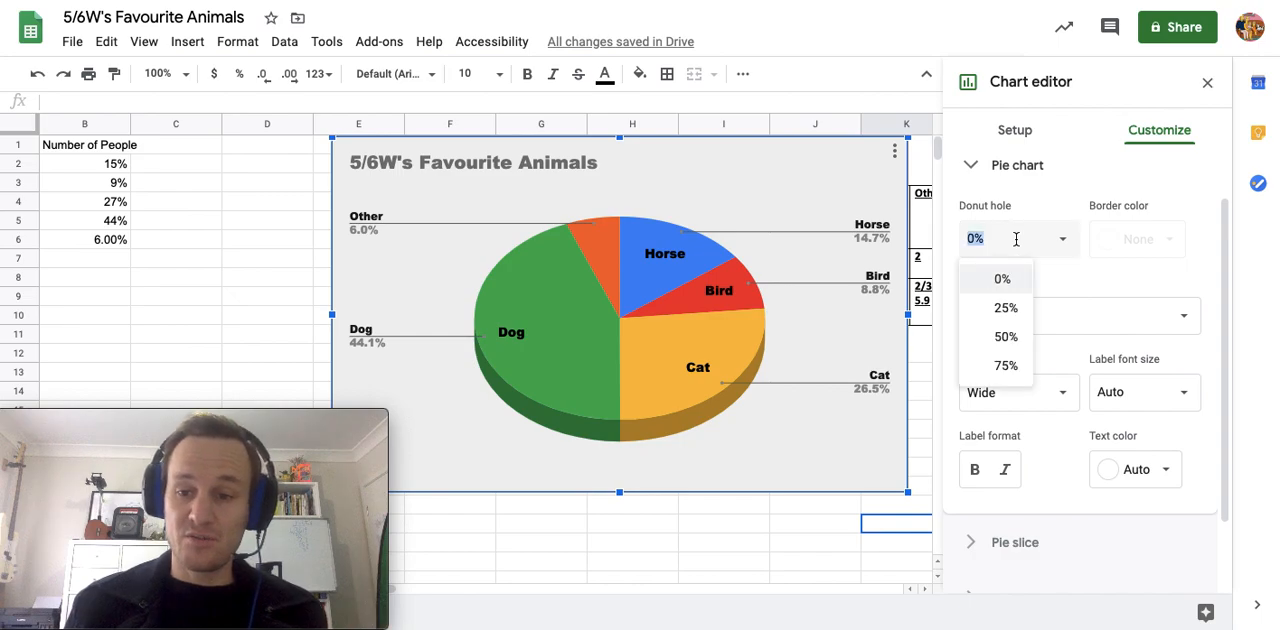
left_click(1005, 307)
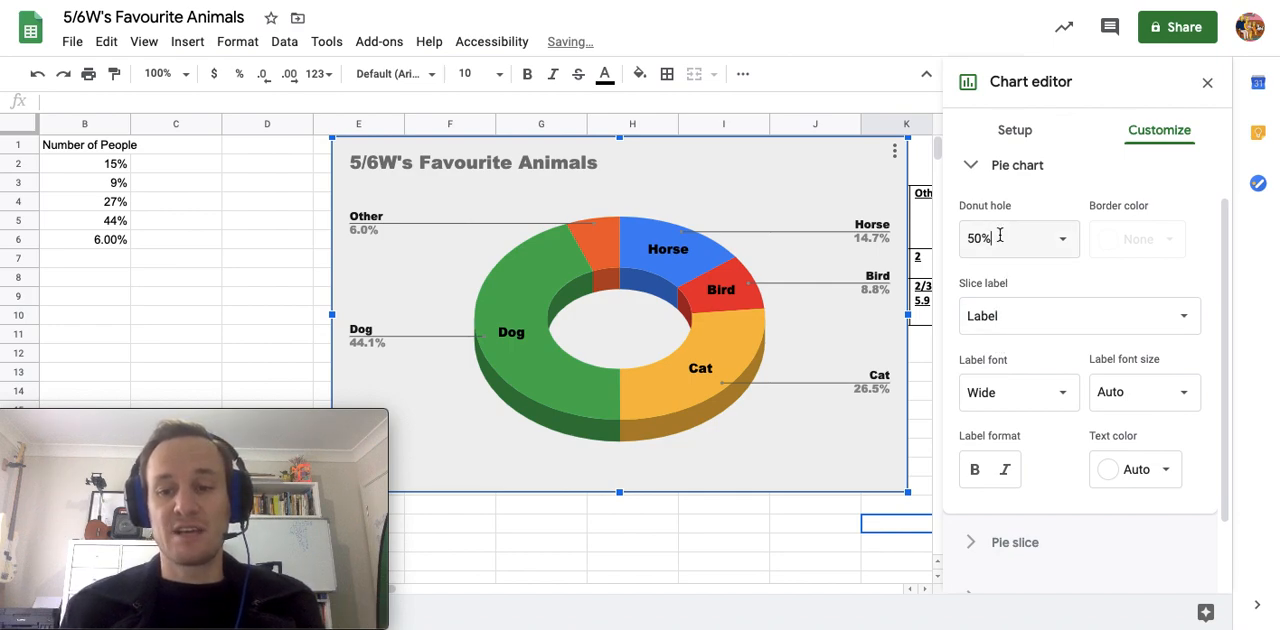
type("75%")
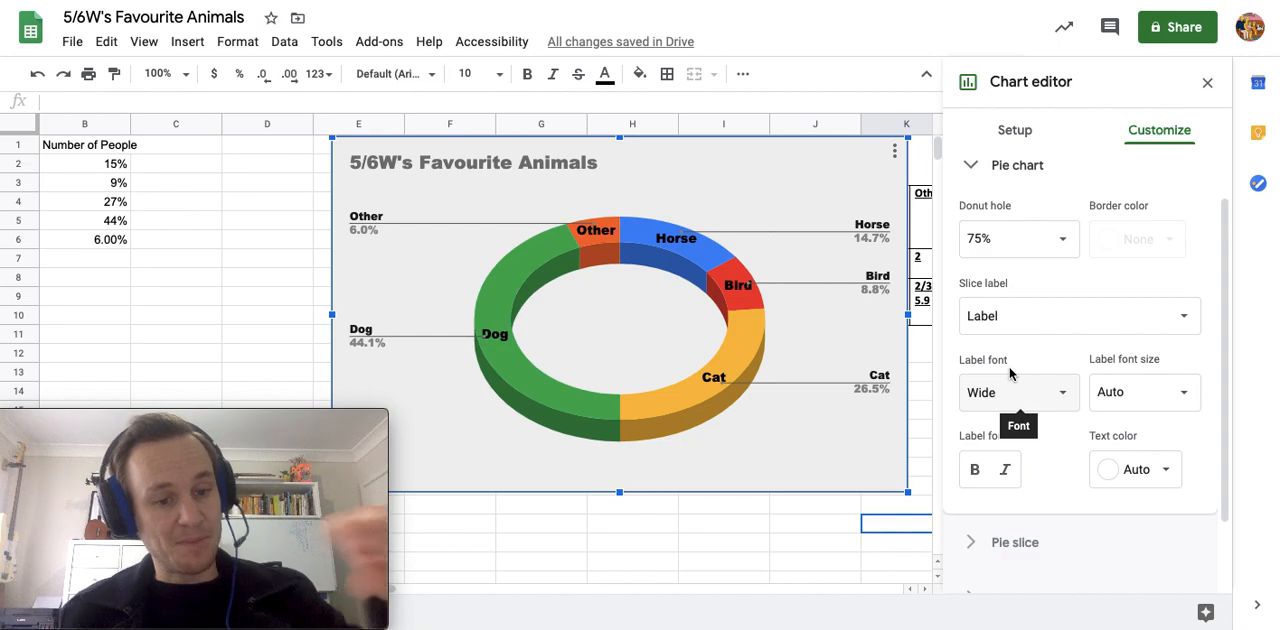
mouse_move(675, 375)
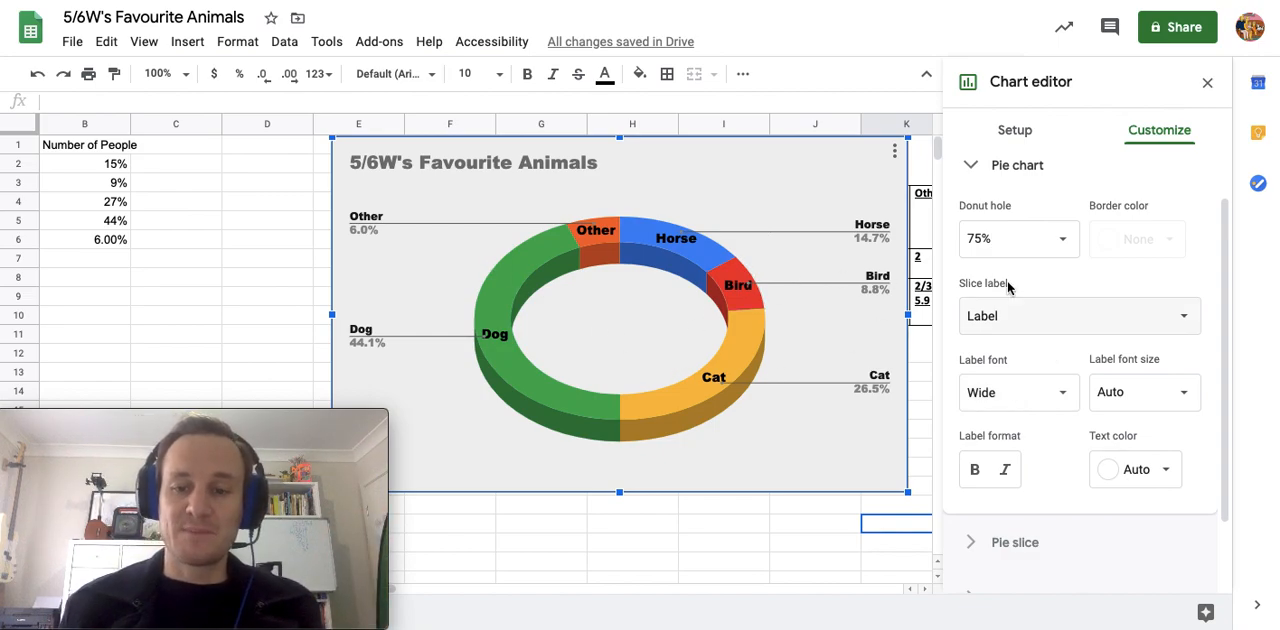
left_click(1017, 238)
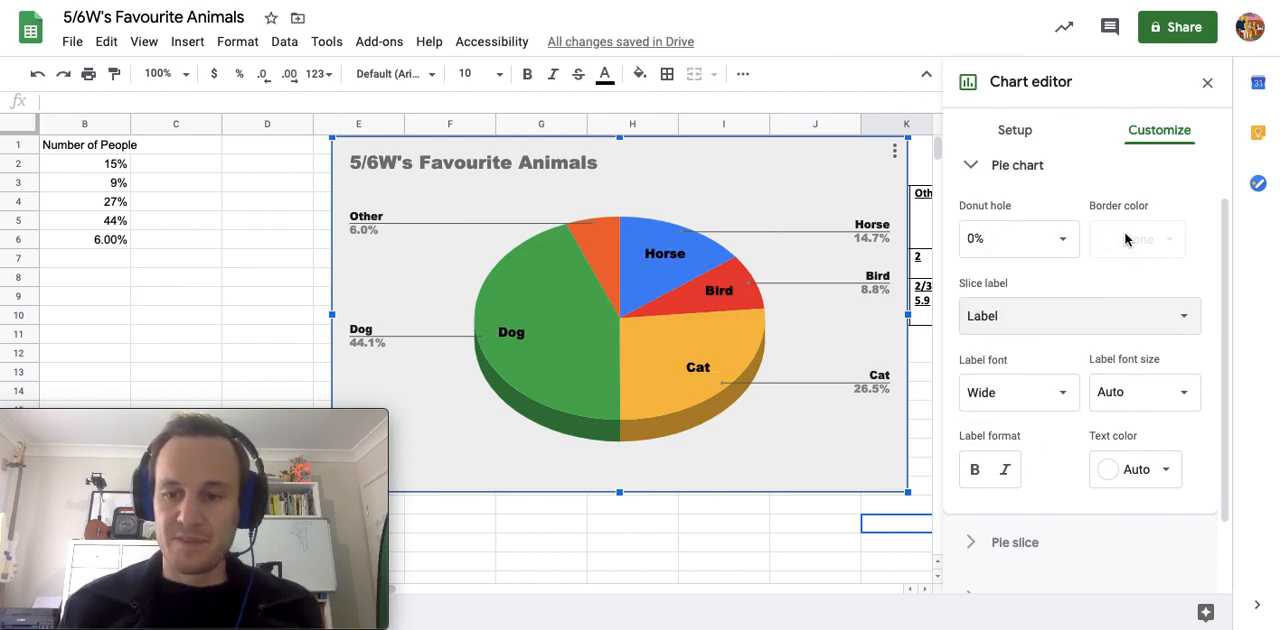
- Set the slice label font size to 20 after trying 24, 18 and 16
scroll("down", 3)
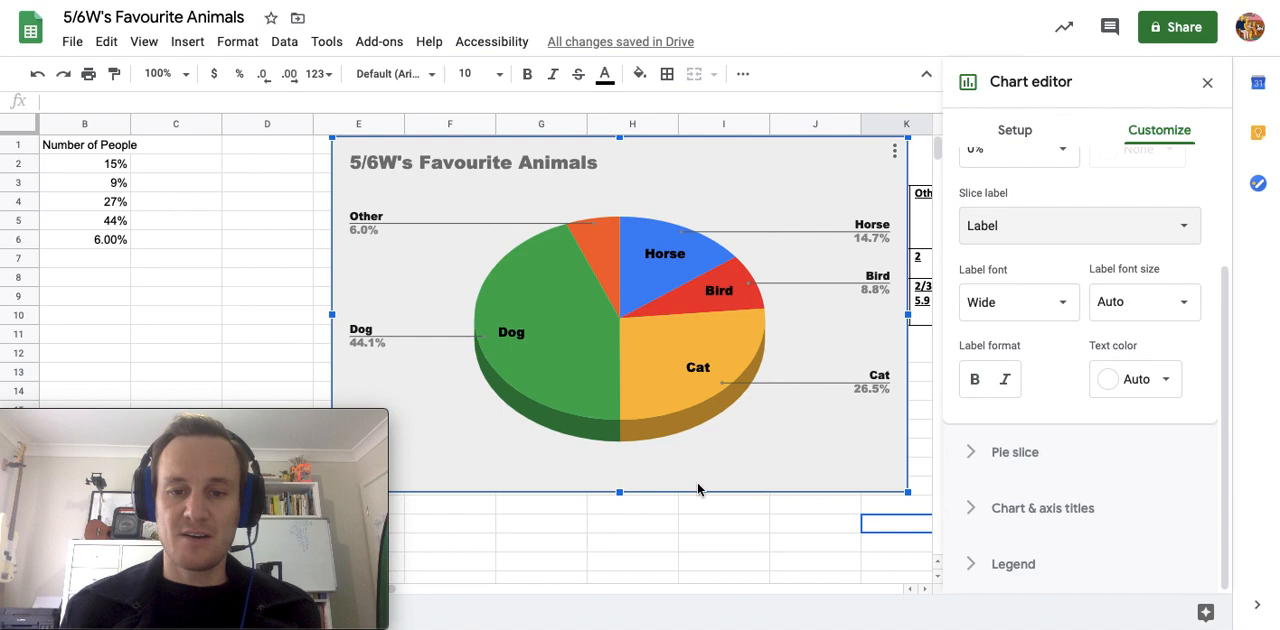
mouse_move(1073, 351)
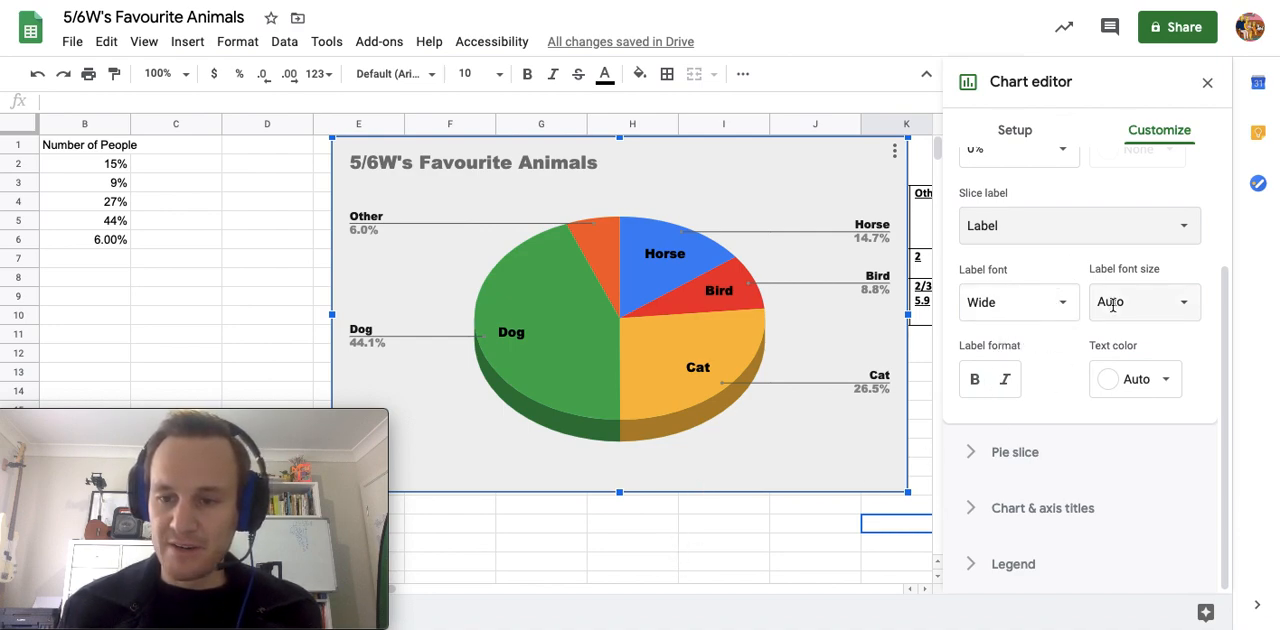
left_click(1143, 302)
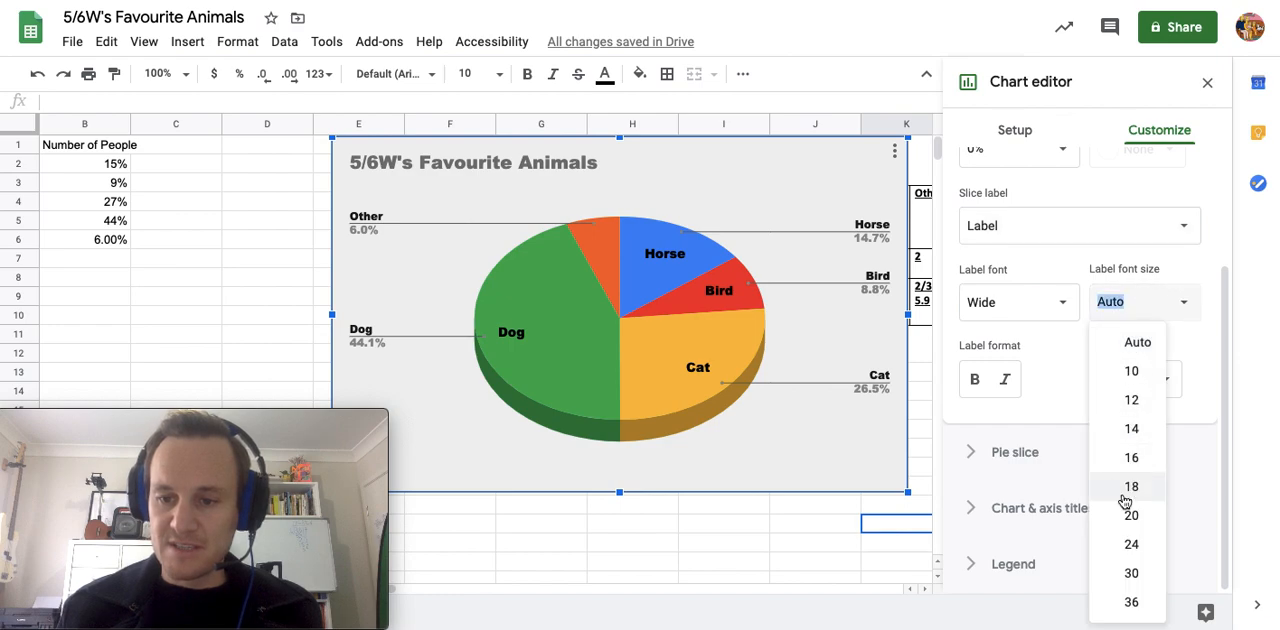
left_click(1130, 544)
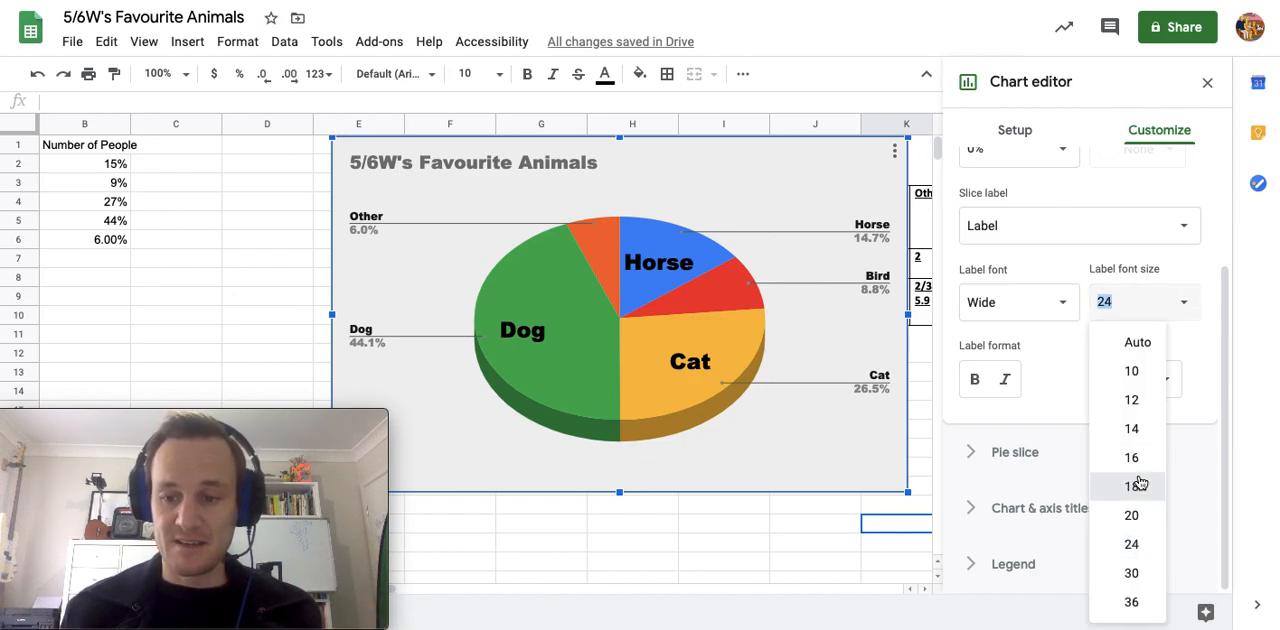
left_click(1131, 485)
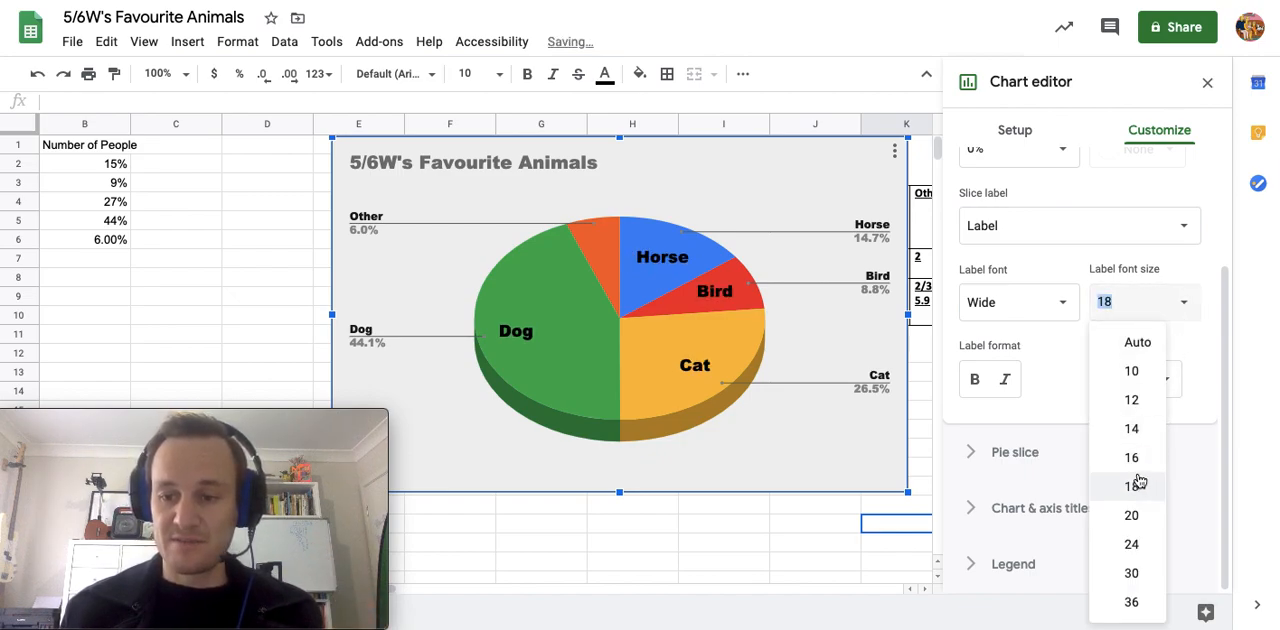
left_click(1131, 457)
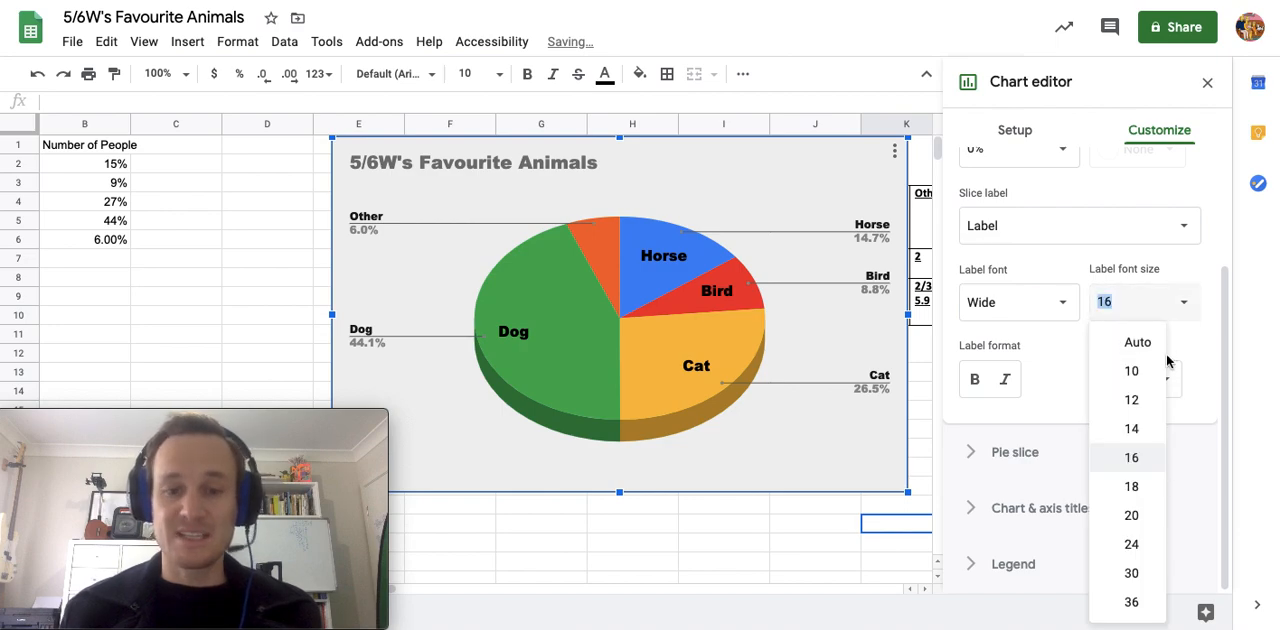
left_click(1131, 457)
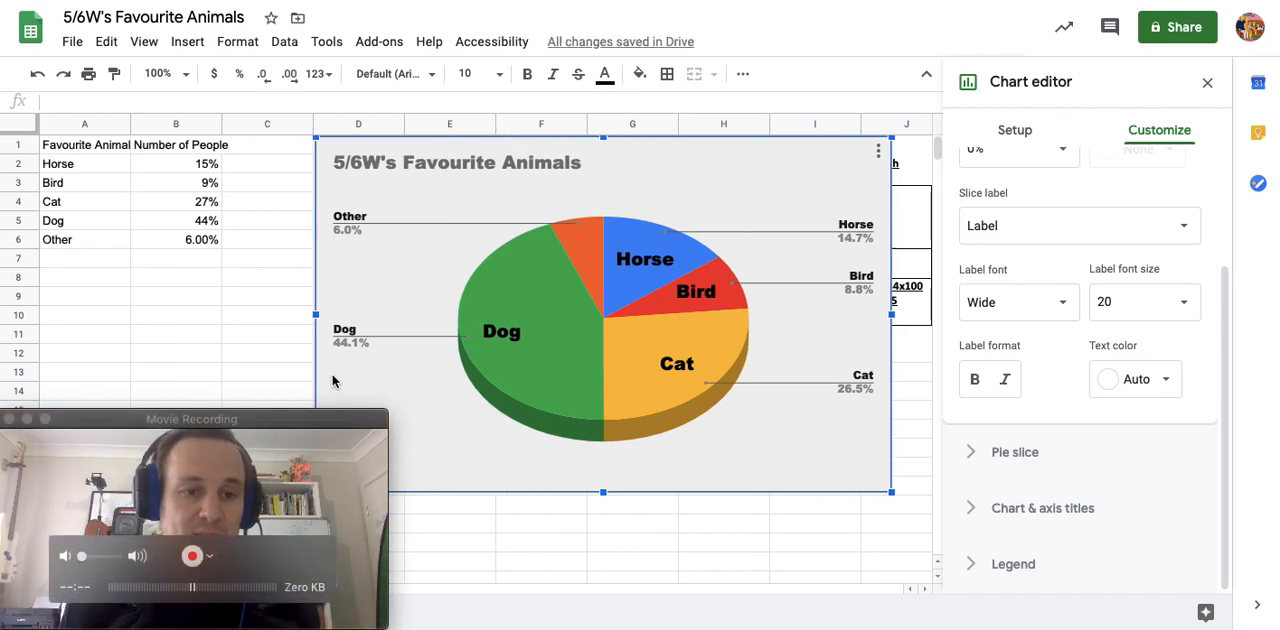
mouse_move(65, 180)
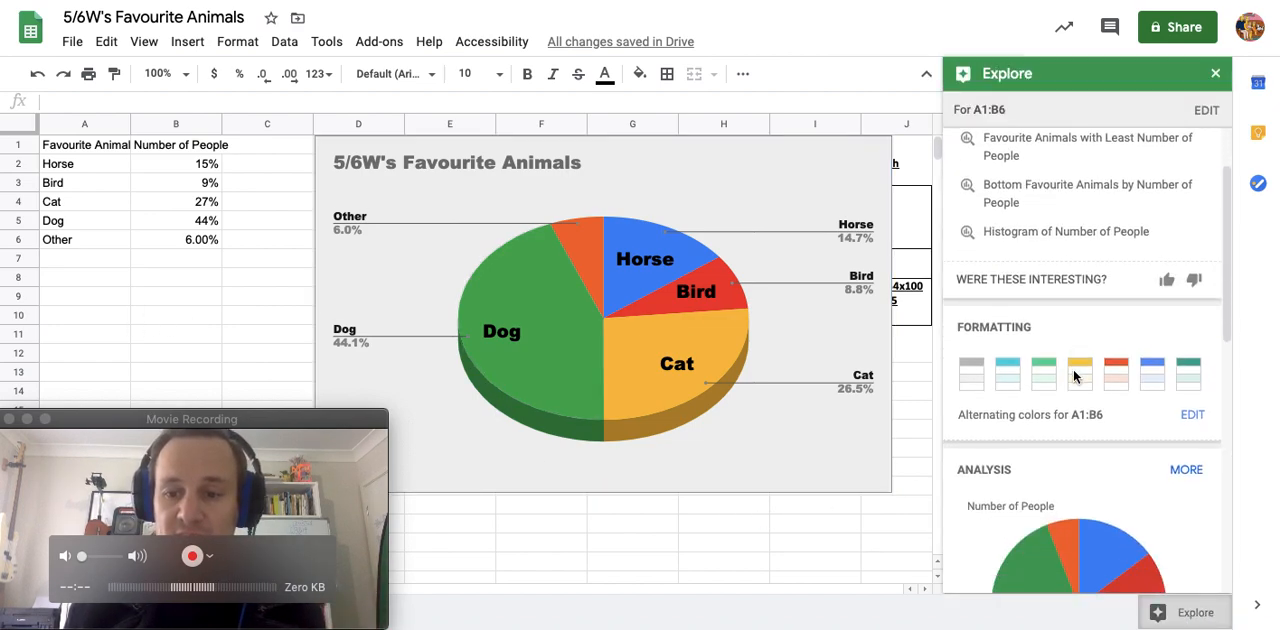
- Scroll the Explore panel down to the Analysis chart suggestions
scroll("down", 3)
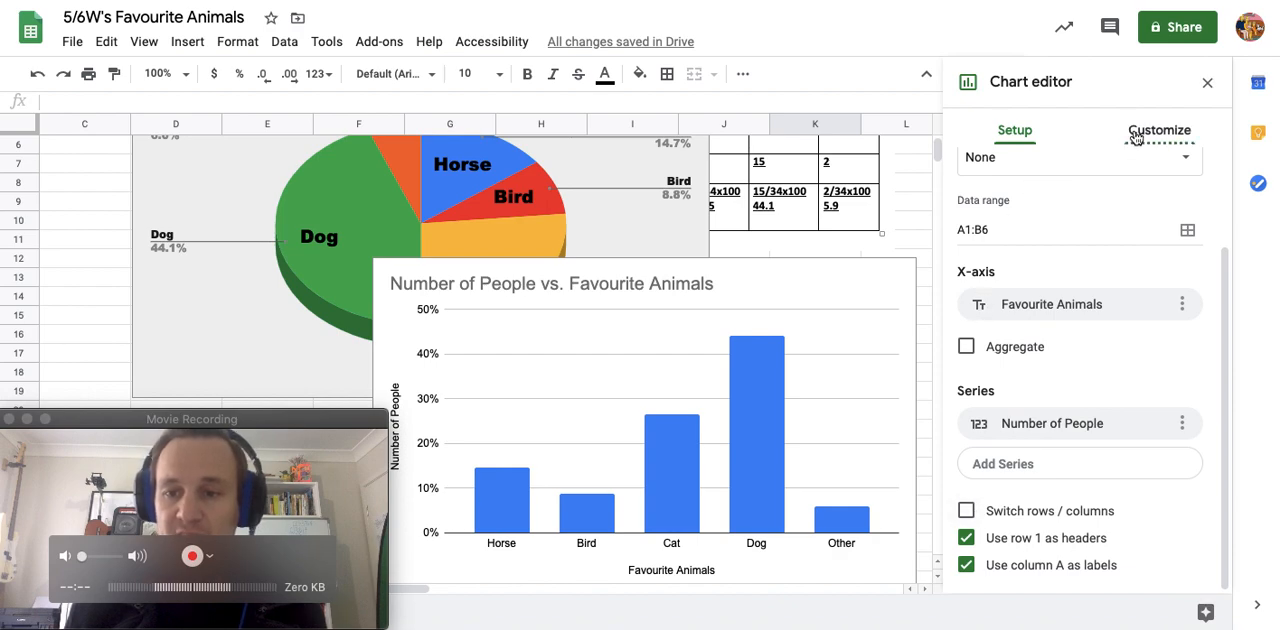
- Turn on 3D for the column chart under Customize > Chart style
left_click(1159, 130)
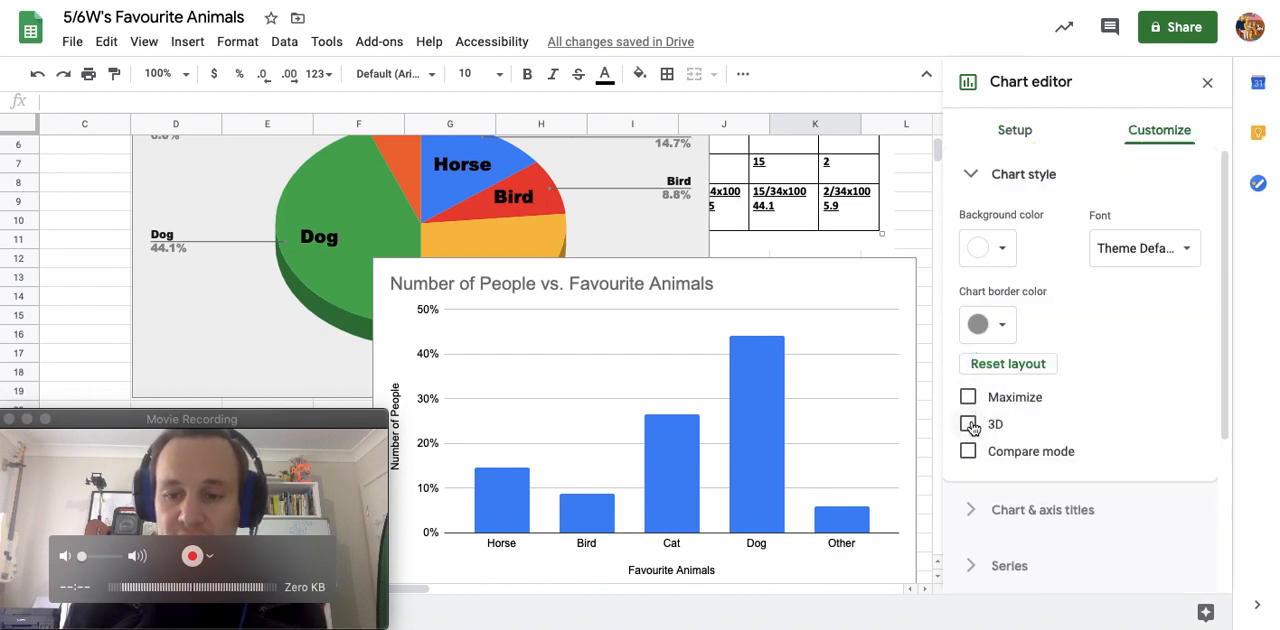
left_click(967, 423)
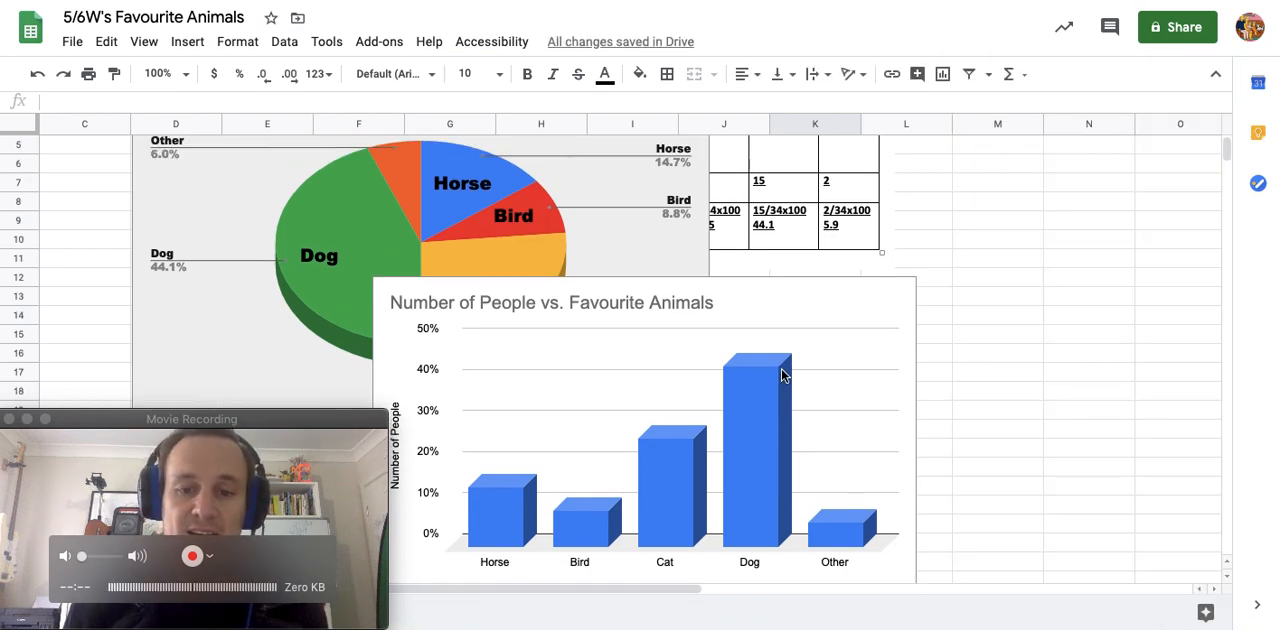
mouse_move(807, 291)
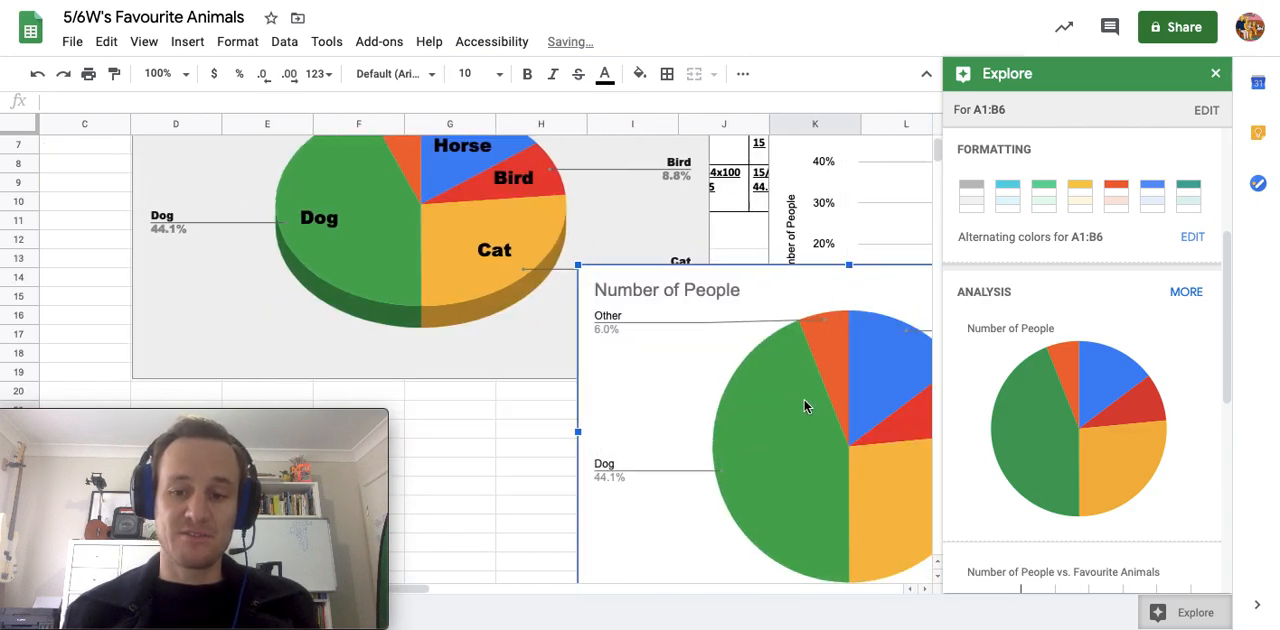
- Delete the plain pie chart and 3D column chart, then close Explore
right_click(805, 406)
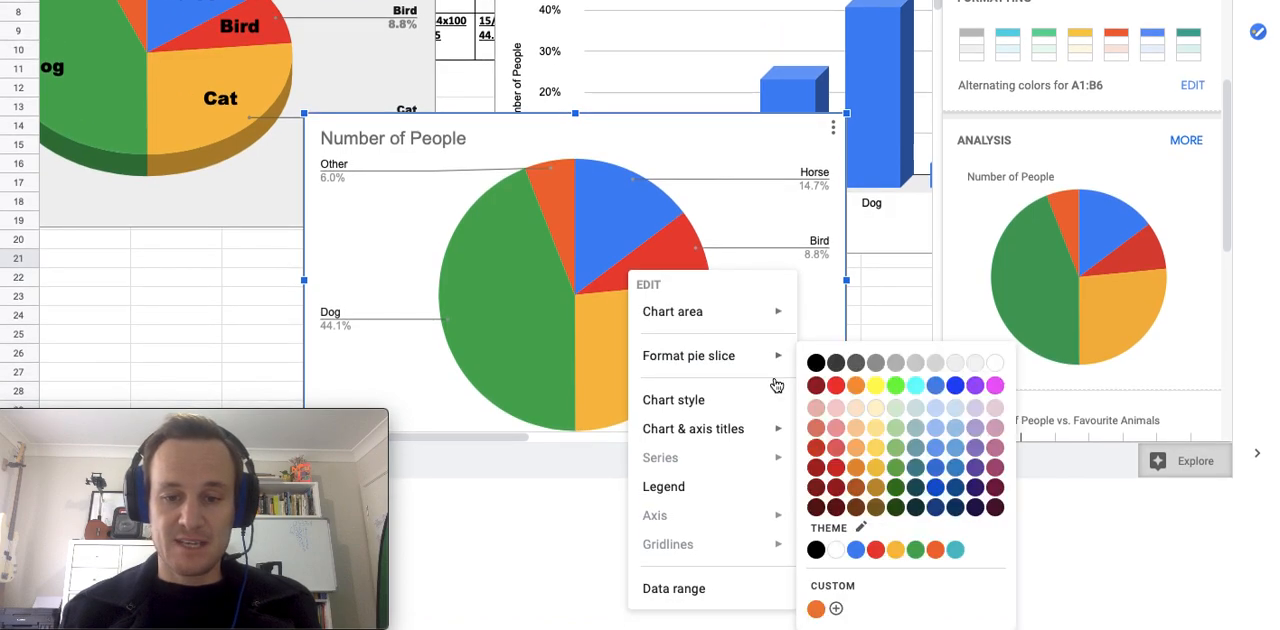
left_click(673, 399)
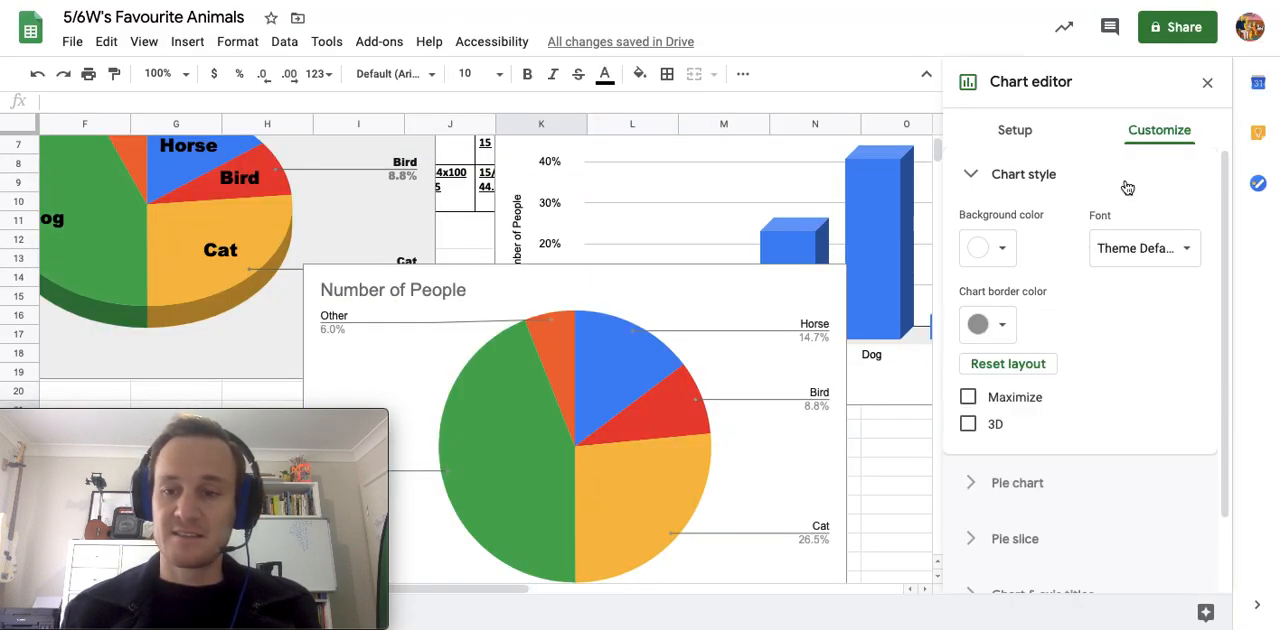
left_click(1143, 248)
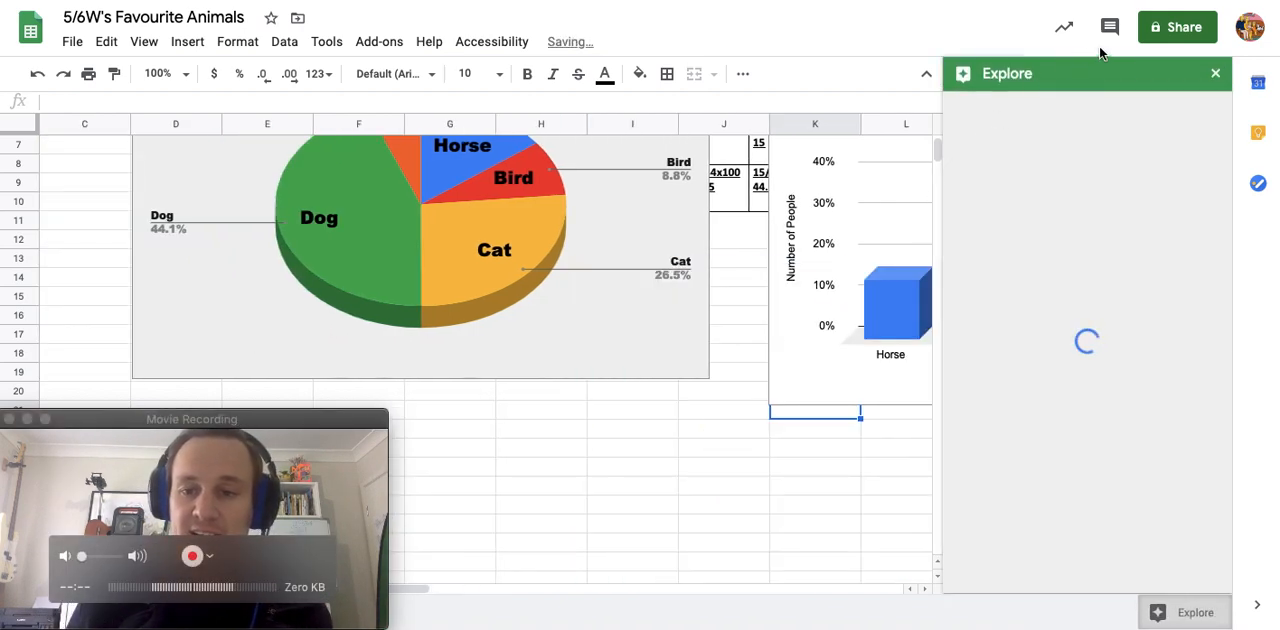
left_click(1215, 73)
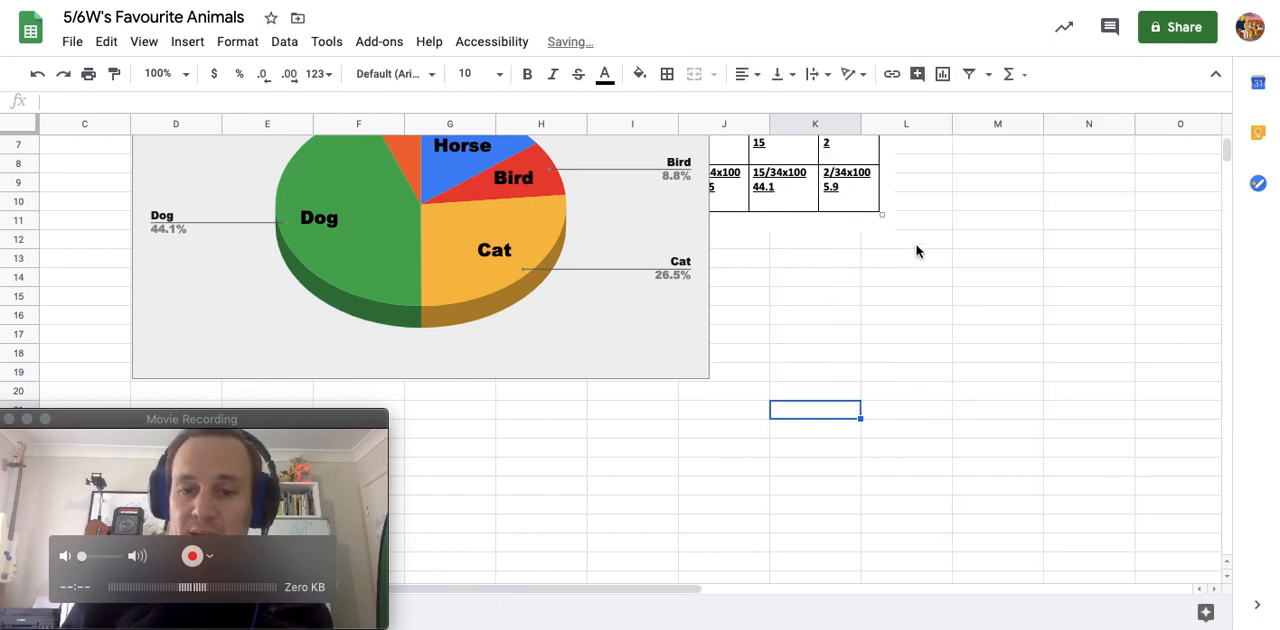
scroll("up", 3)
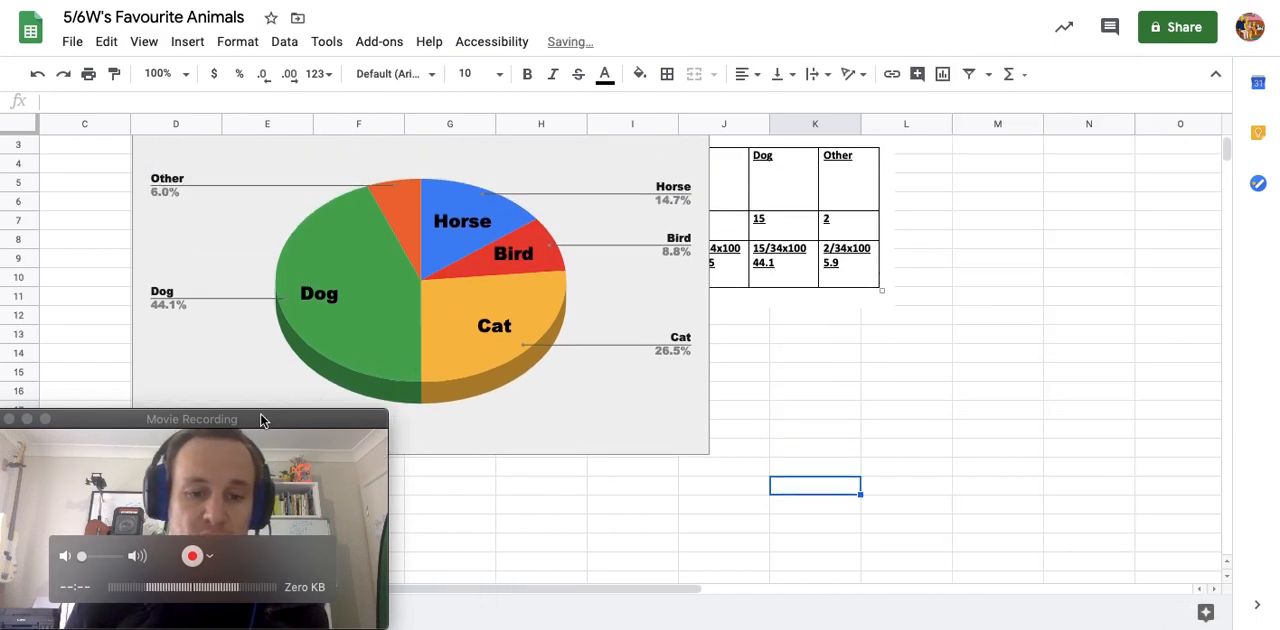